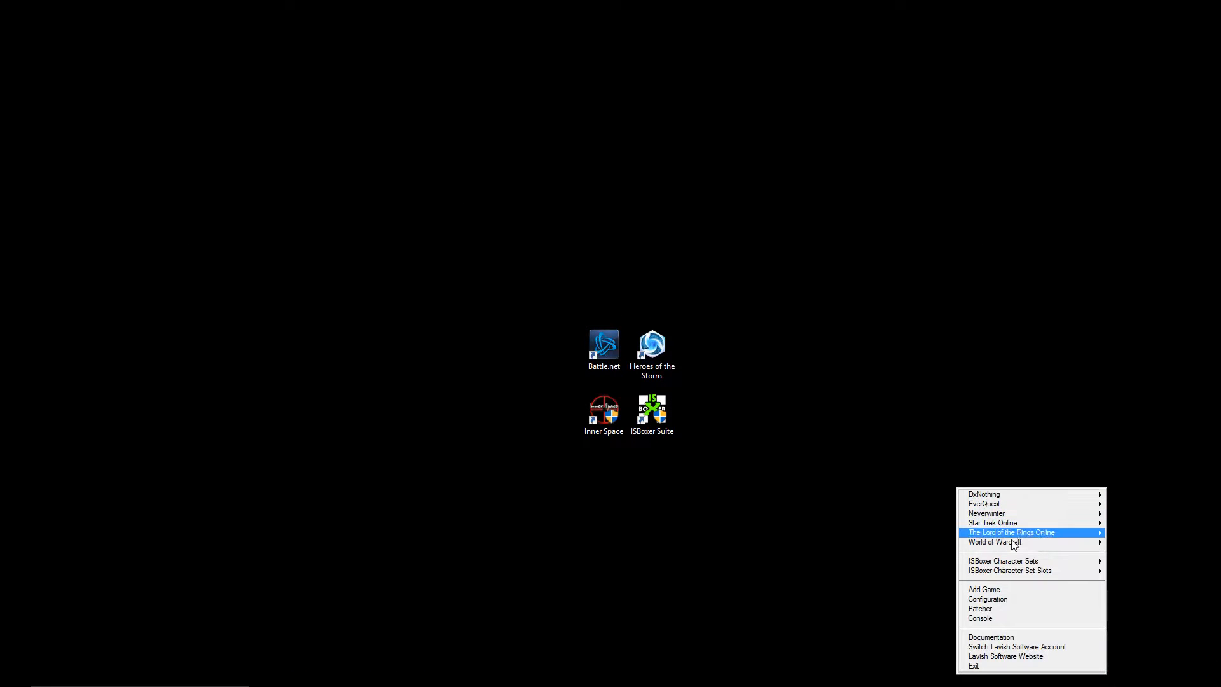
mouse_move(984, 589)
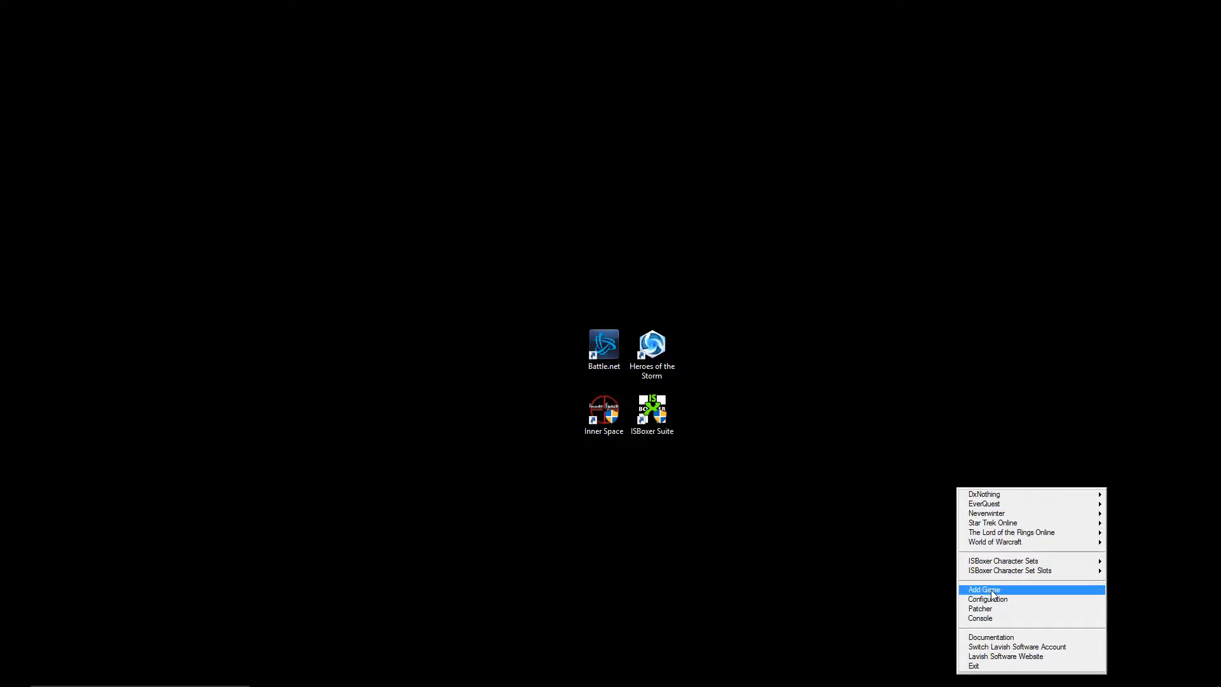
Start Add Game from the Inner Space tray icon for Heroes of the Storm
left_click(983, 589)
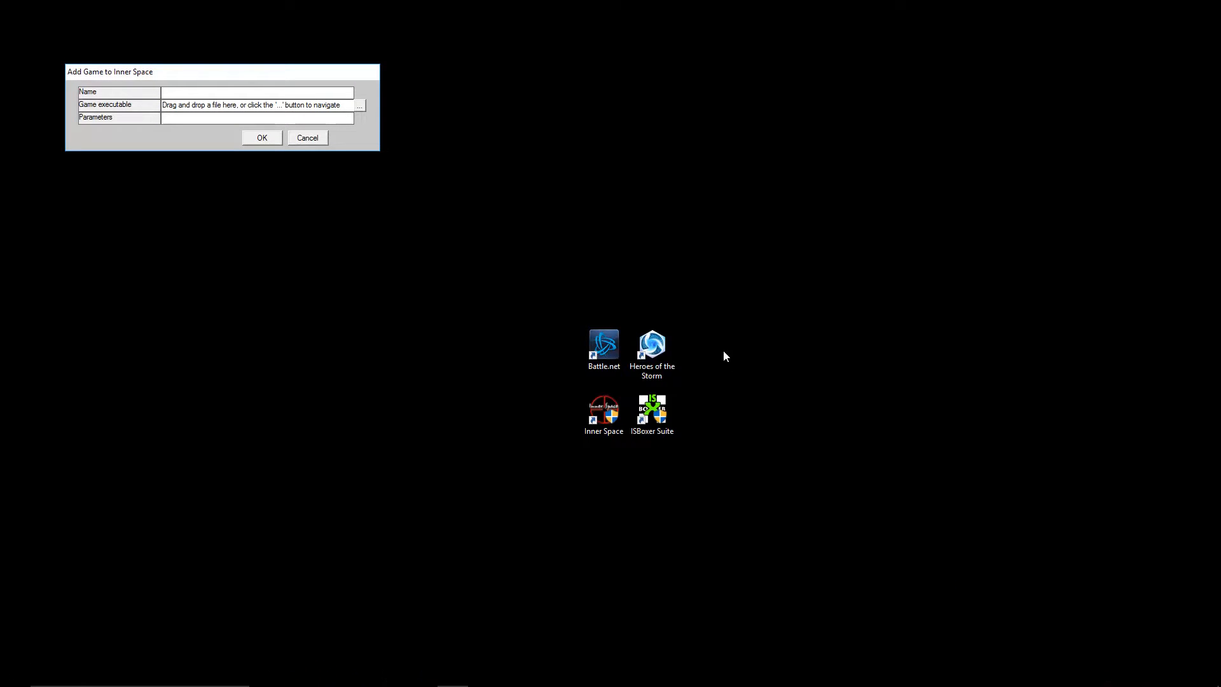
left_click(651, 351)
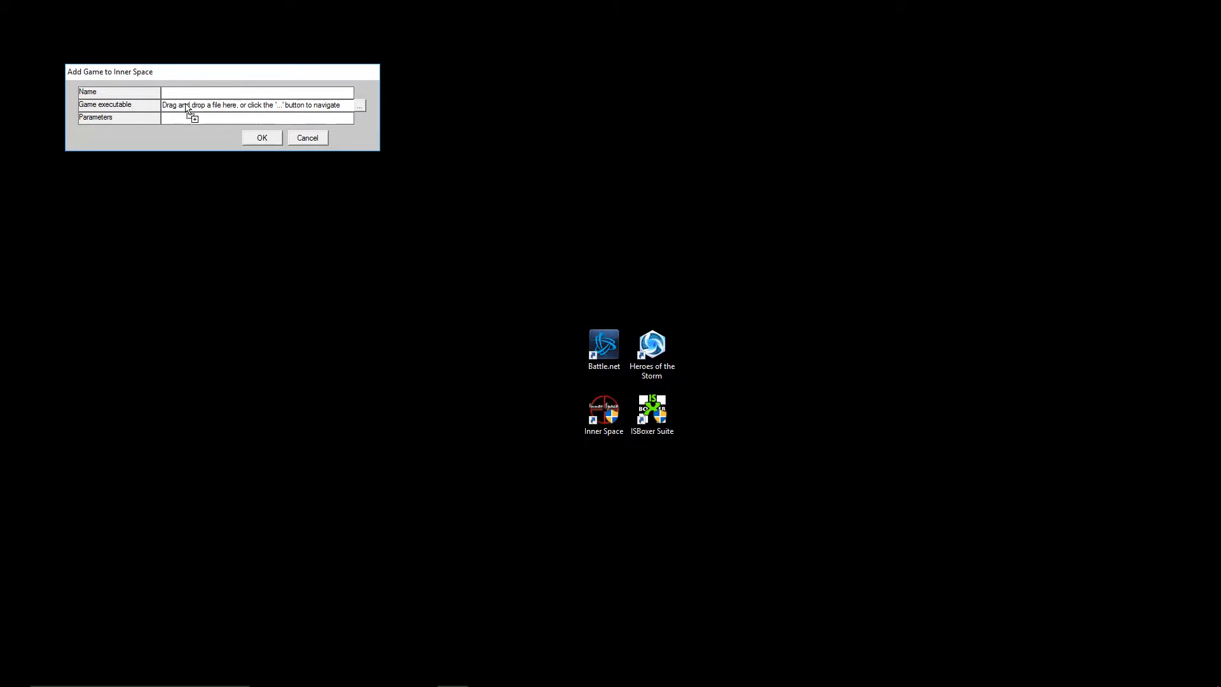
right_click(651, 344)
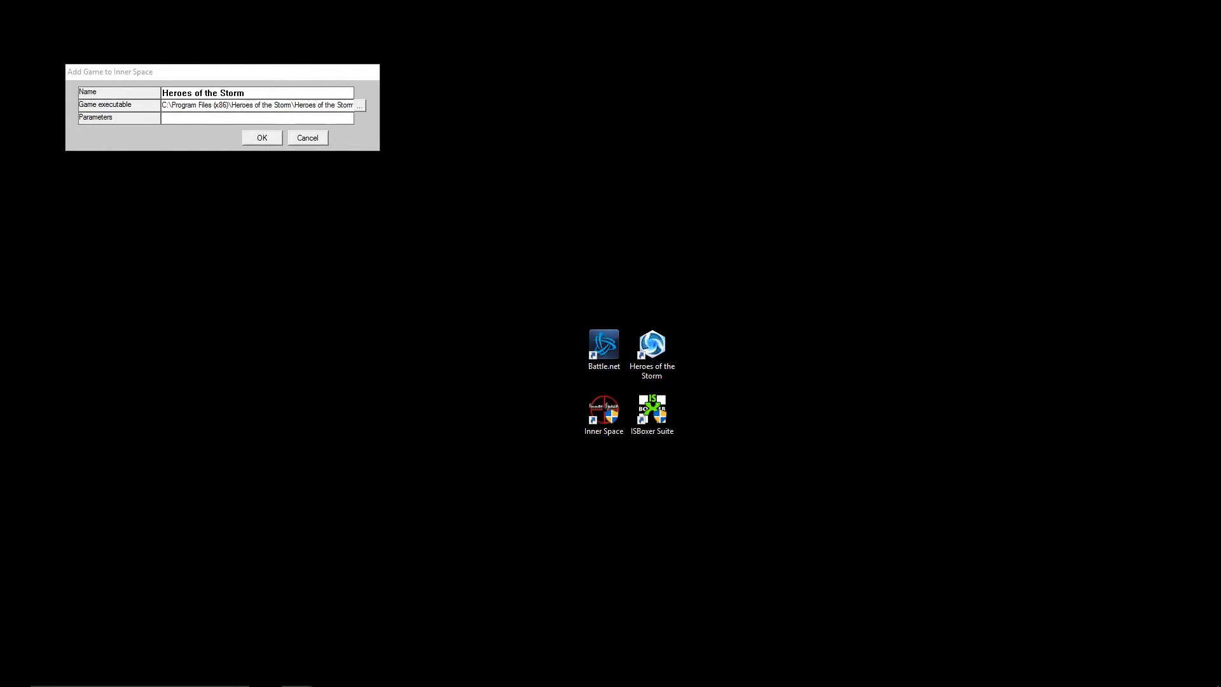
Browse the install folder's Support64 to the HeroesSwitcher_x64 application and run it
left_click(358, 105)
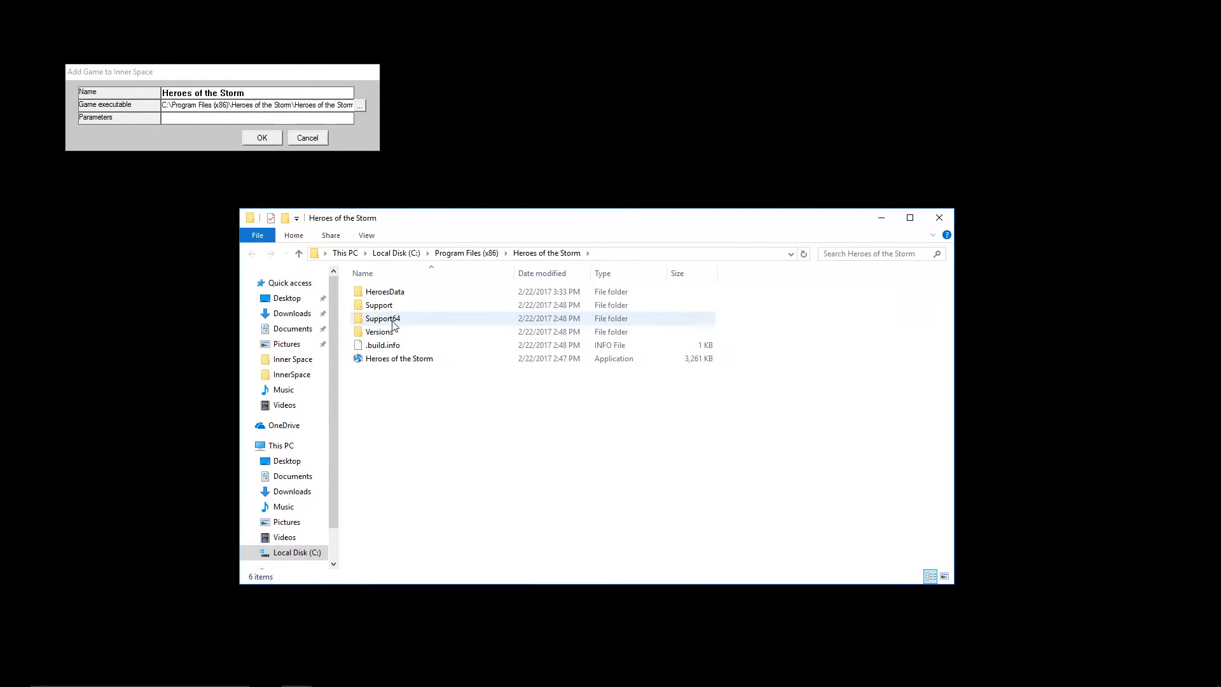
double_click(383, 318)
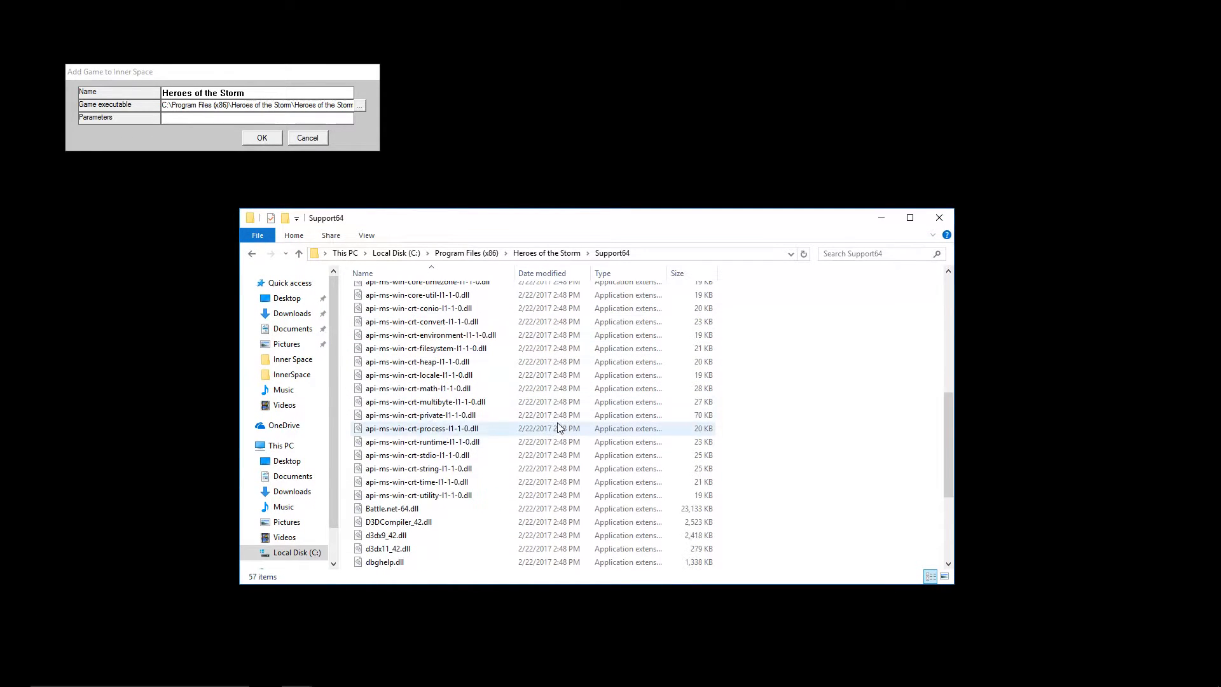
left_click(398, 429)
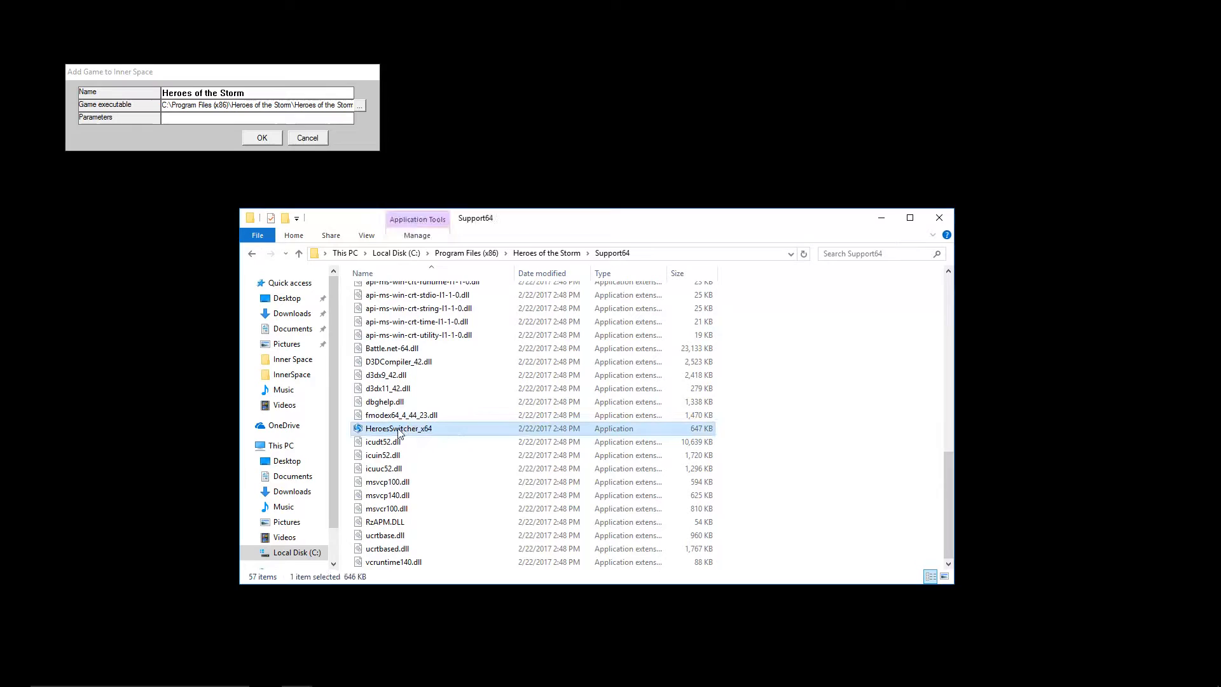
double_click(399, 429)
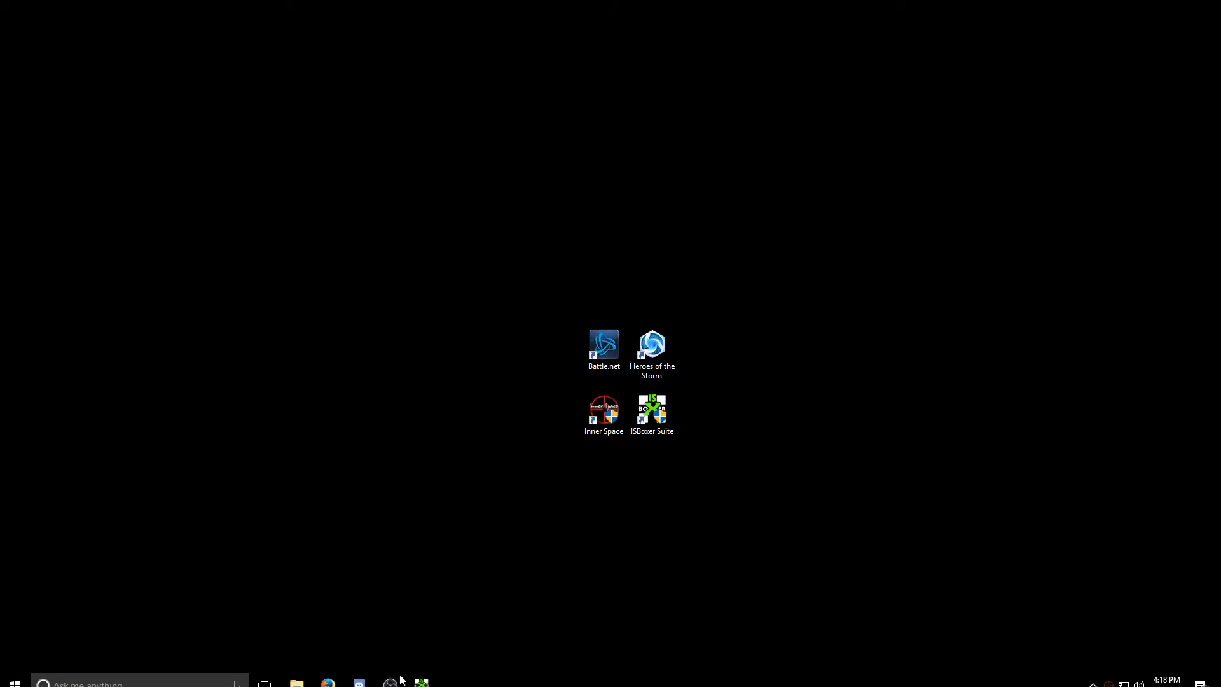
Launch ISBoxer Toolkit's Quick Setup Wizard with Heroes of the Storm chosen as the game
double_click(651, 411)
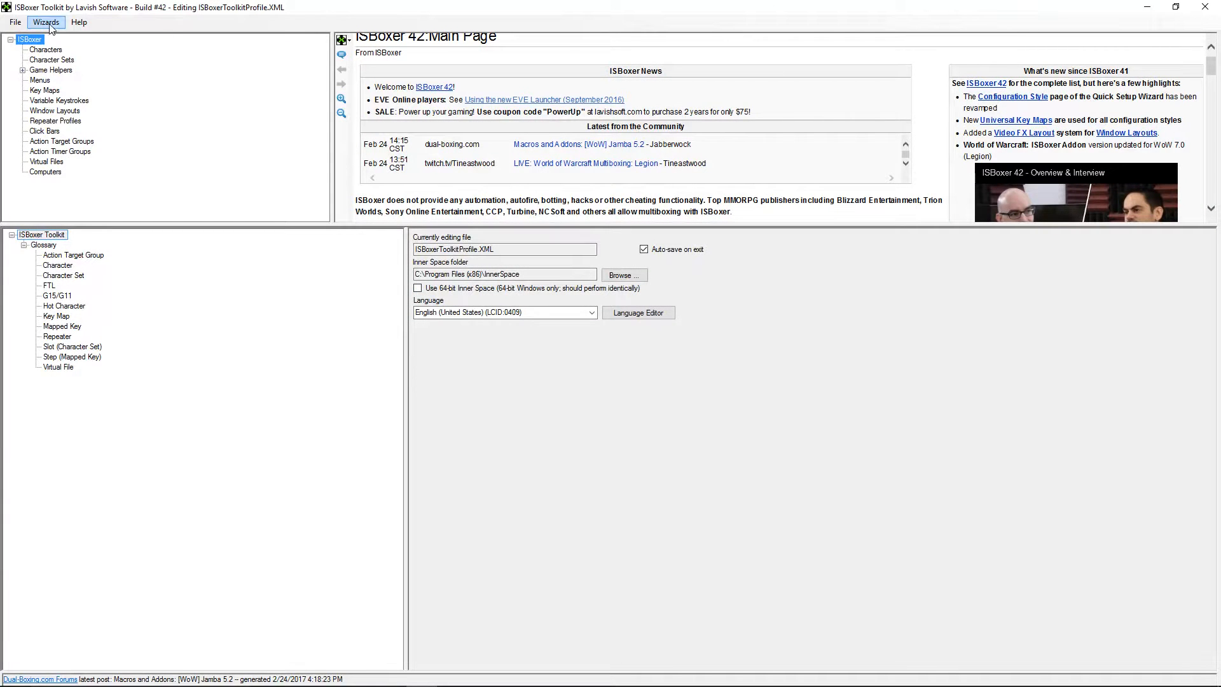
left_click(46, 21)
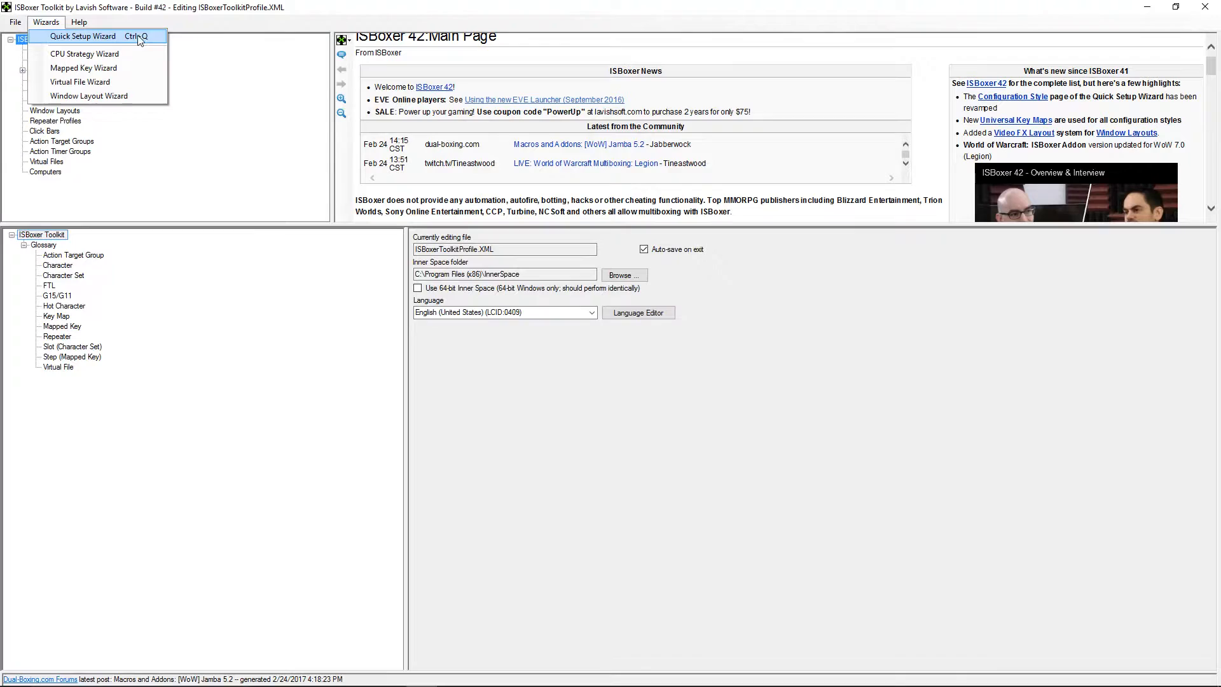
left_click(81, 36)
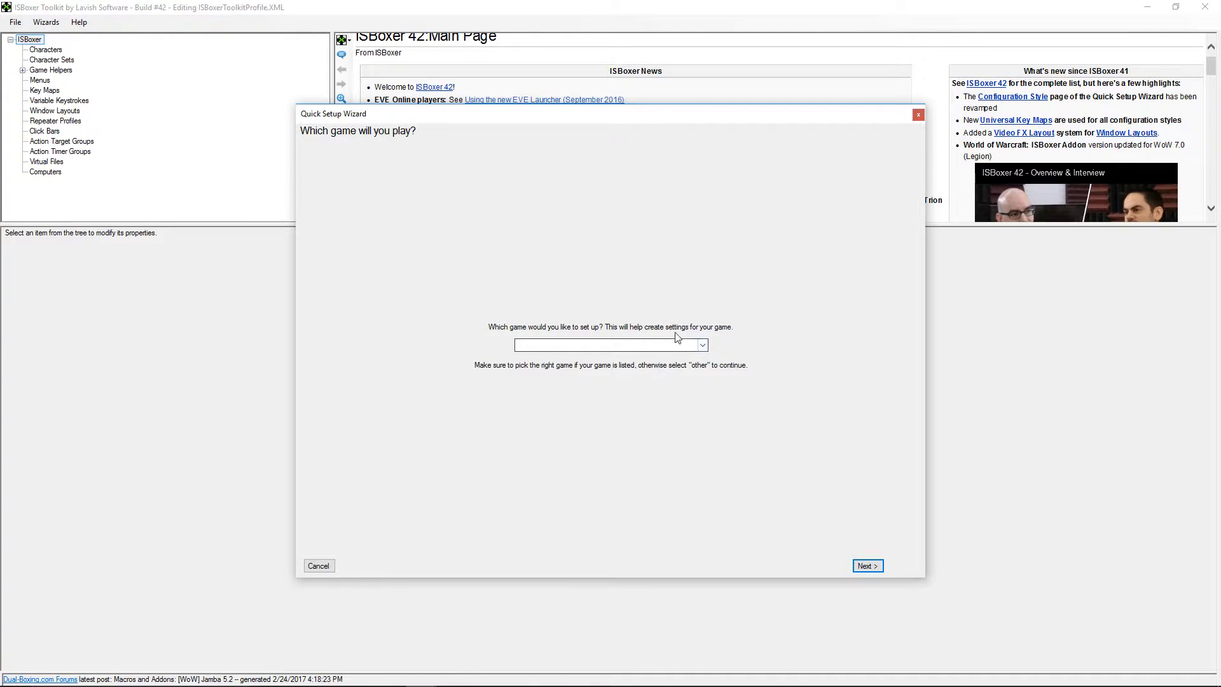
left_click(700, 344)
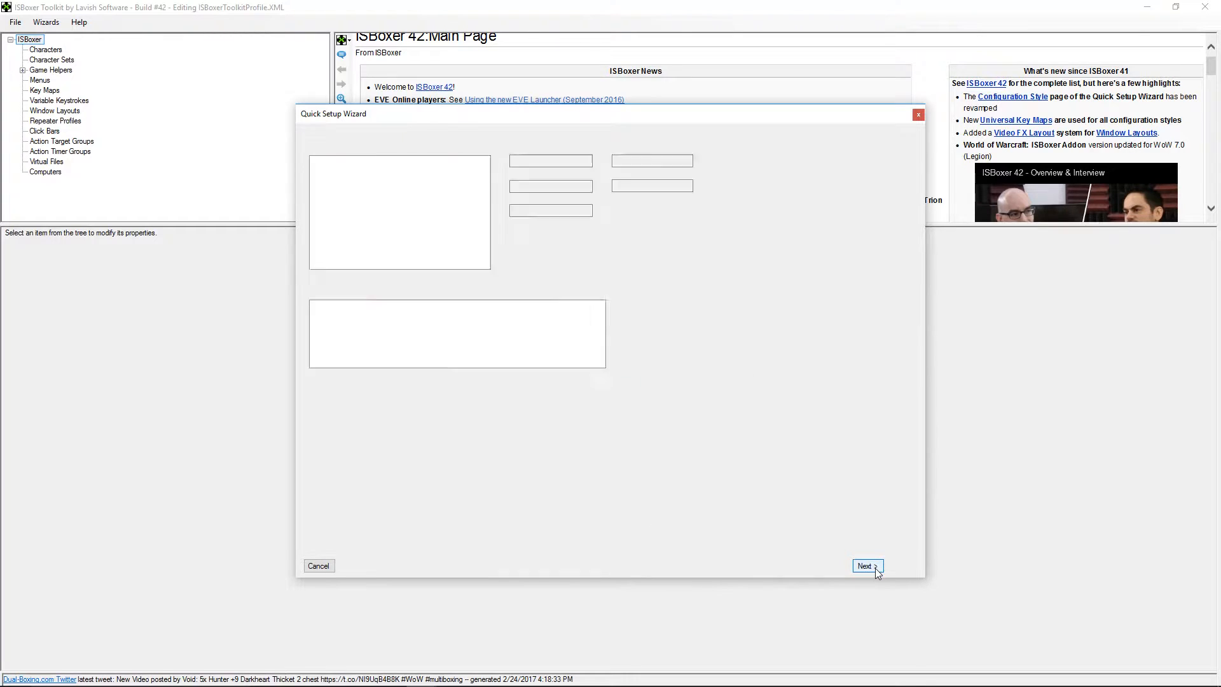
left_click(866, 565)
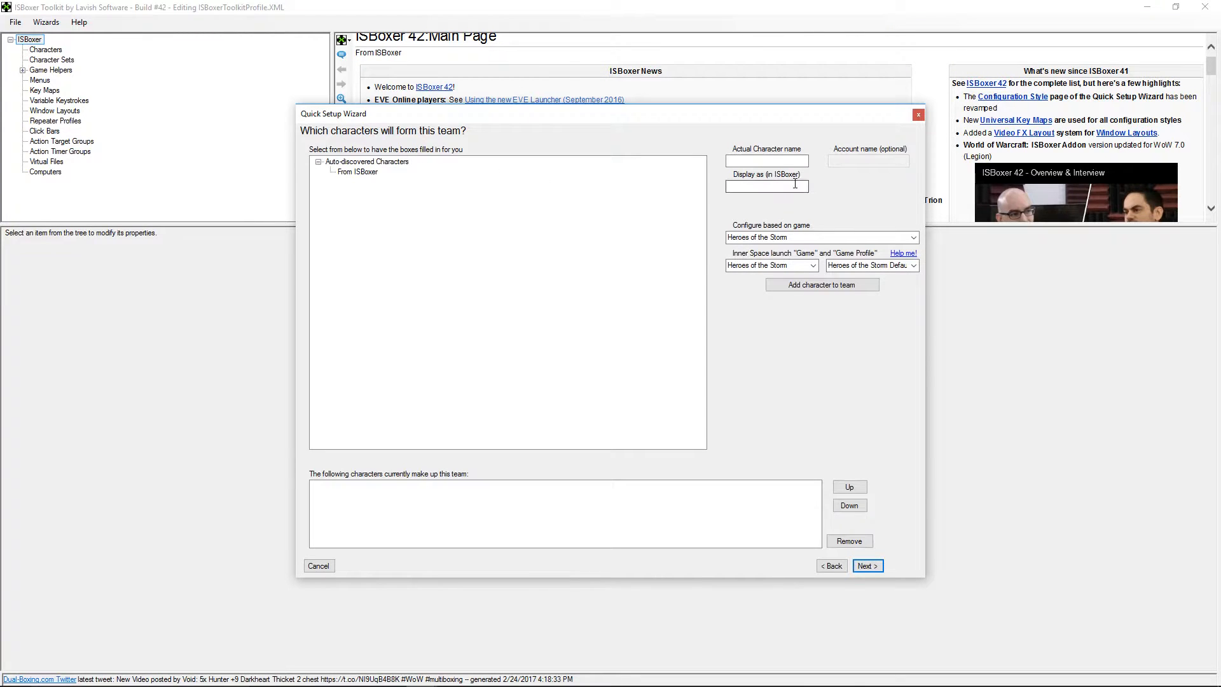
Add characters hots 1 and hots 2 to the team
left_click(765, 160)
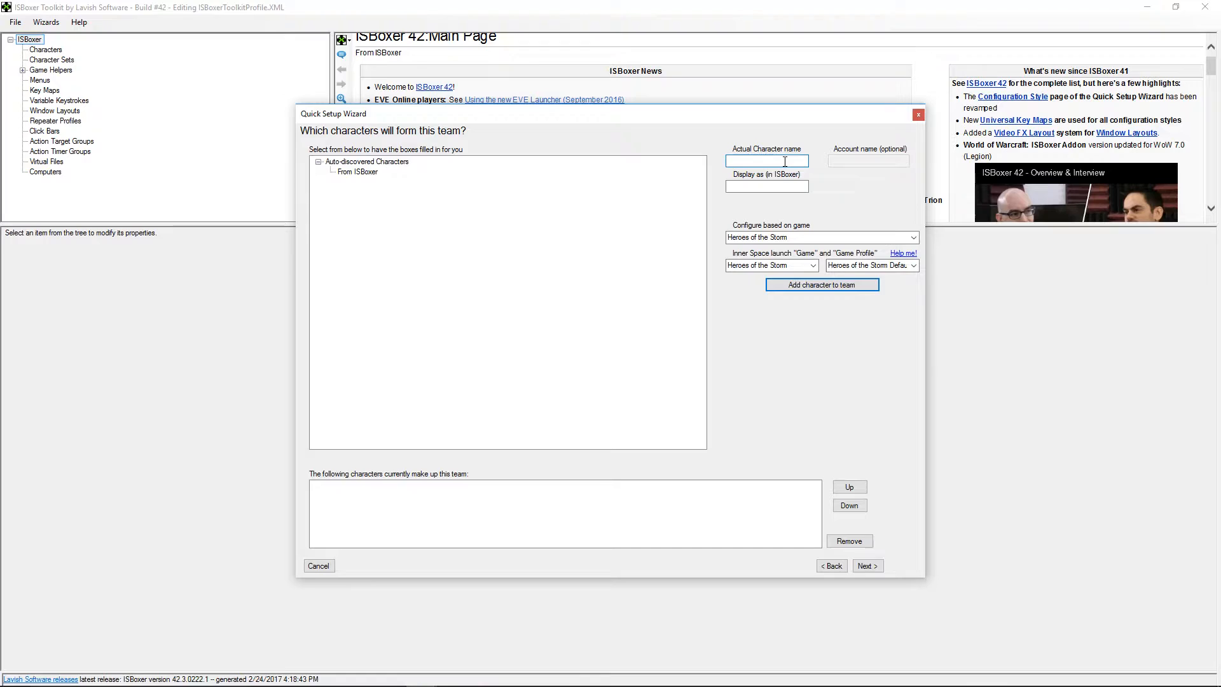
type("hots 1")
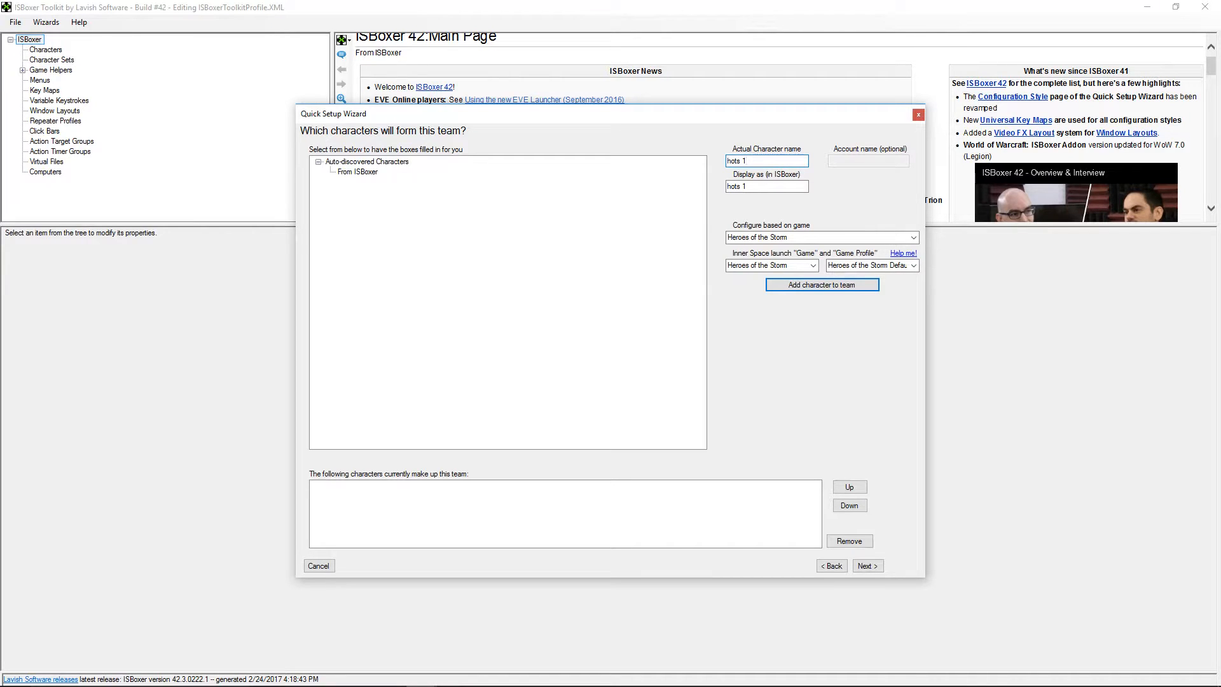
left_click(820, 283)
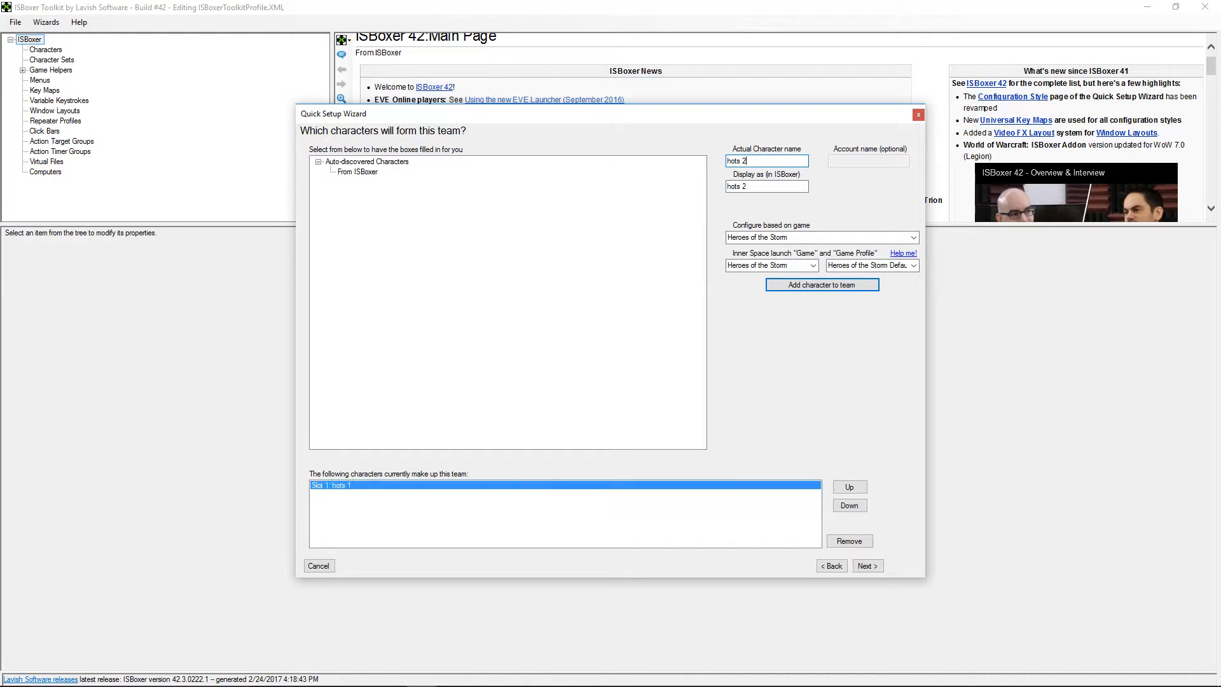
left_click(822, 284)
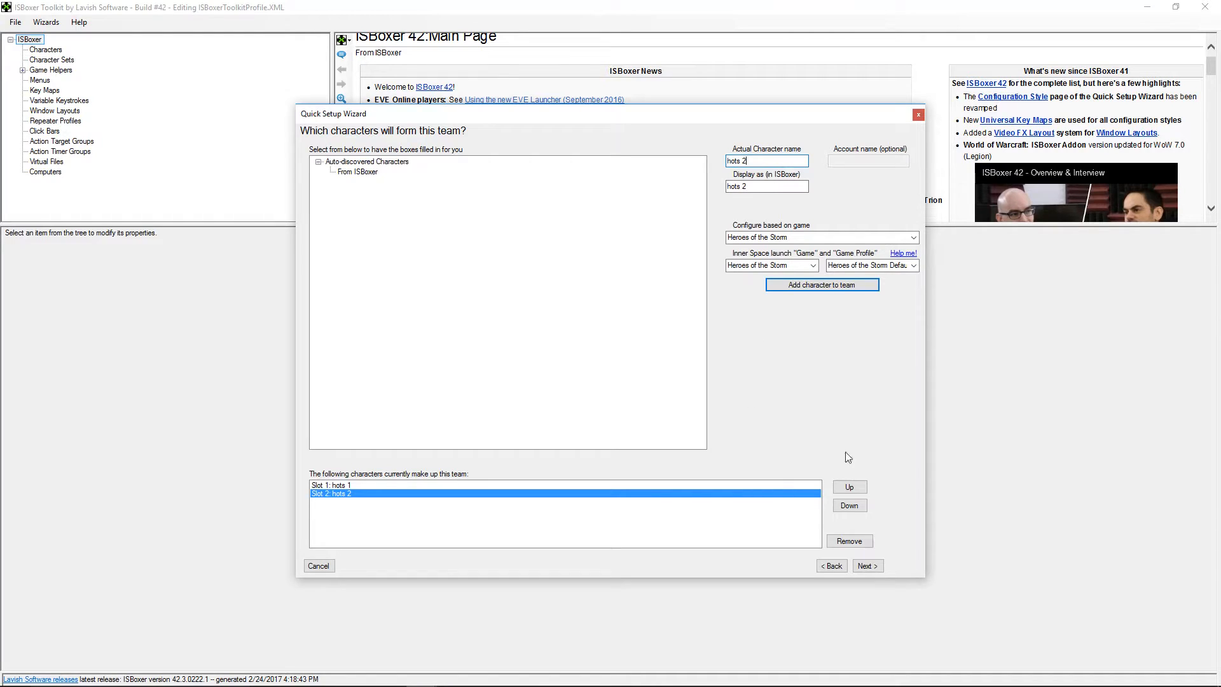
Continue to the team-name step and begin entering hots duo
left_click(866, 564)
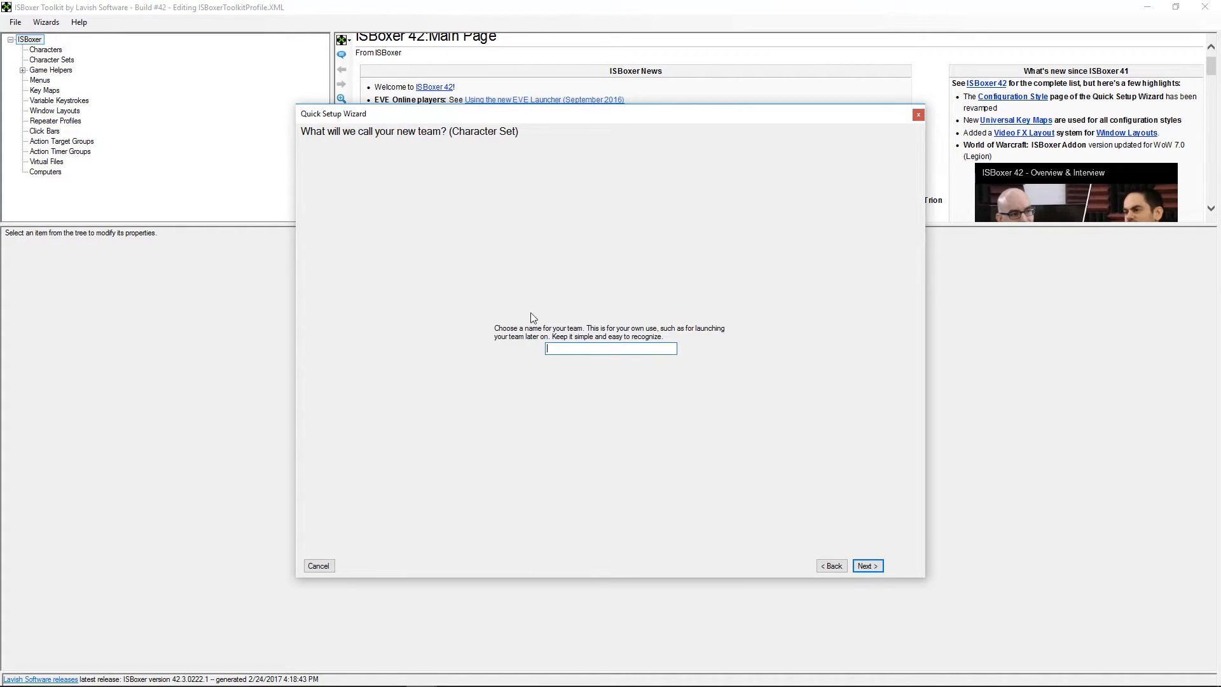
type("hots duo")
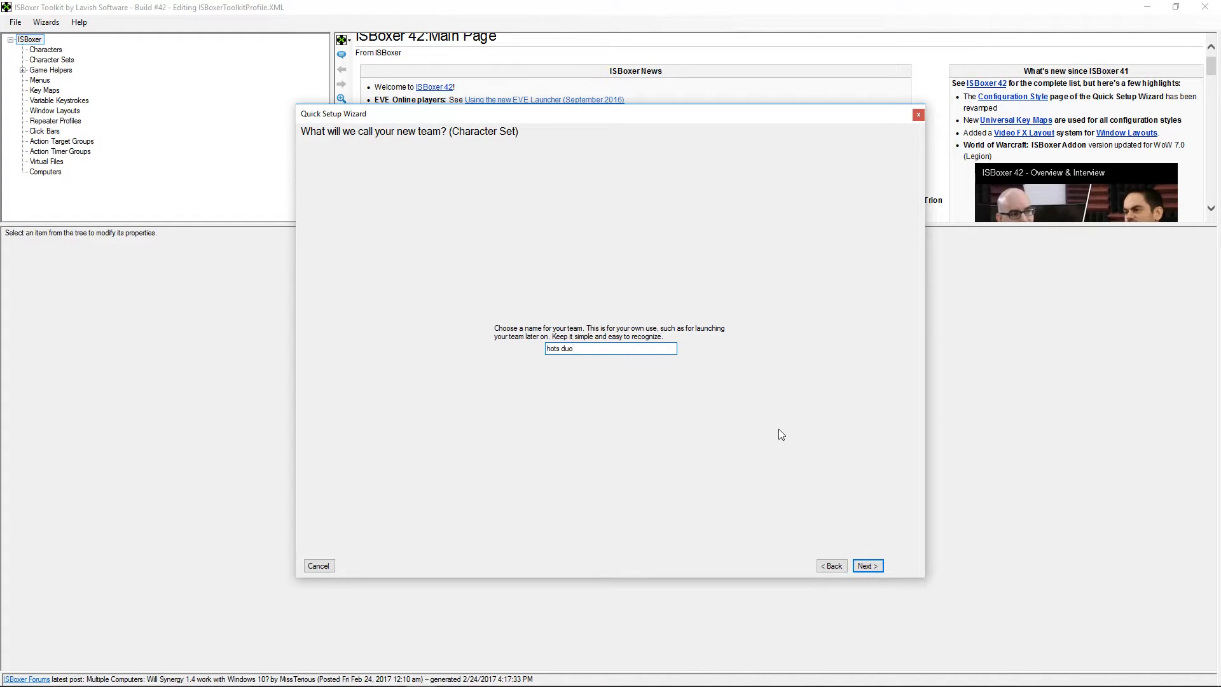
mouse_move(853, 522)
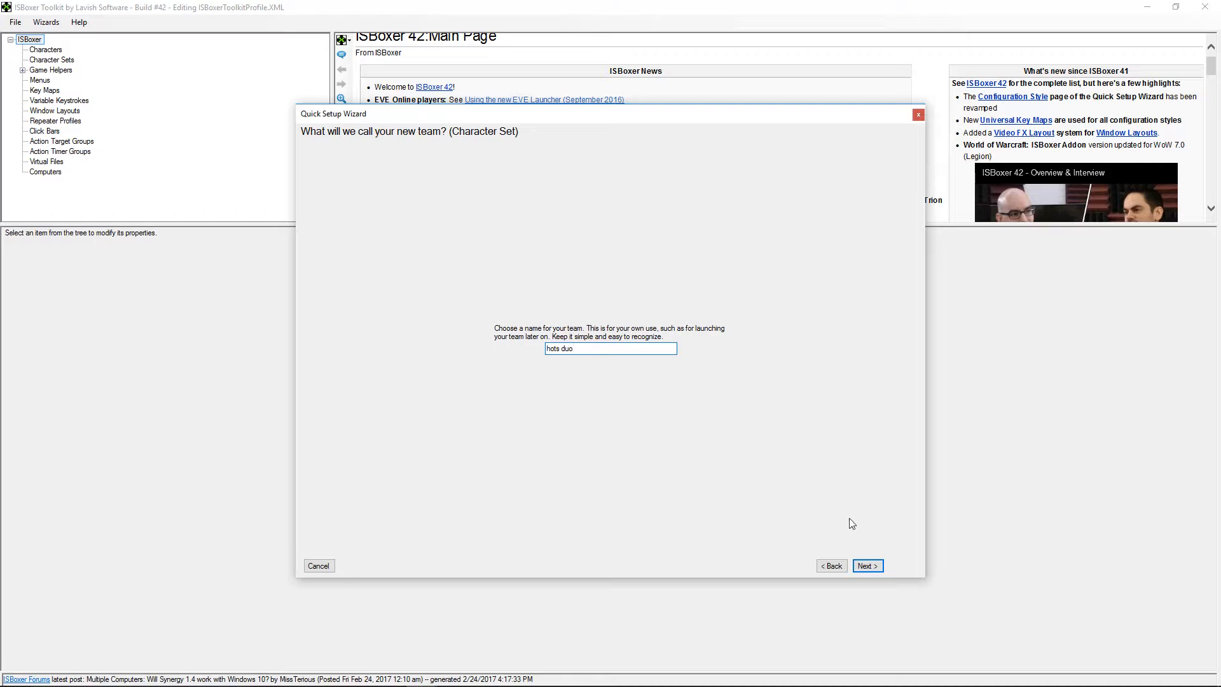
Choose 'Single monitor layout on DISPLAY1 (Swapping, Leave Hole, Avoid Taskbar)' with Use Video FX True
left_click(866, 565)
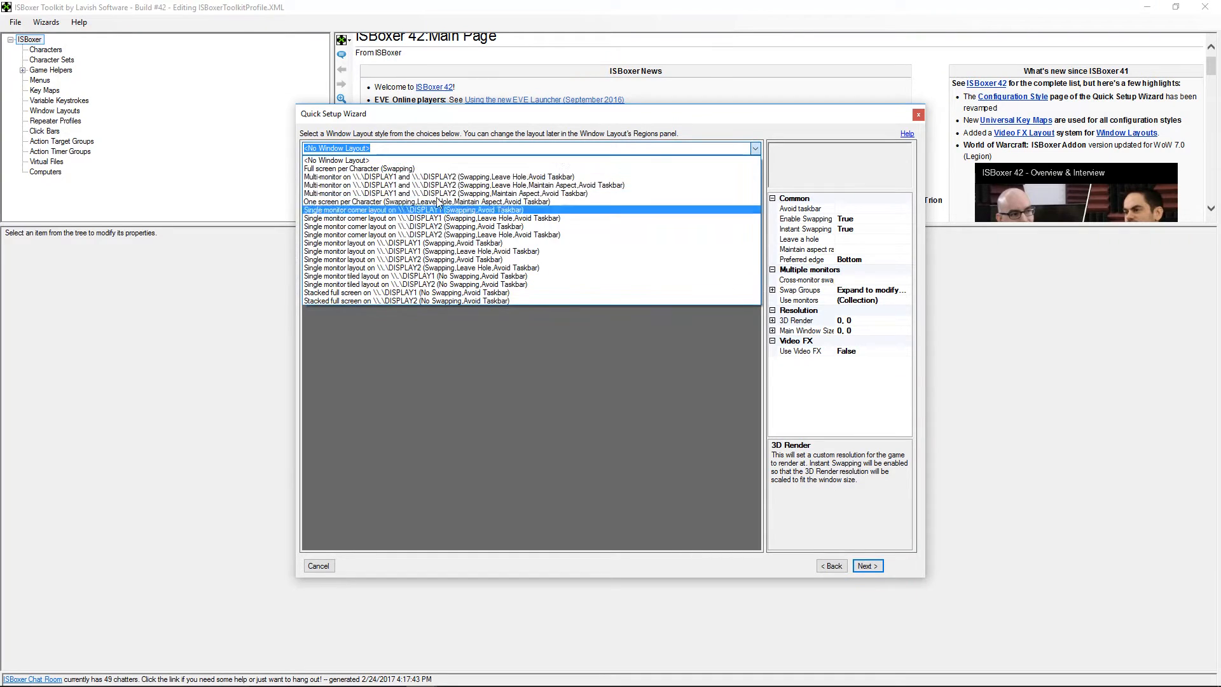
left_click(414, 210)
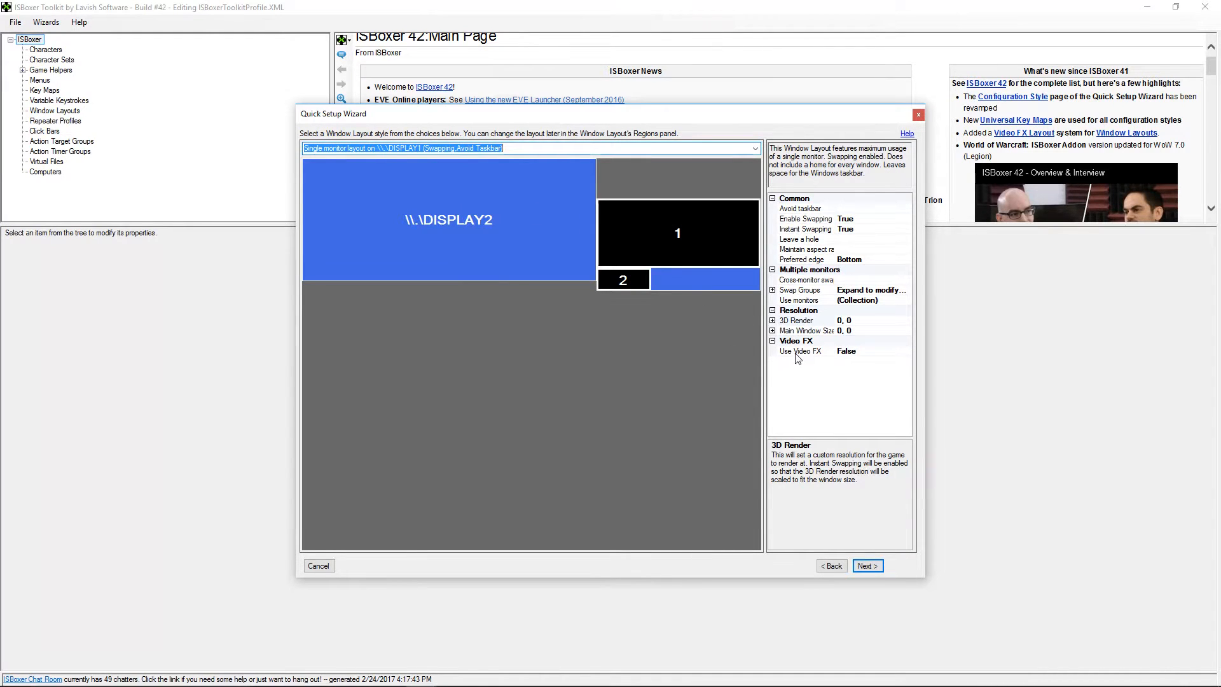
left_click(802, 351)
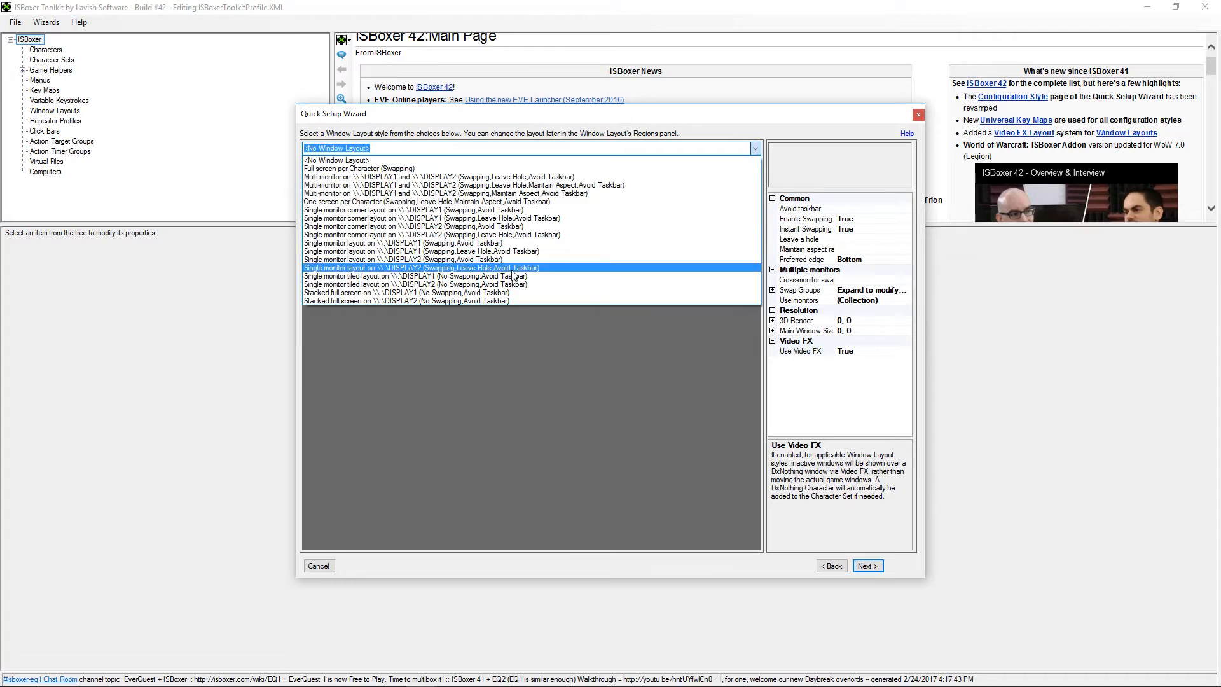
left_click(405, 292)
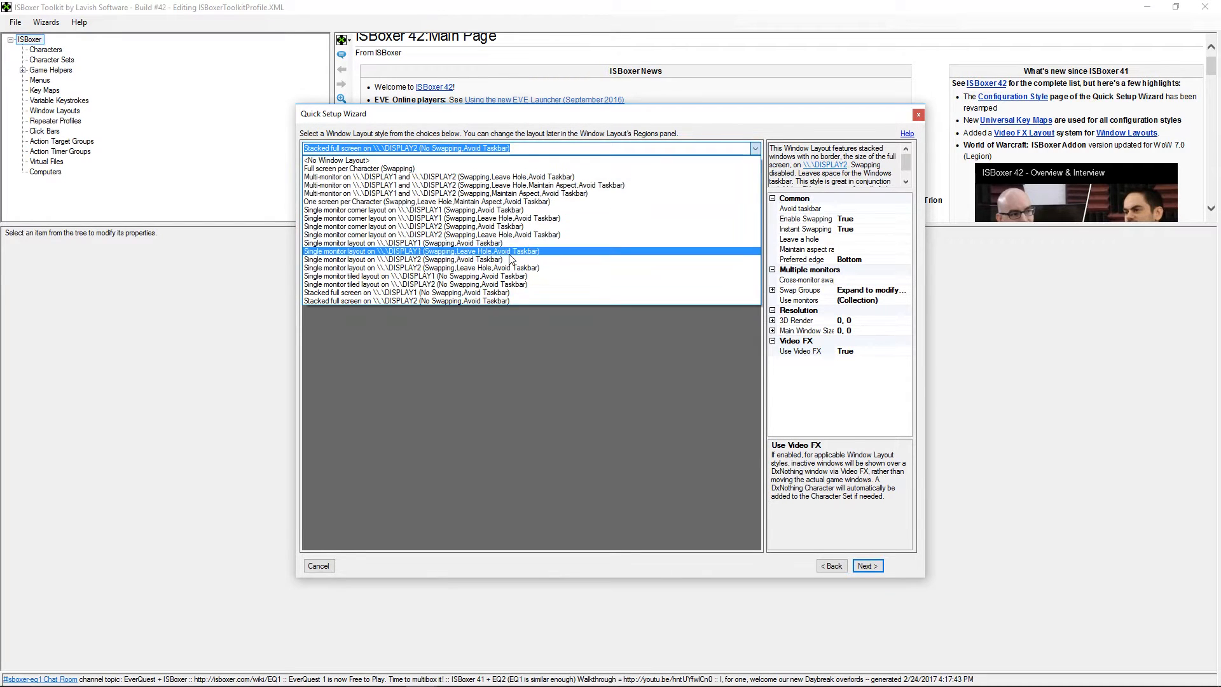
left_click(421, 251)
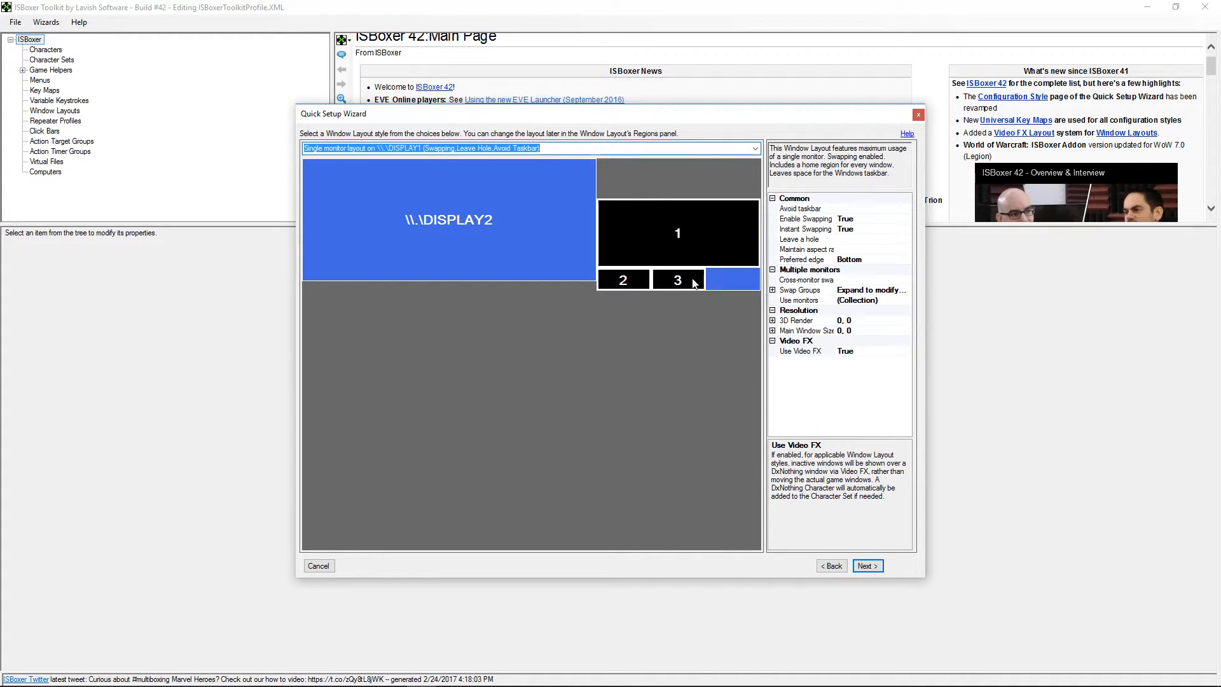
mouse_move(748, 335)
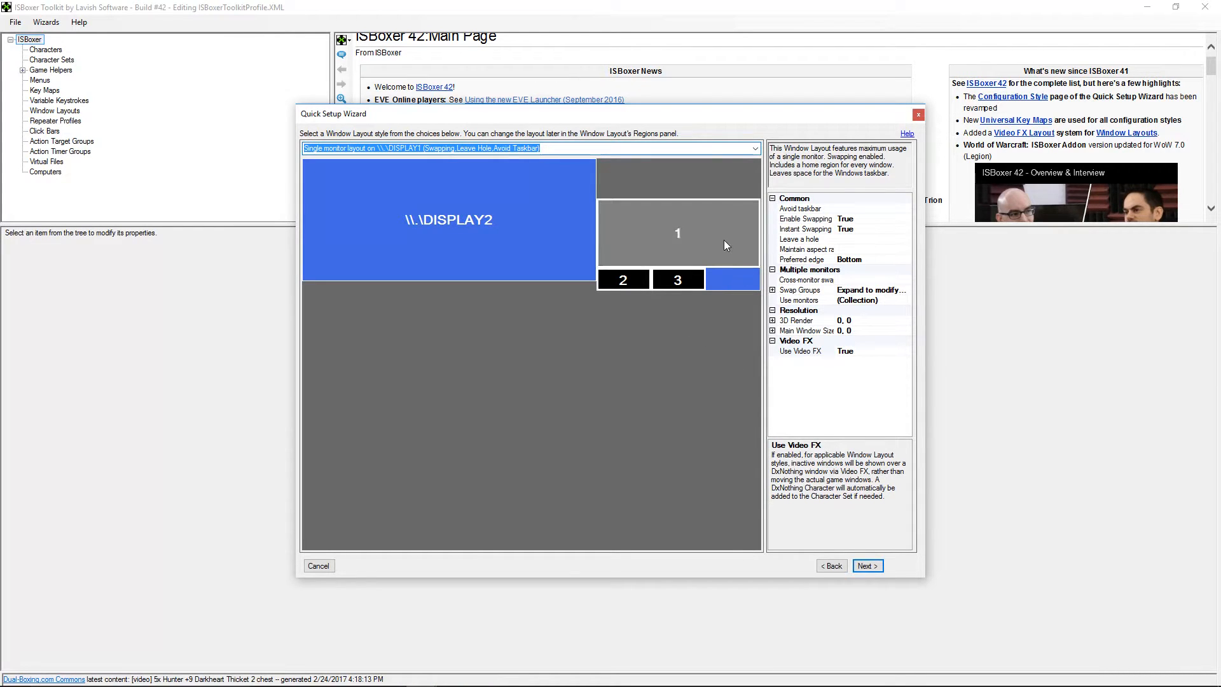
left_click(866, 564)
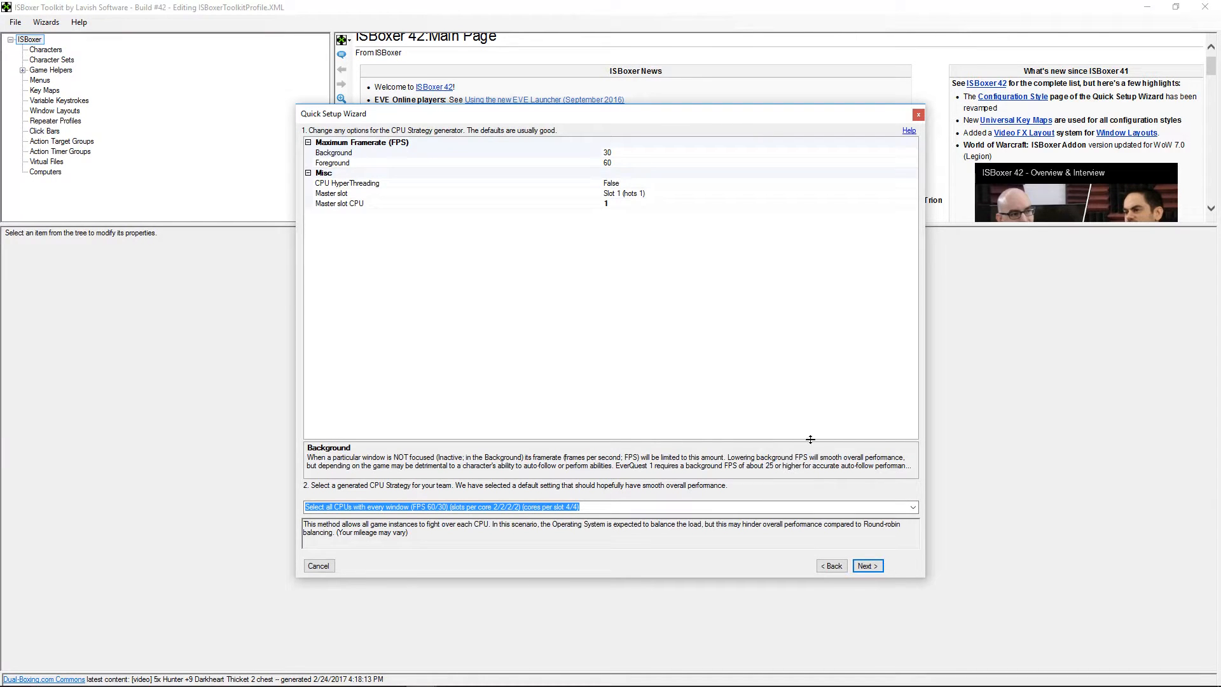
mouse_move(779, 421)
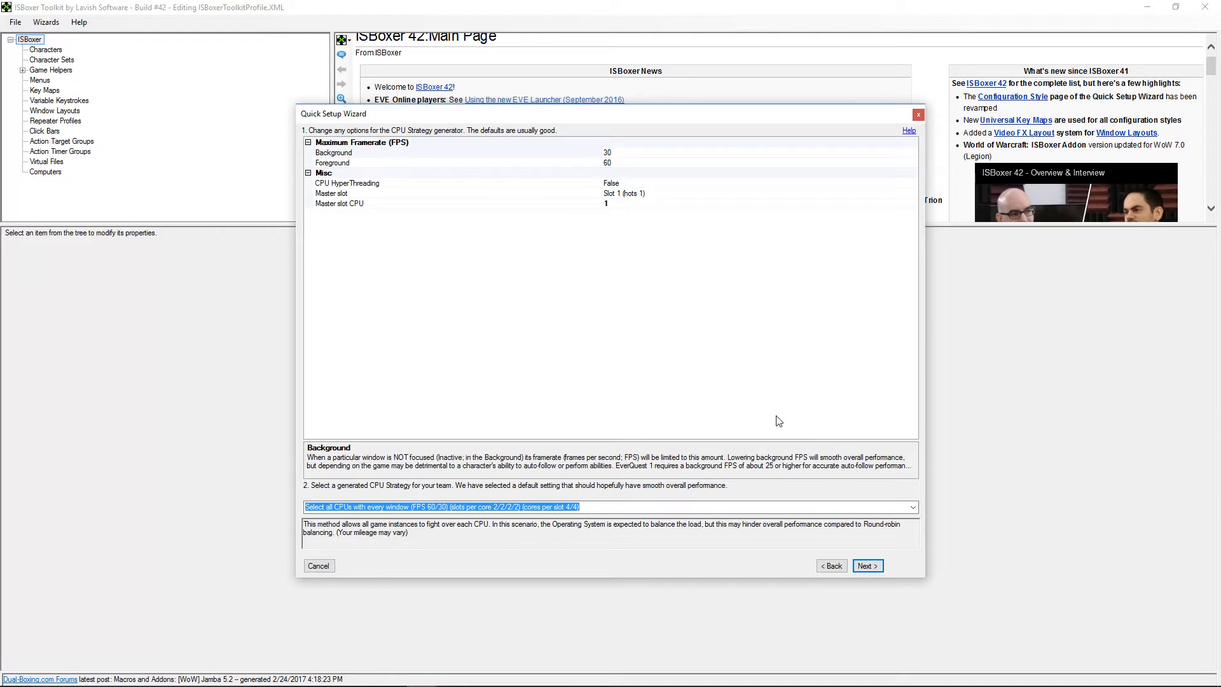
mouse_move(455, 172)
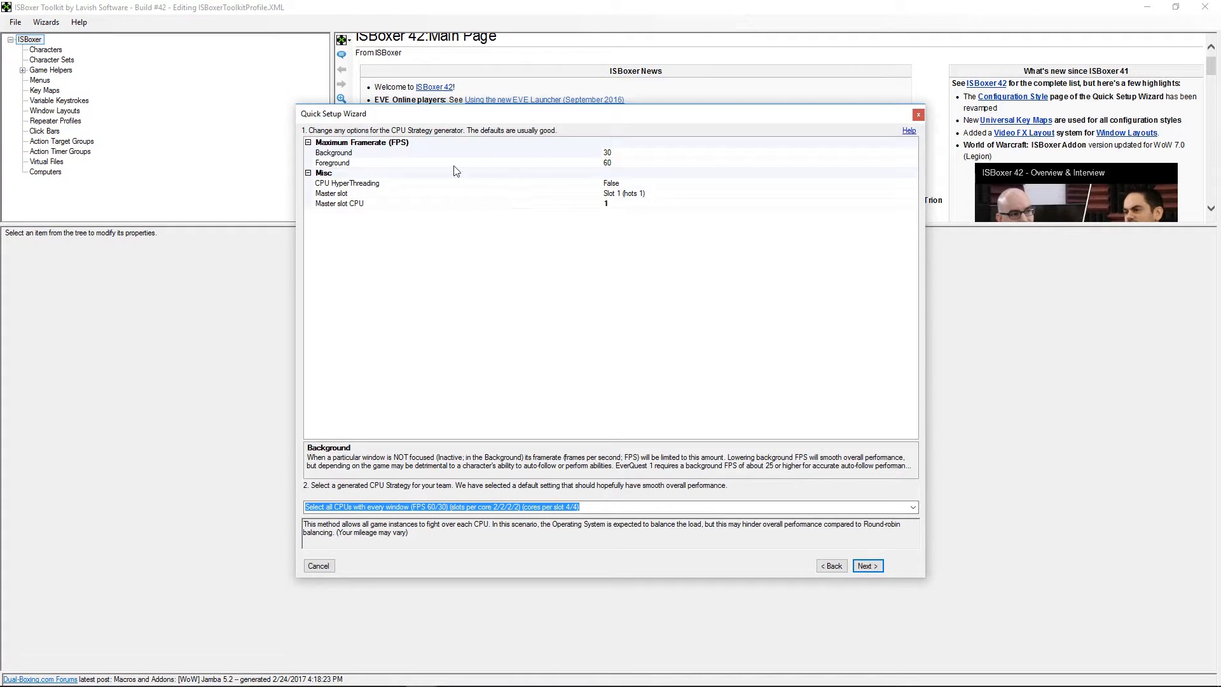
Keep the default CPU strategy with foreground framerate capped at 30 and continue
left_click(332, 163)
type("30")
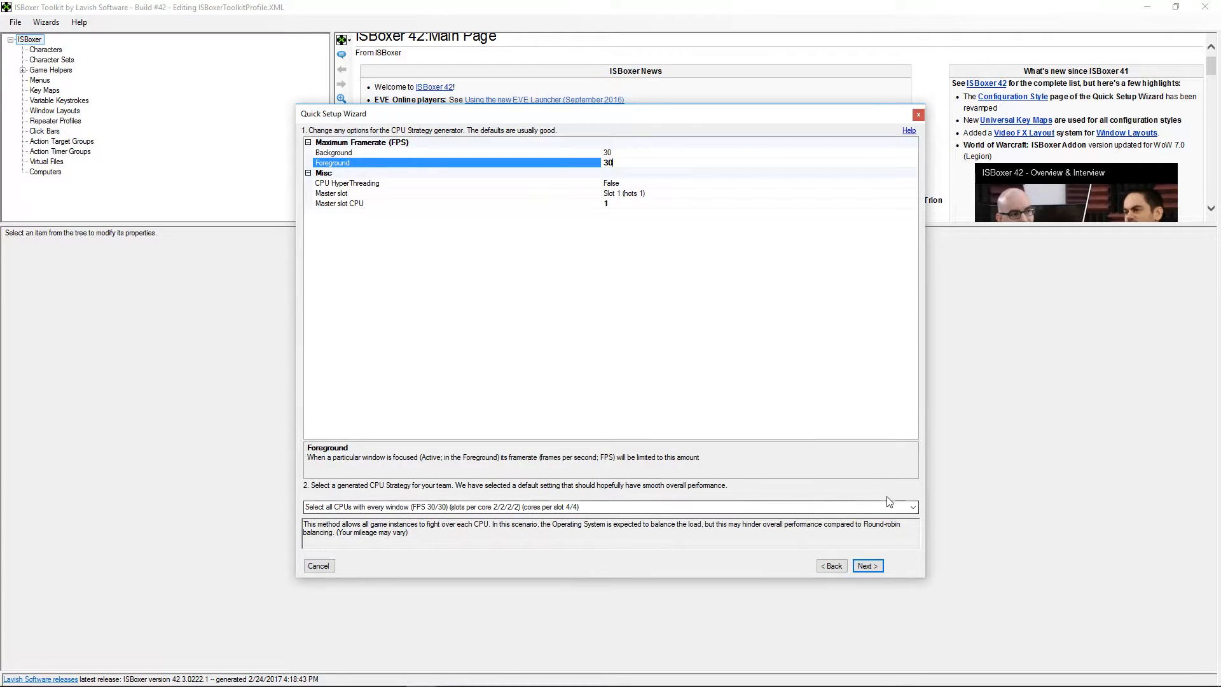
left_click(913, 508)
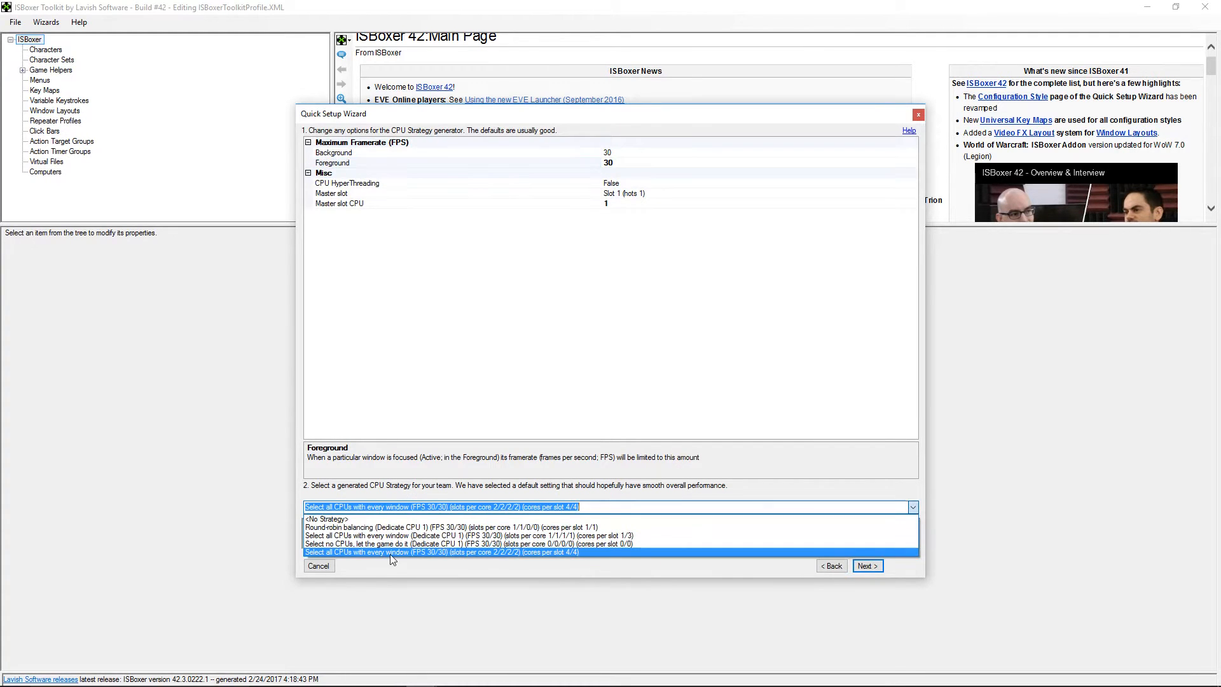
left_click(436, 552)
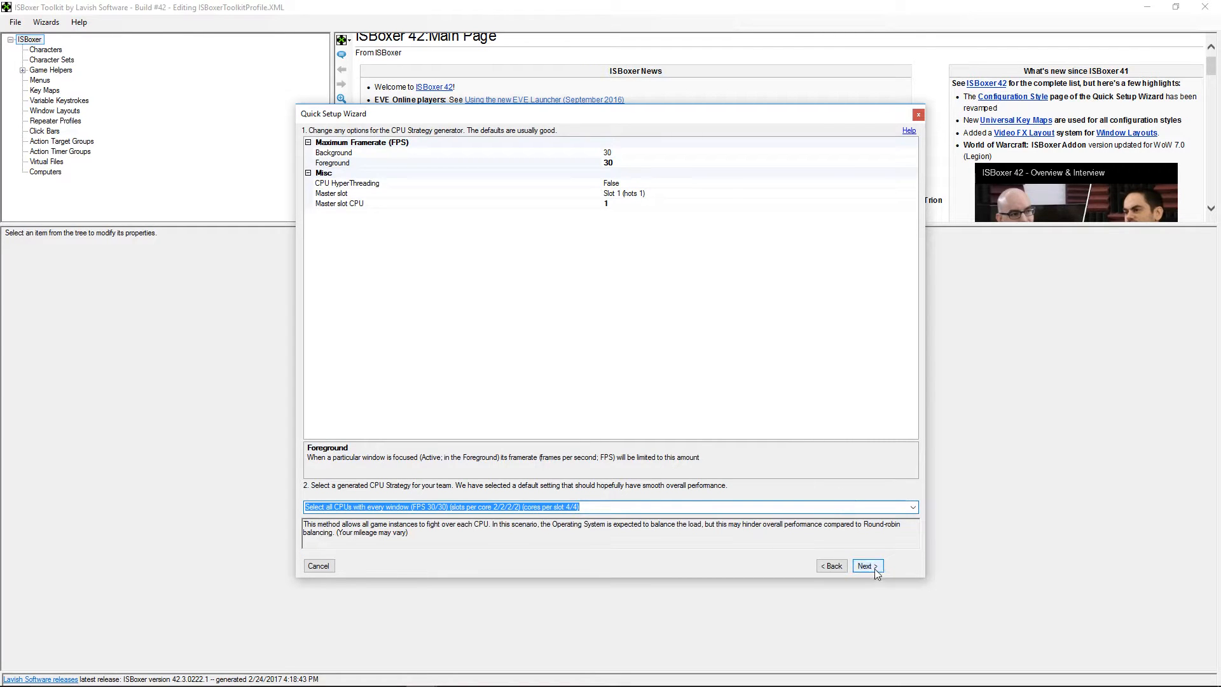
left_click(866, 564)
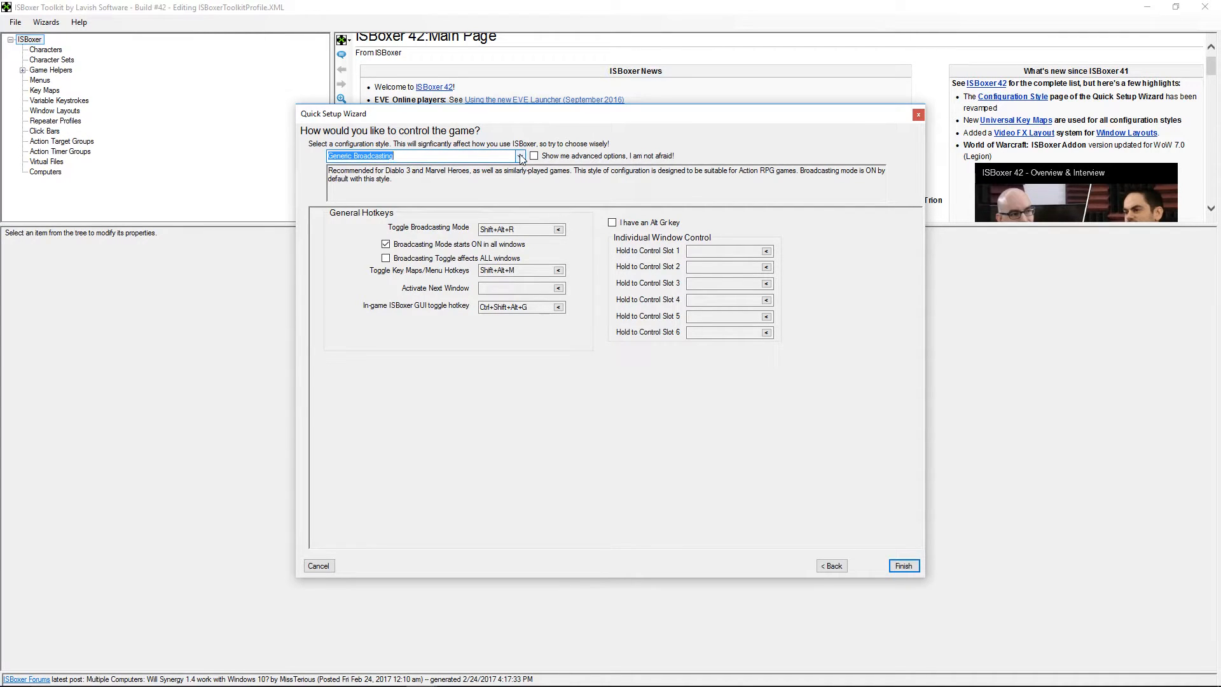
Set Generic Broadcasting style and tick 'Broadcasting Toggle affects ALL windows'
left_click(519, 156)
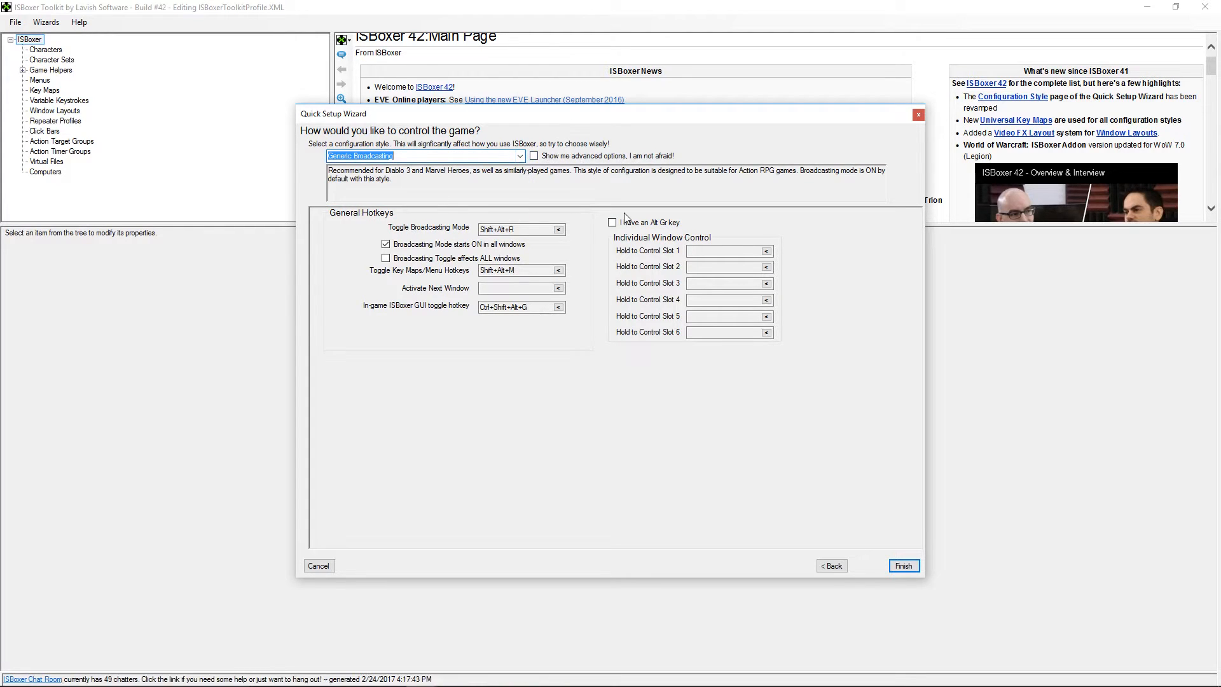
left_click(514, 228)
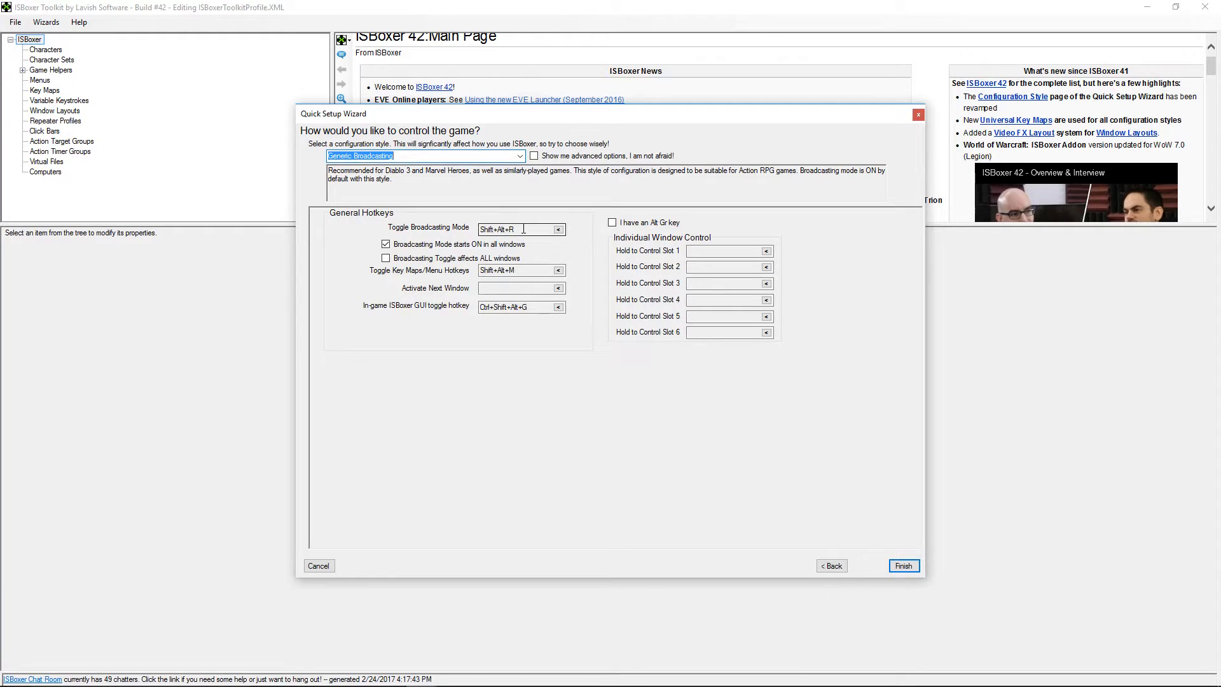
left_click(518, 269)
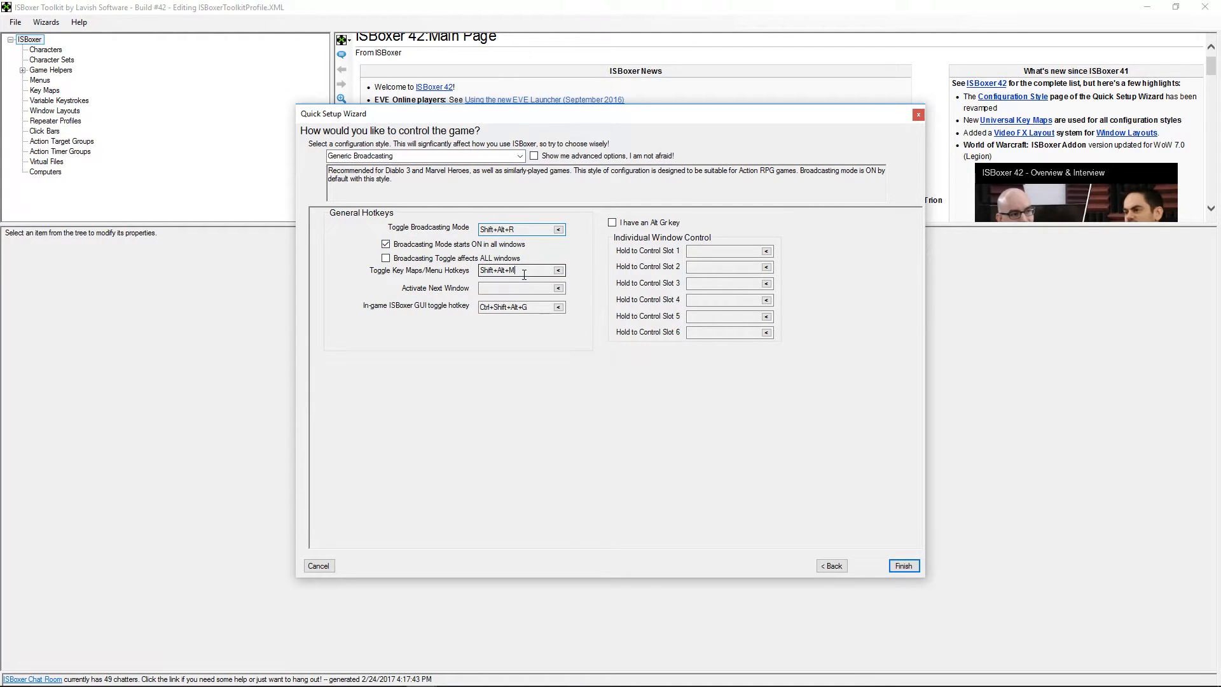
triple_click(518, 270)
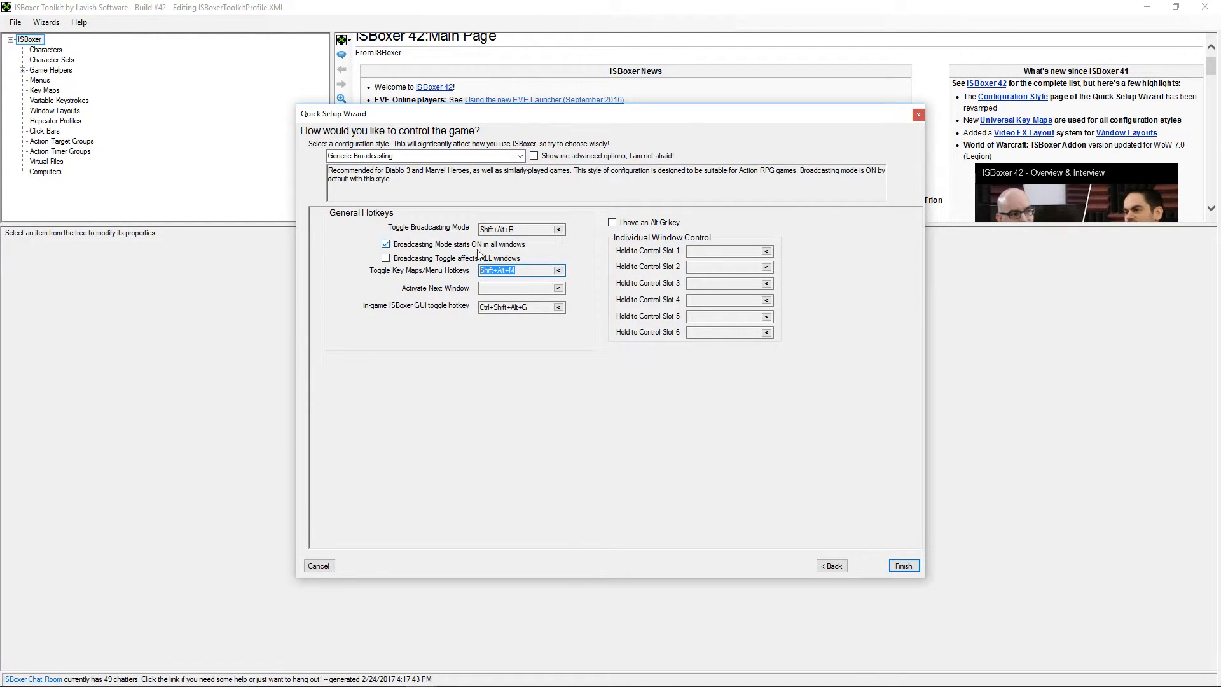
mouse_move(403, 258)
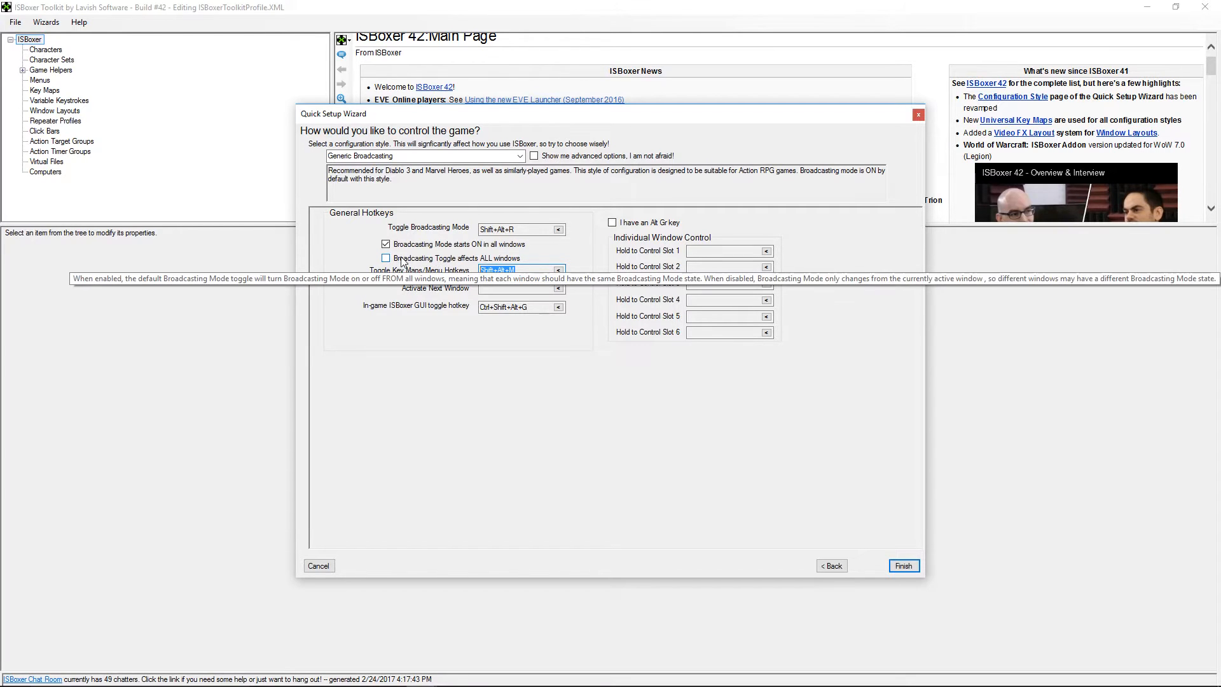
left_click(386, 258)
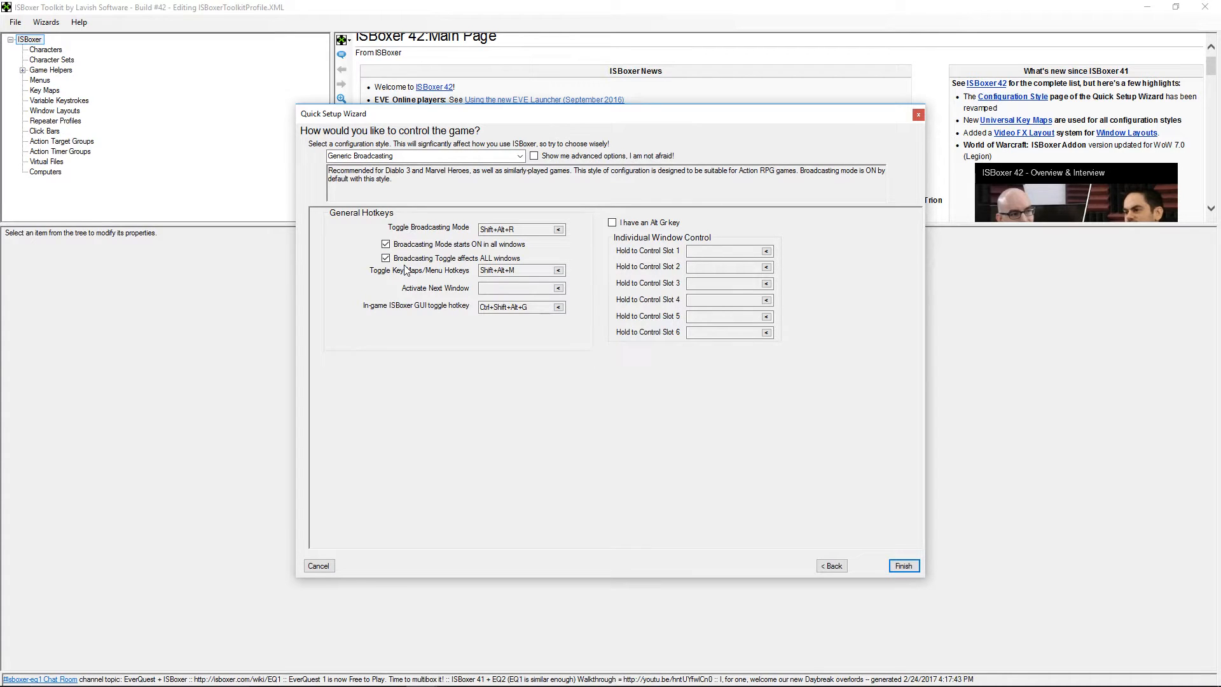
mouse_move(418, 272)
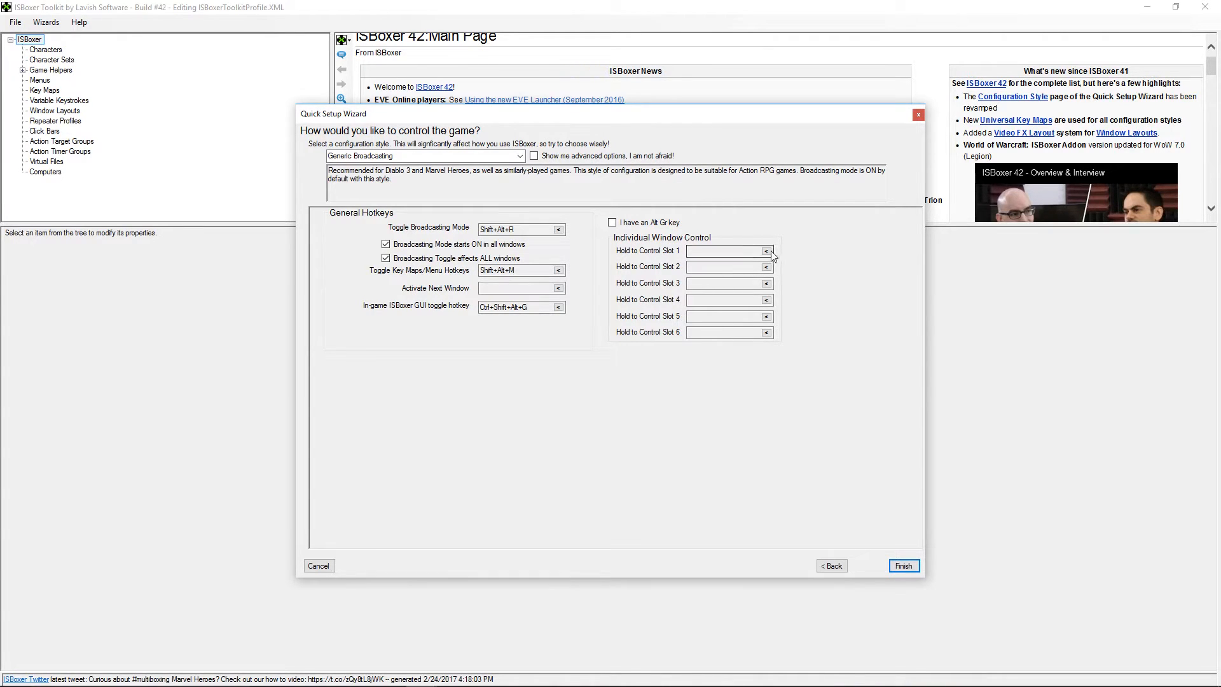
Assign F1 and F2 as hold hotkeys for control slots 1 and 2, then finish the wizard
left_click(766, 251)
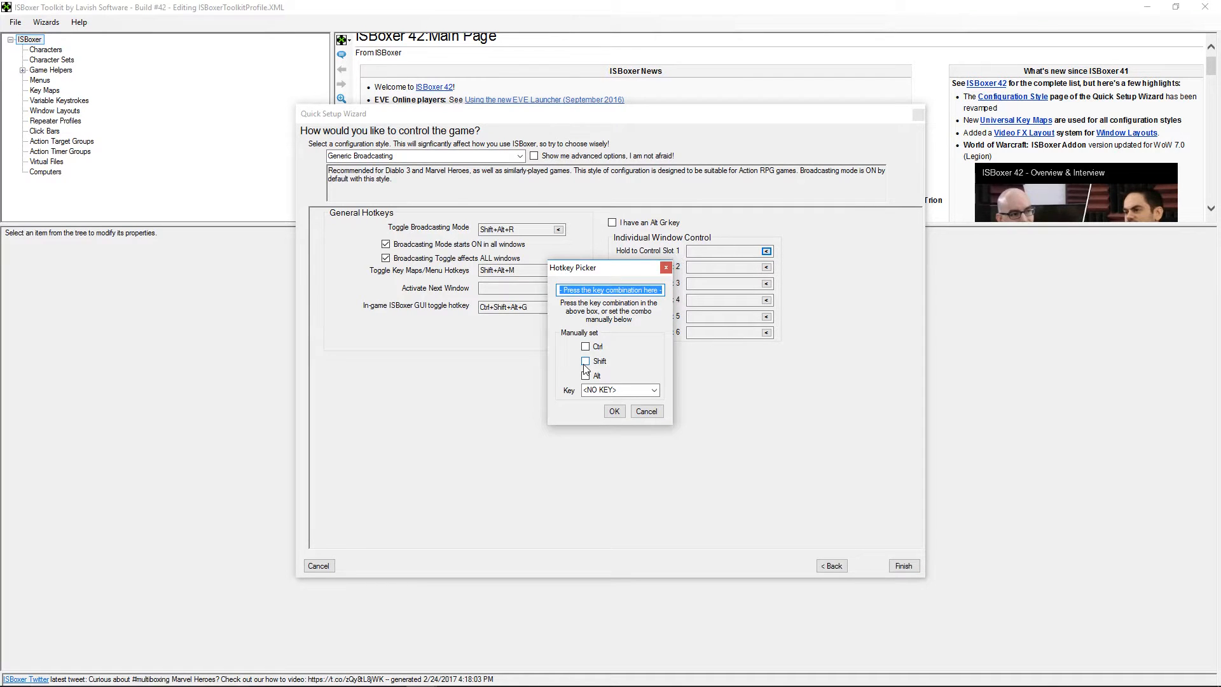
left_click(613, 411)
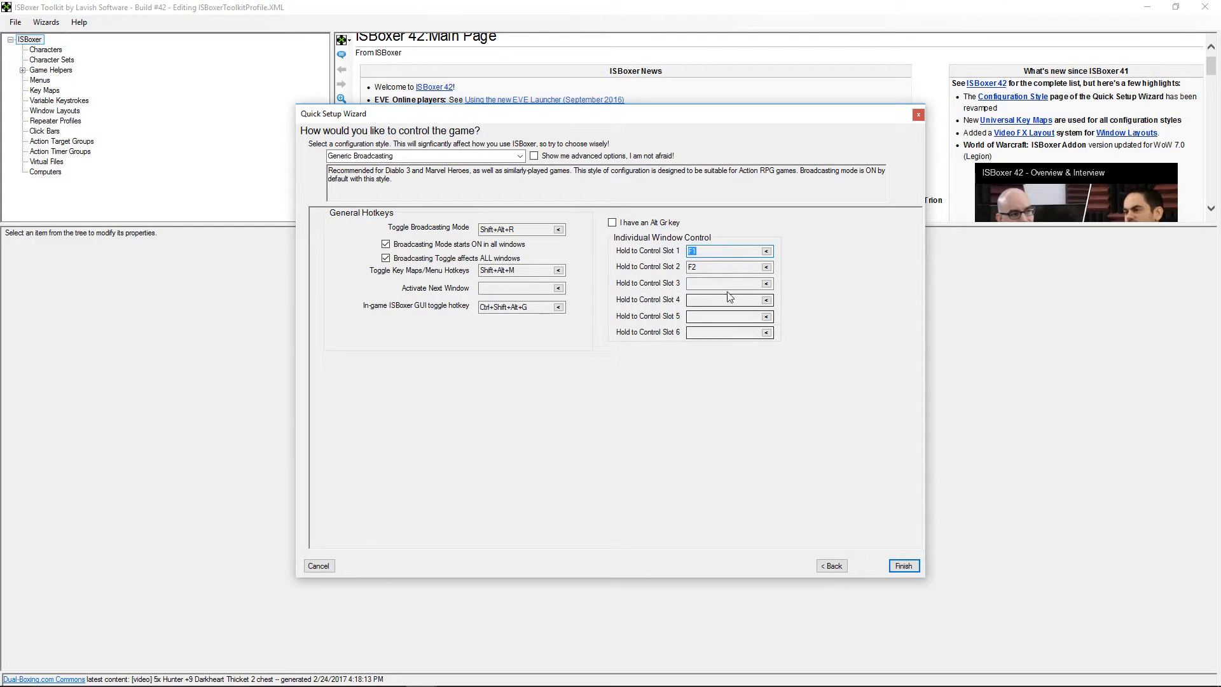
left_click(724, 266)
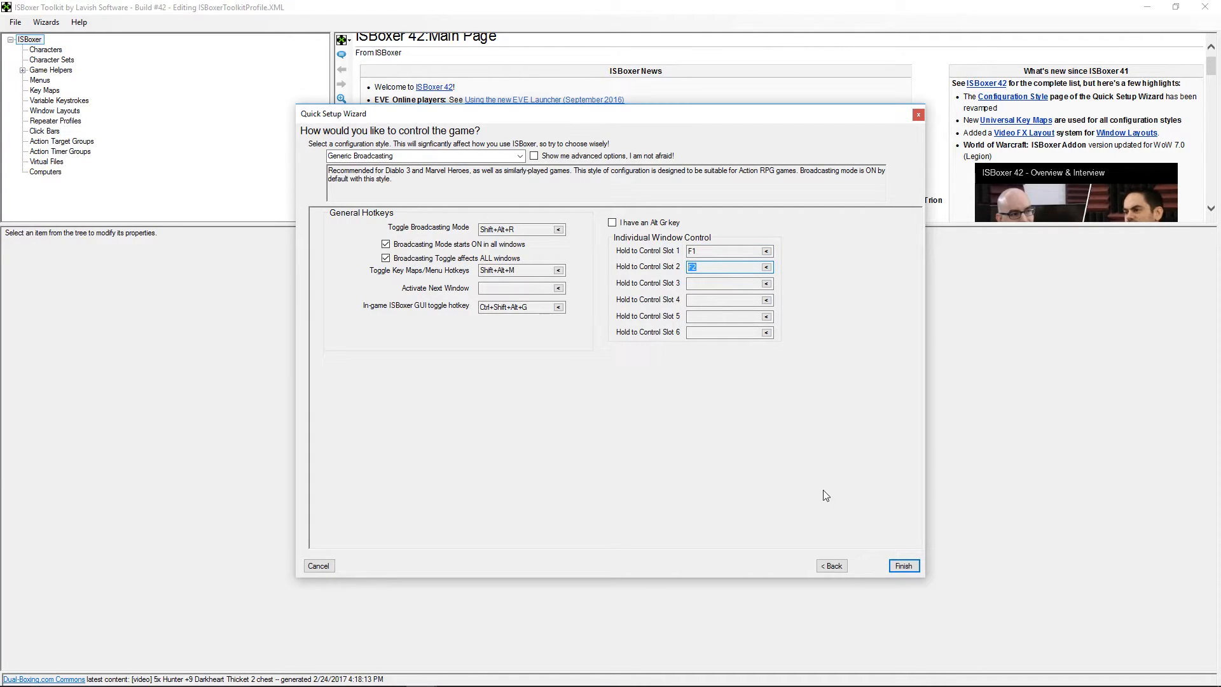
left_click(903, 565)
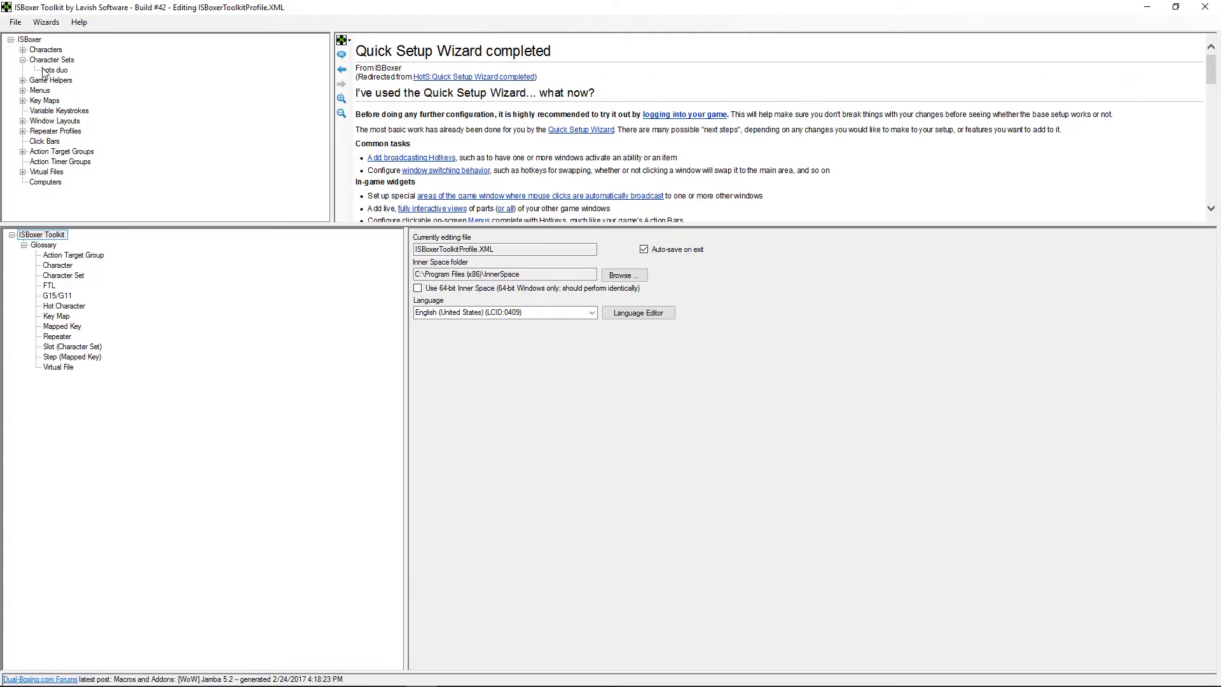
Review slots 1 and 2 of hots duo with switch hotkeys Ctrl+Alt+1 and Ctrl+Alt+2
left_click(53, 69)
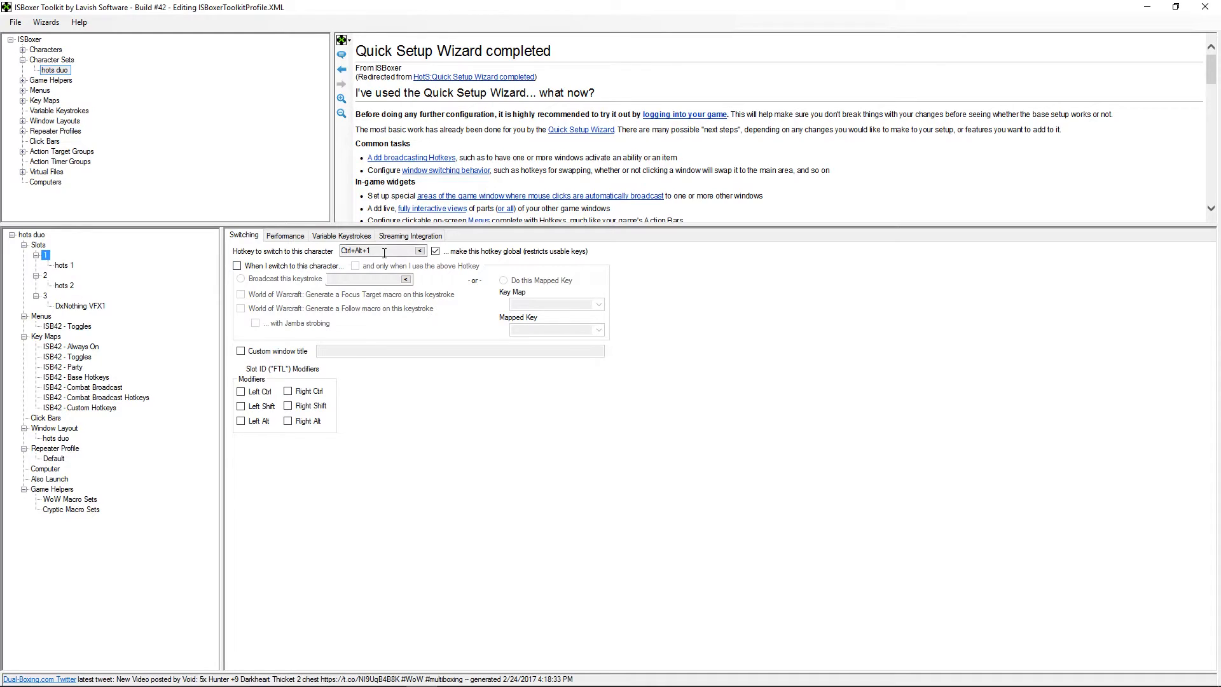
triple_click(377, 251)
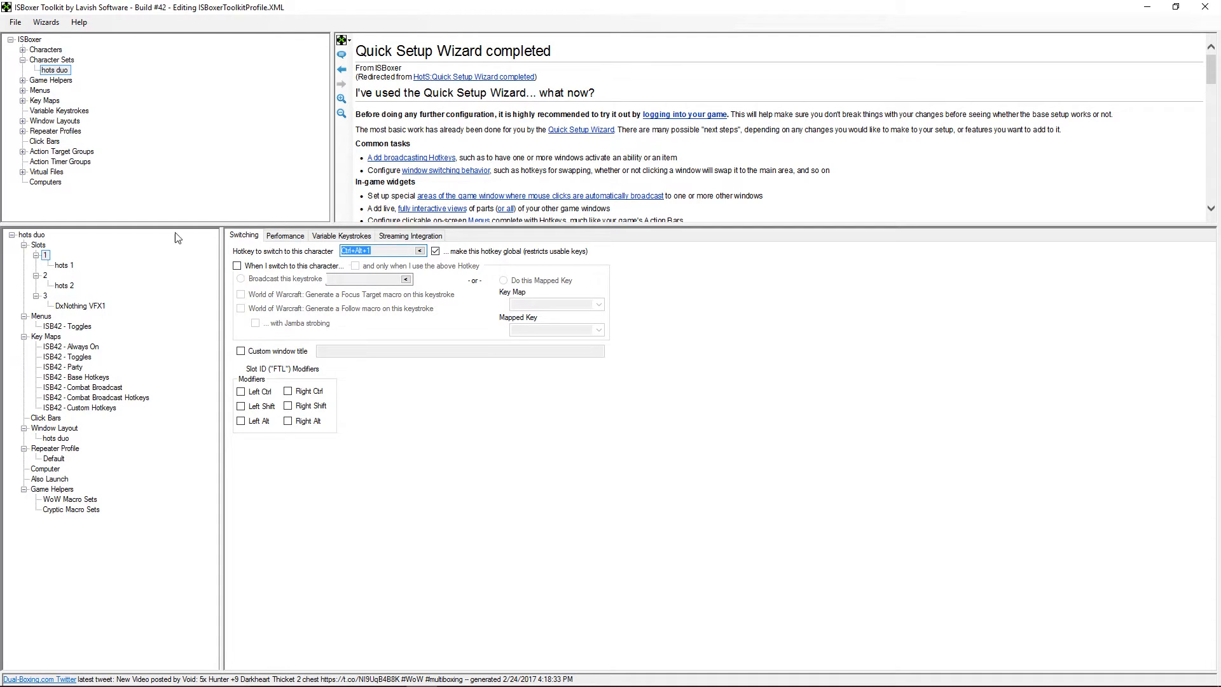
left_click(44, 277)
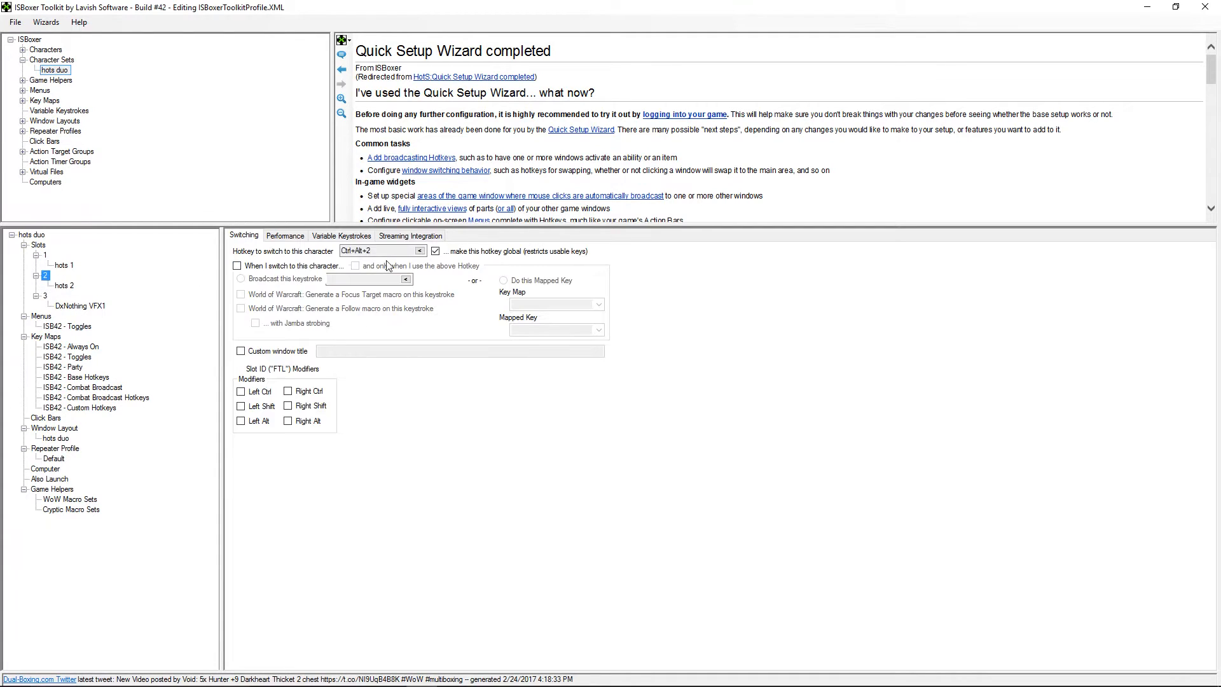
left_click(378, 250)
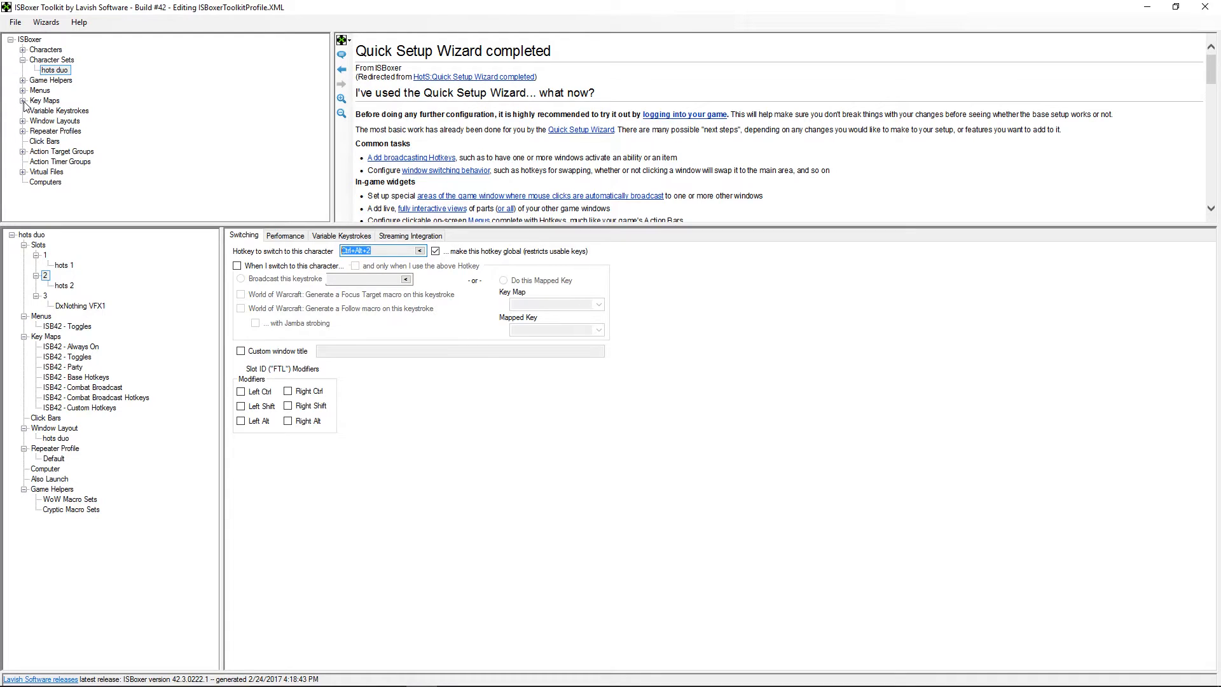
Expand Key Maps and show the ISB42 - Custom Hotkeys map's options
left_click(44, 99)
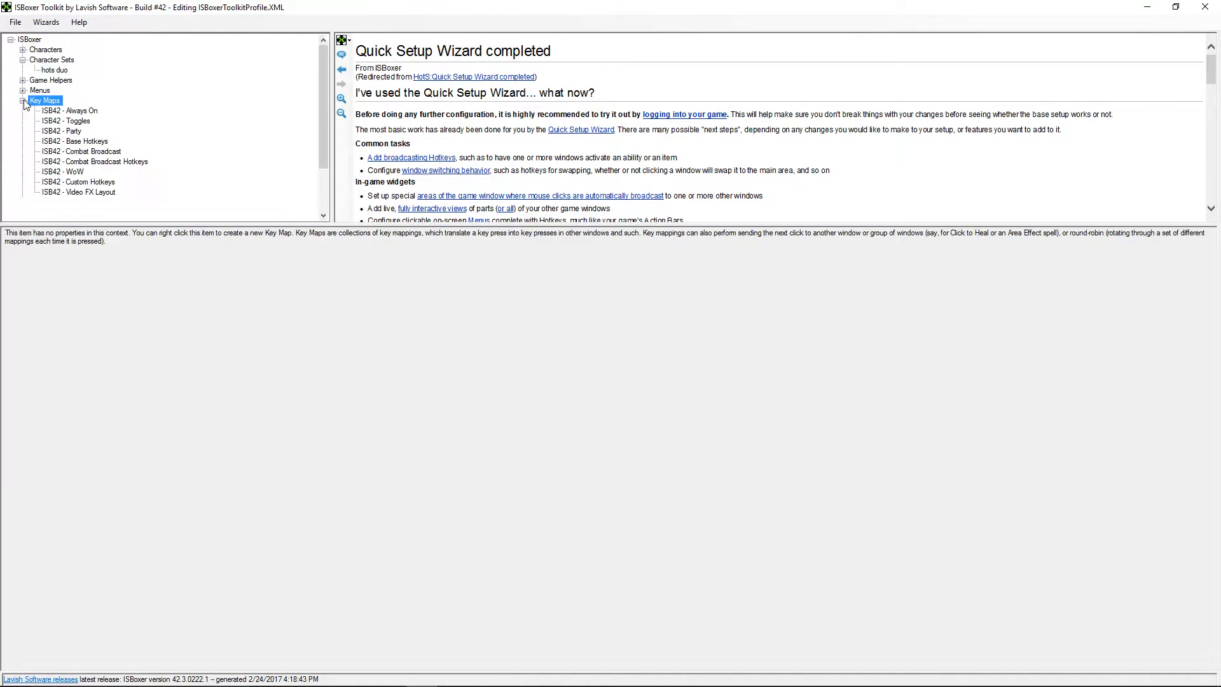
left_click(78, 182)
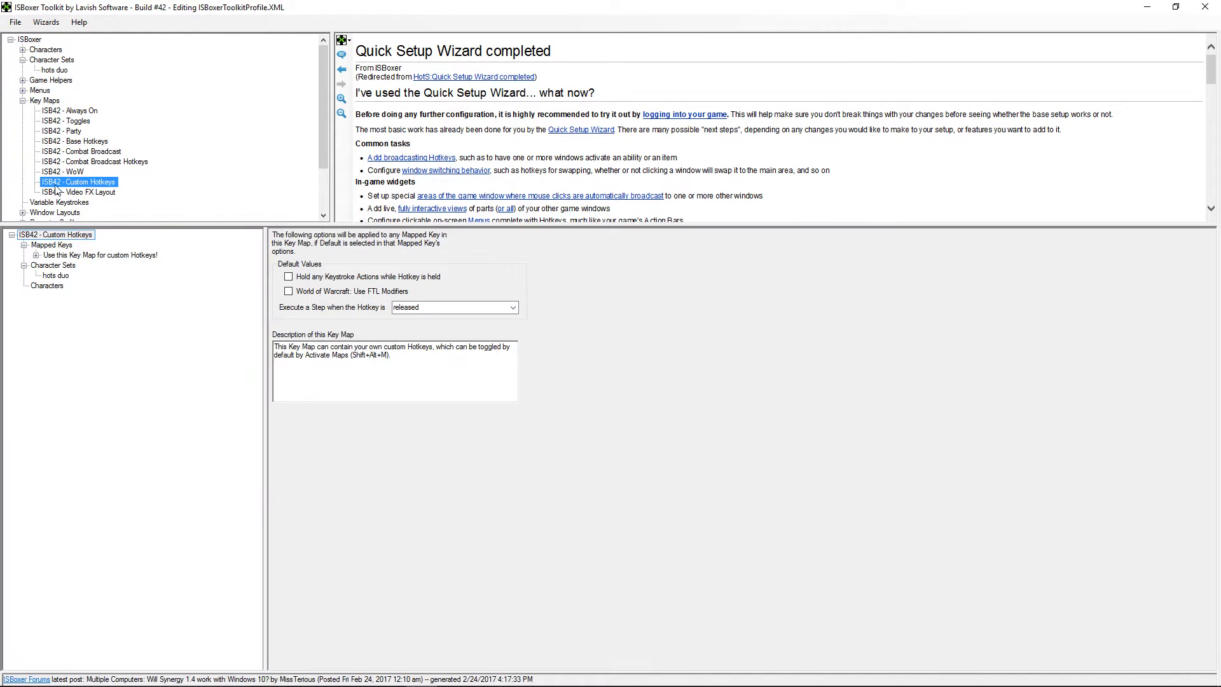
mouse_move(185, 248)
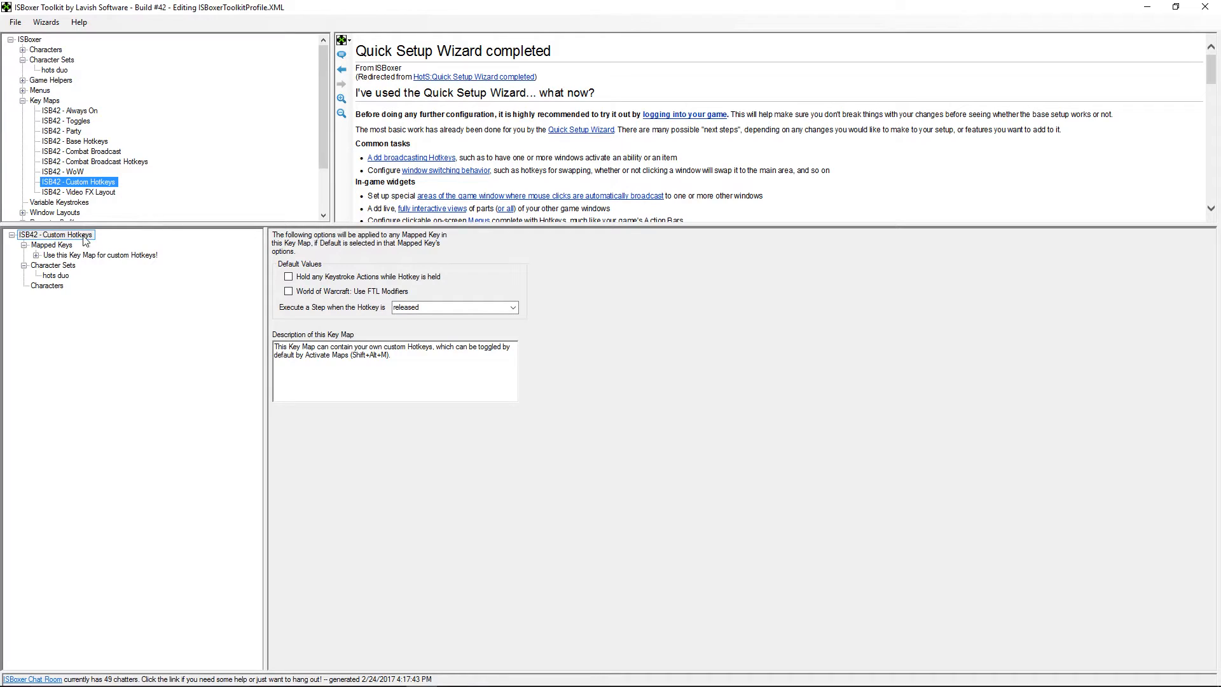
mouse_move(67, 244)
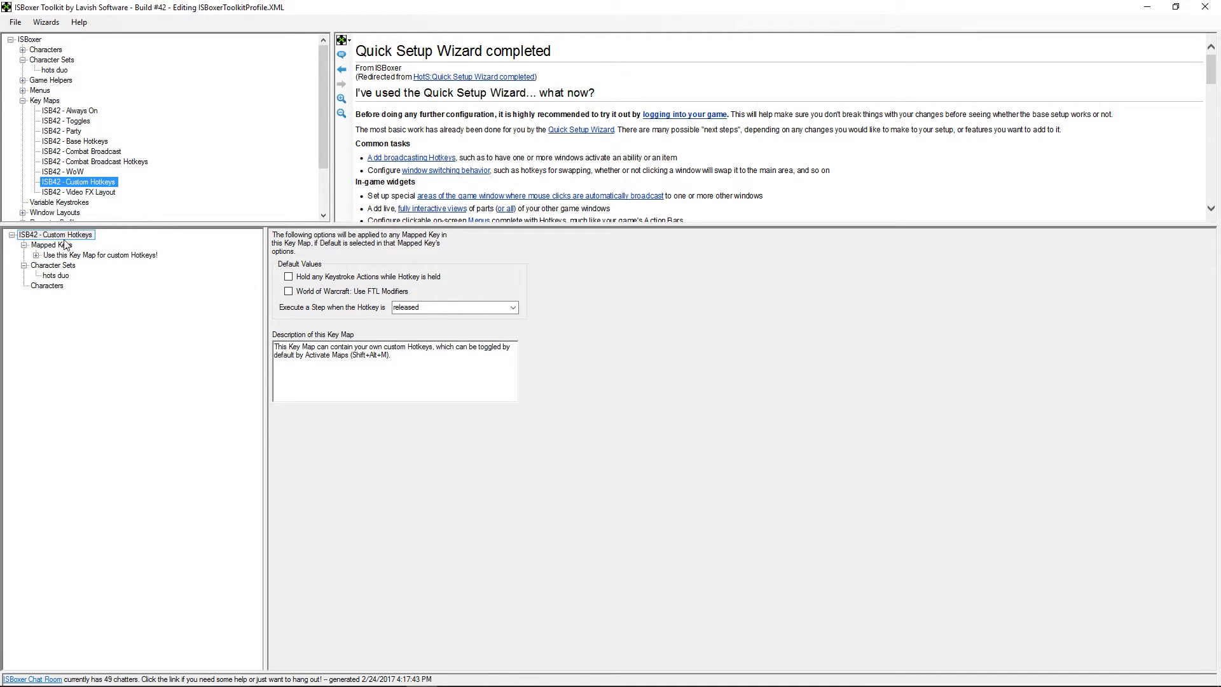
Create Q, W, E, R straight key broadcasts via the Mapped Key Wizard, targeted at Character Slot 1
right_click(51, 244)
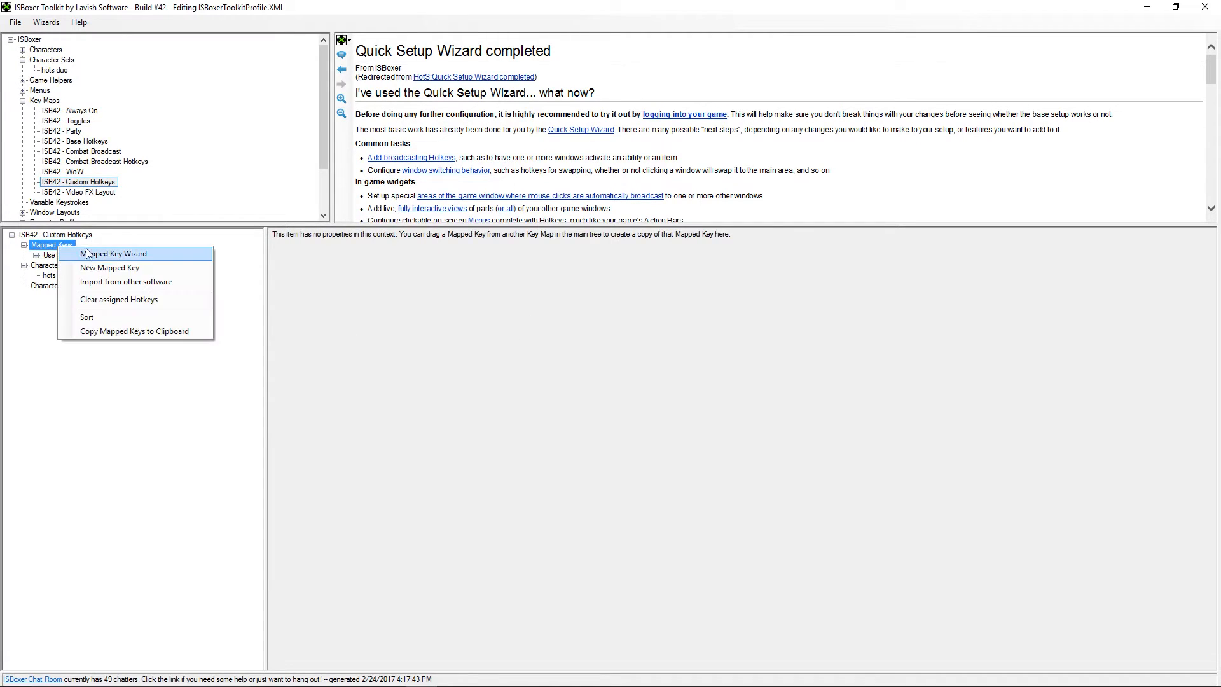
left_click(113, 253)
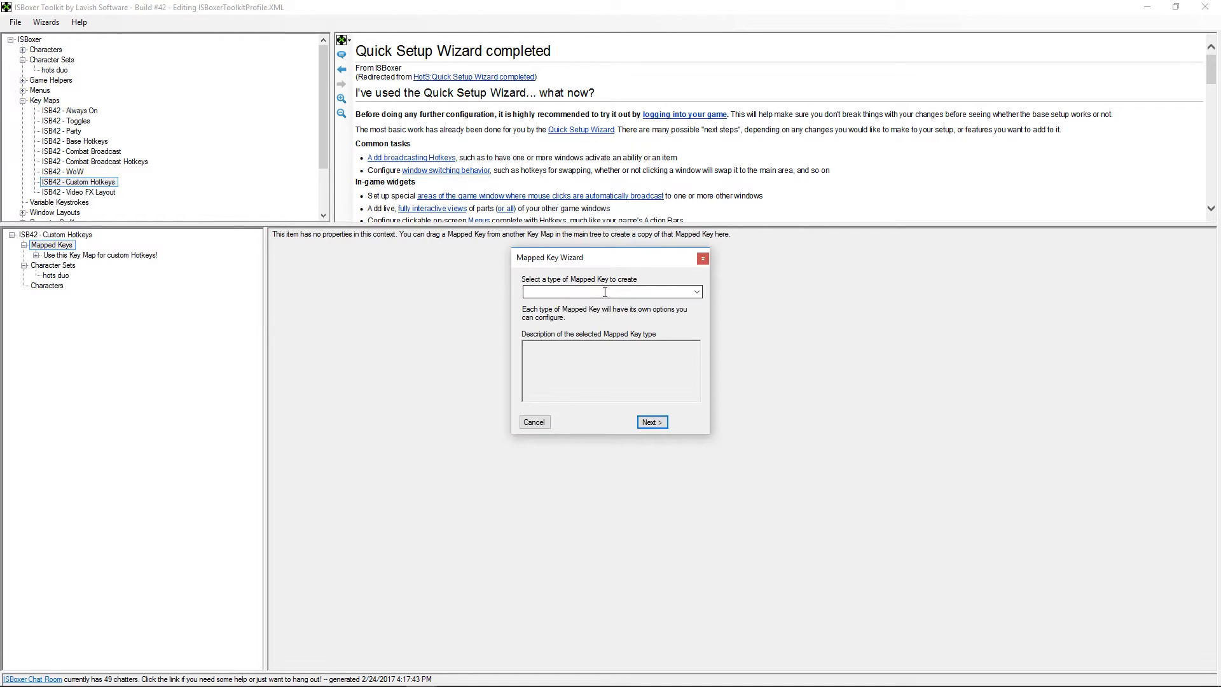
left_click(696, 292)
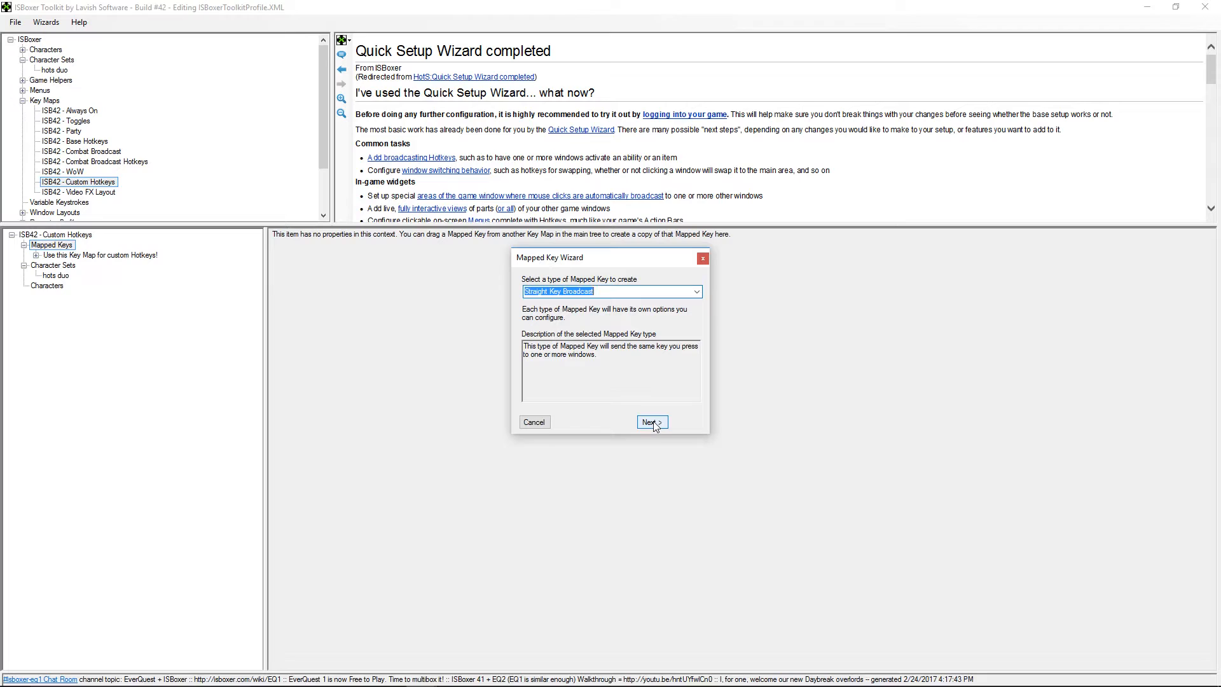
left_click(650, 423)
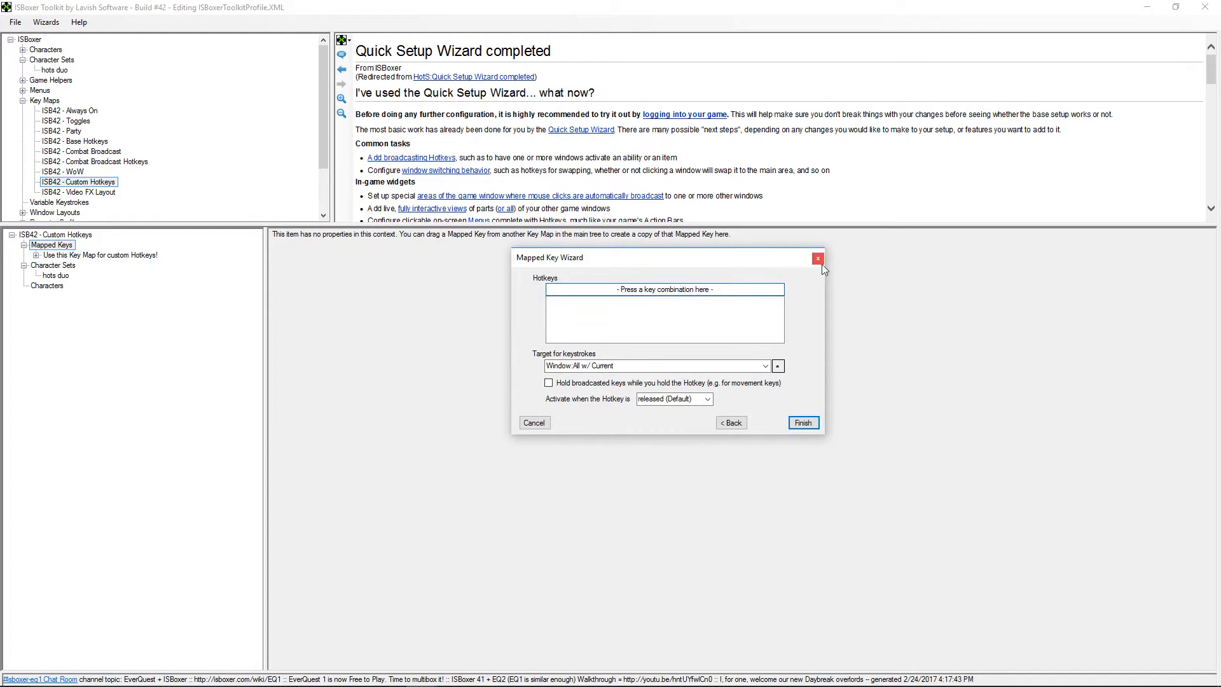
type("QWER")
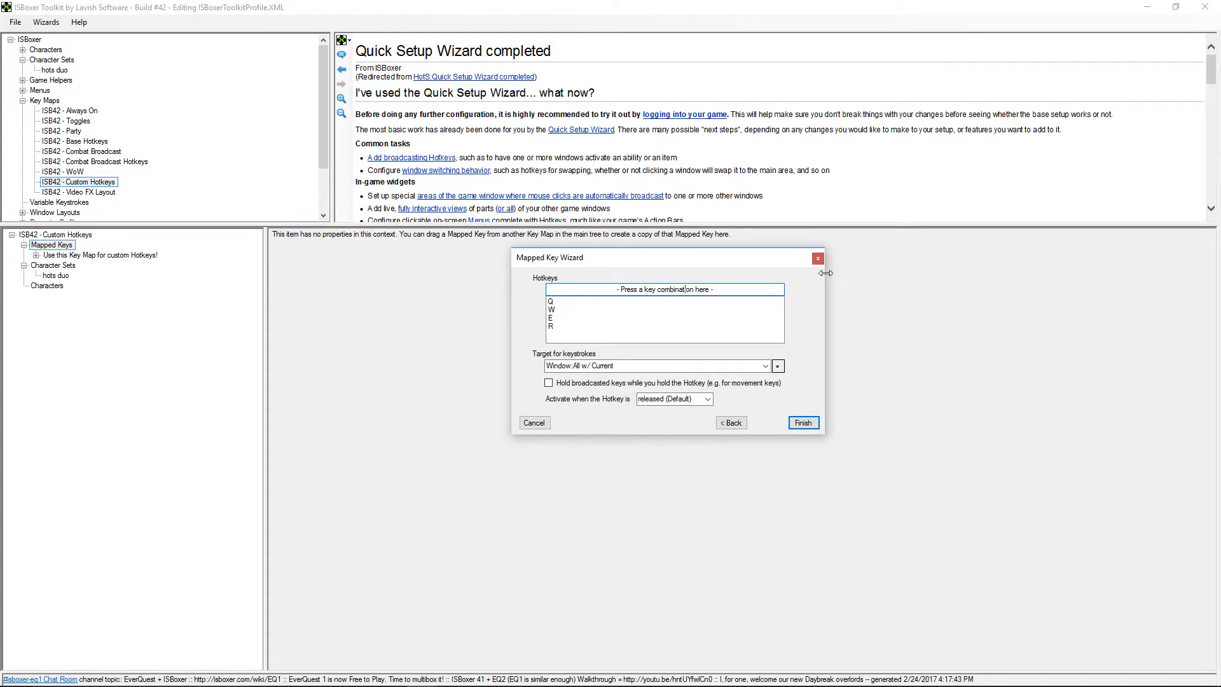
left_click(766, 365)
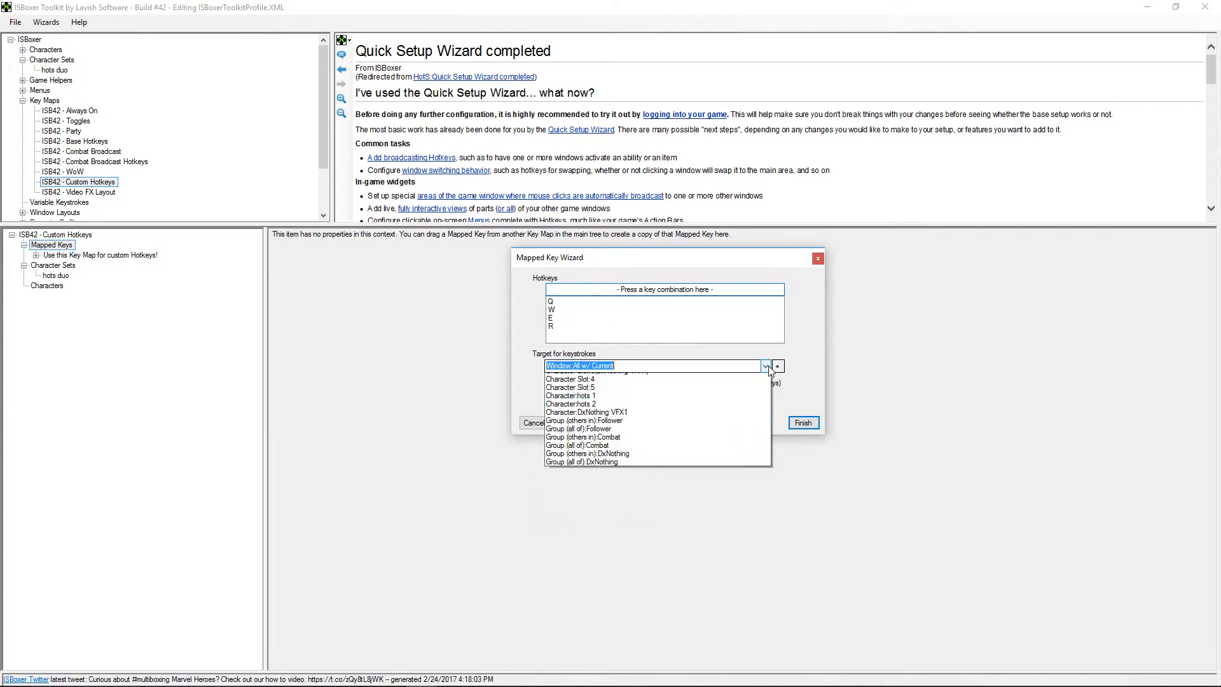
left_click(576, 396)
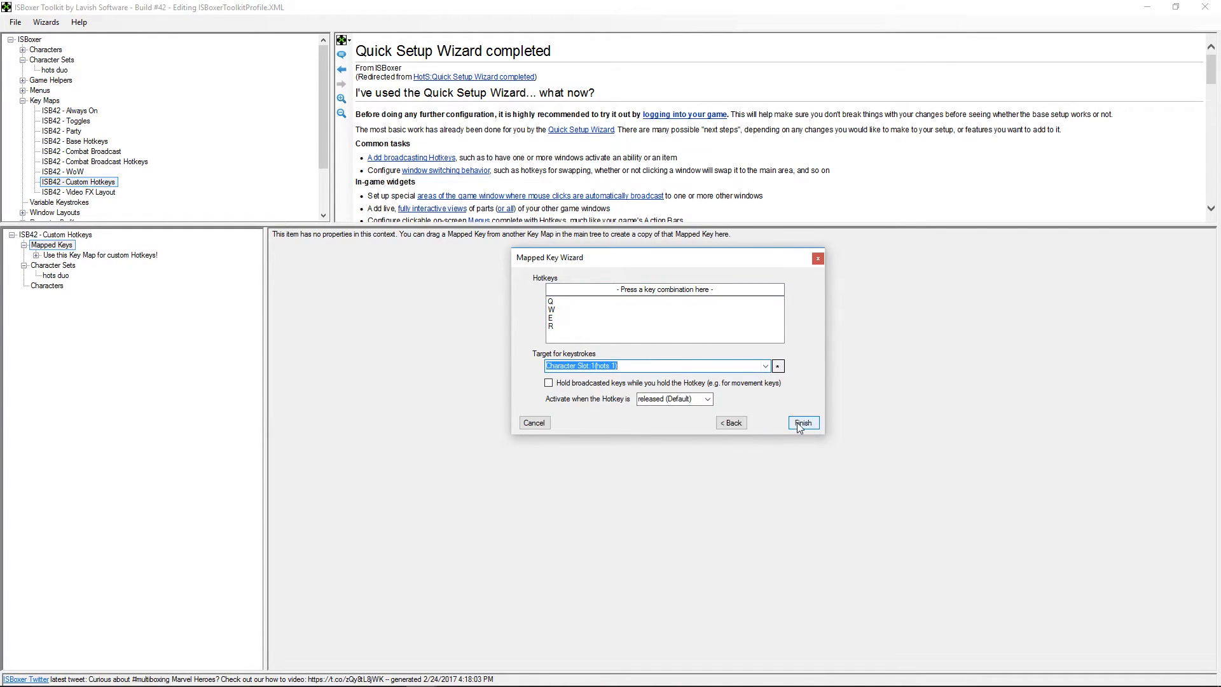
left_click(802, 422)
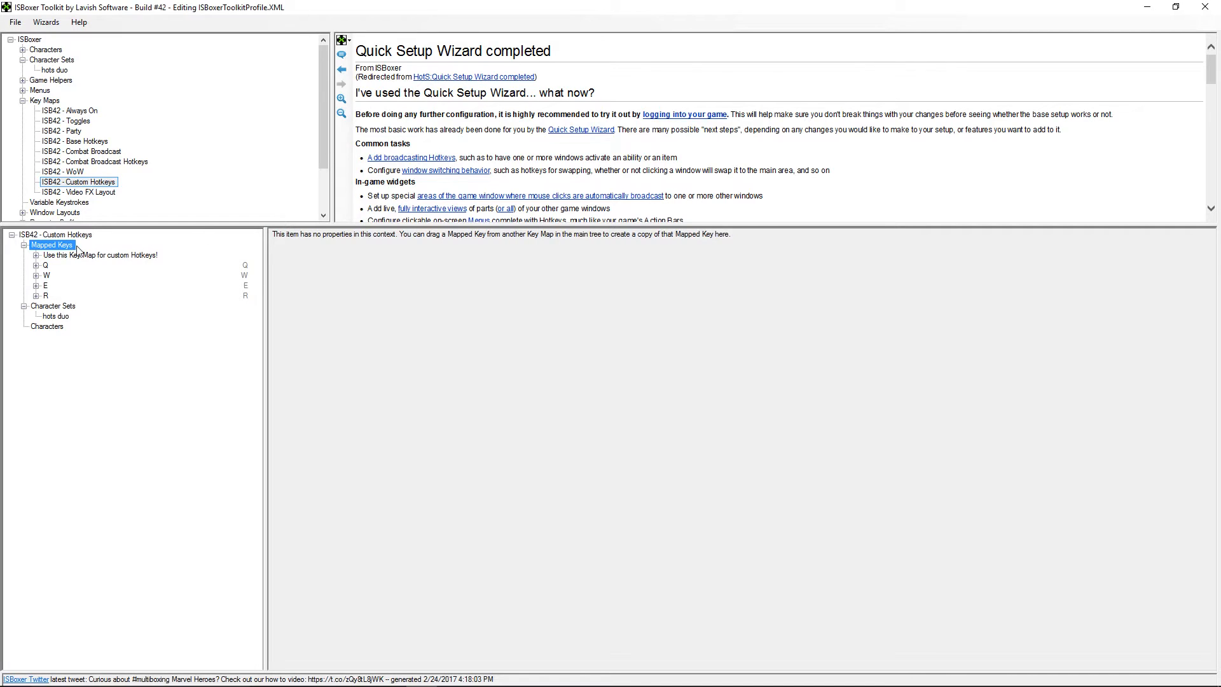
mouse_move(111, 253)
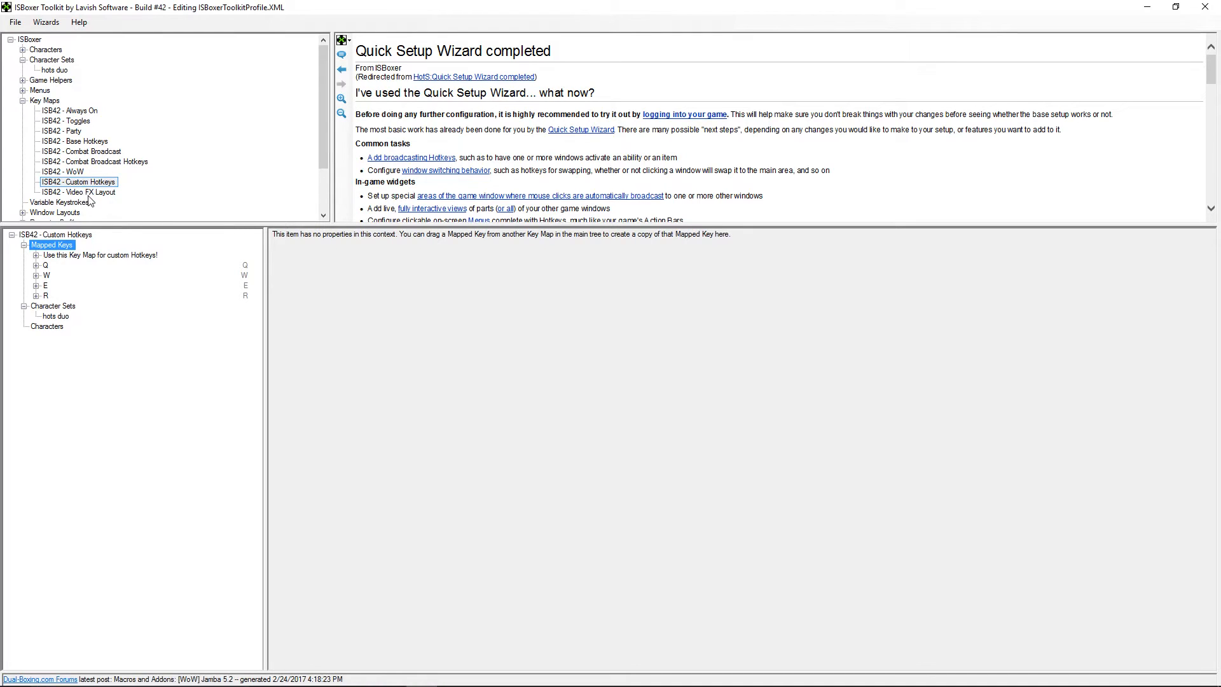
mouse_move(116, 204)
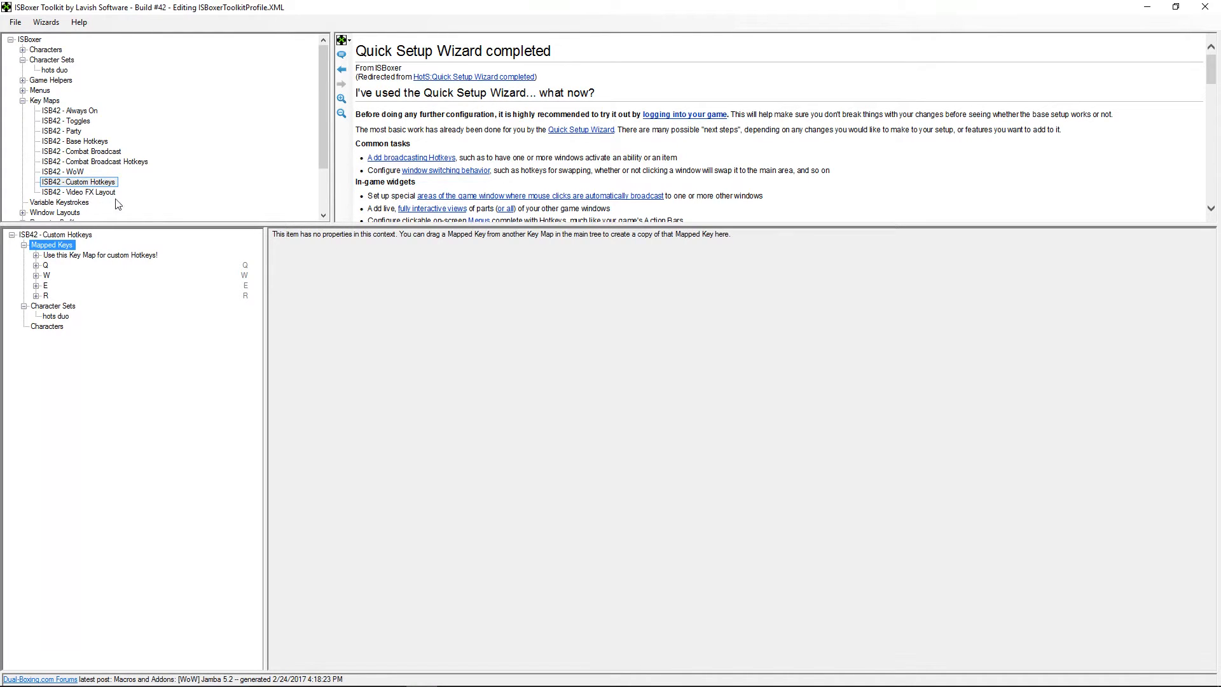
Reopen the Mapped Key Wizard from the Mapped Keys context menu
right_click(52, 244)
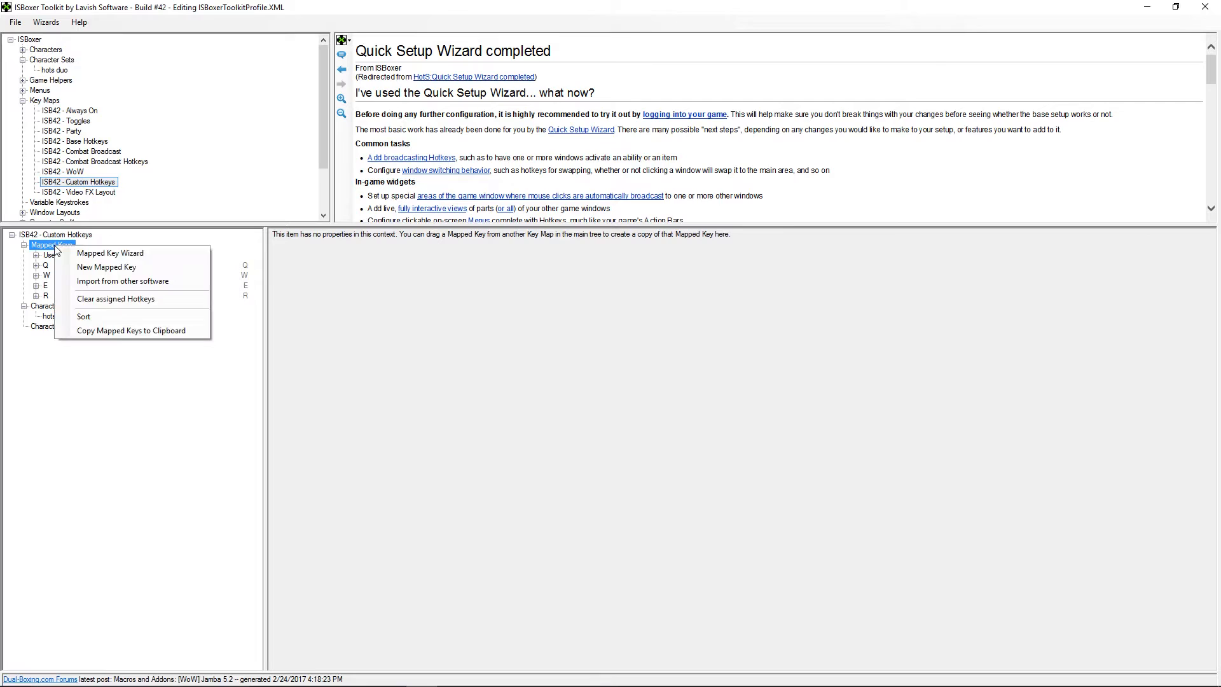
left_click(110, 251)
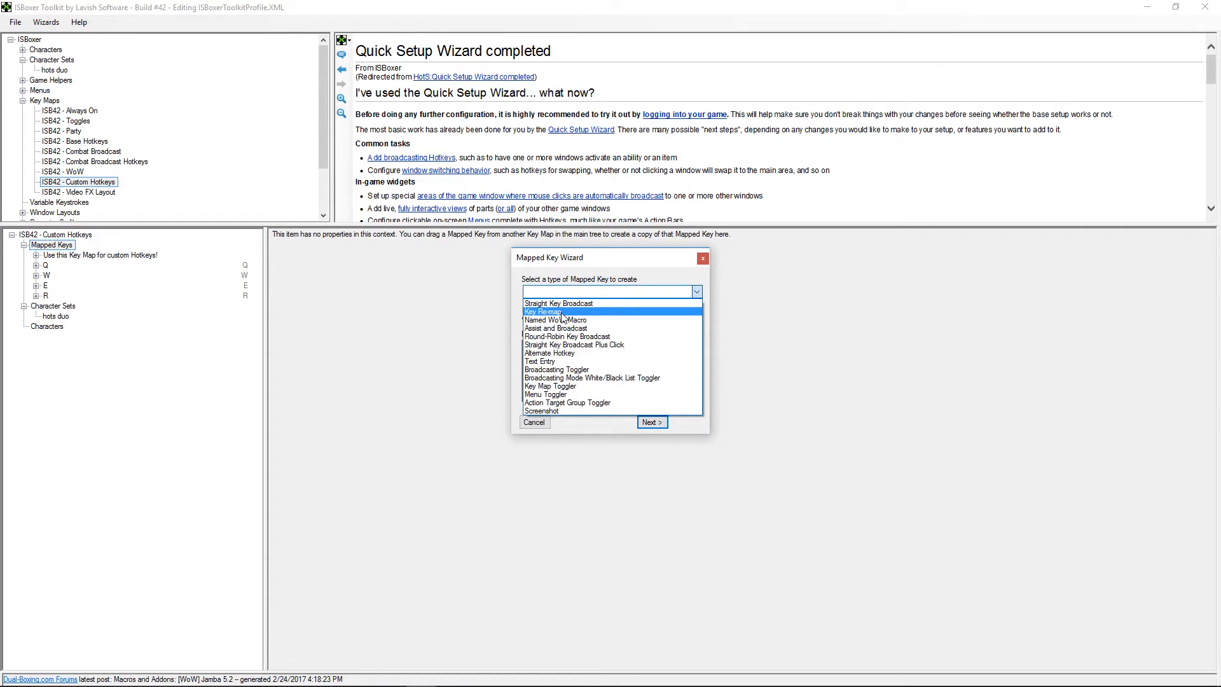
Create a Key Remap with hotkey Z sending Q
left_click(651, 421)
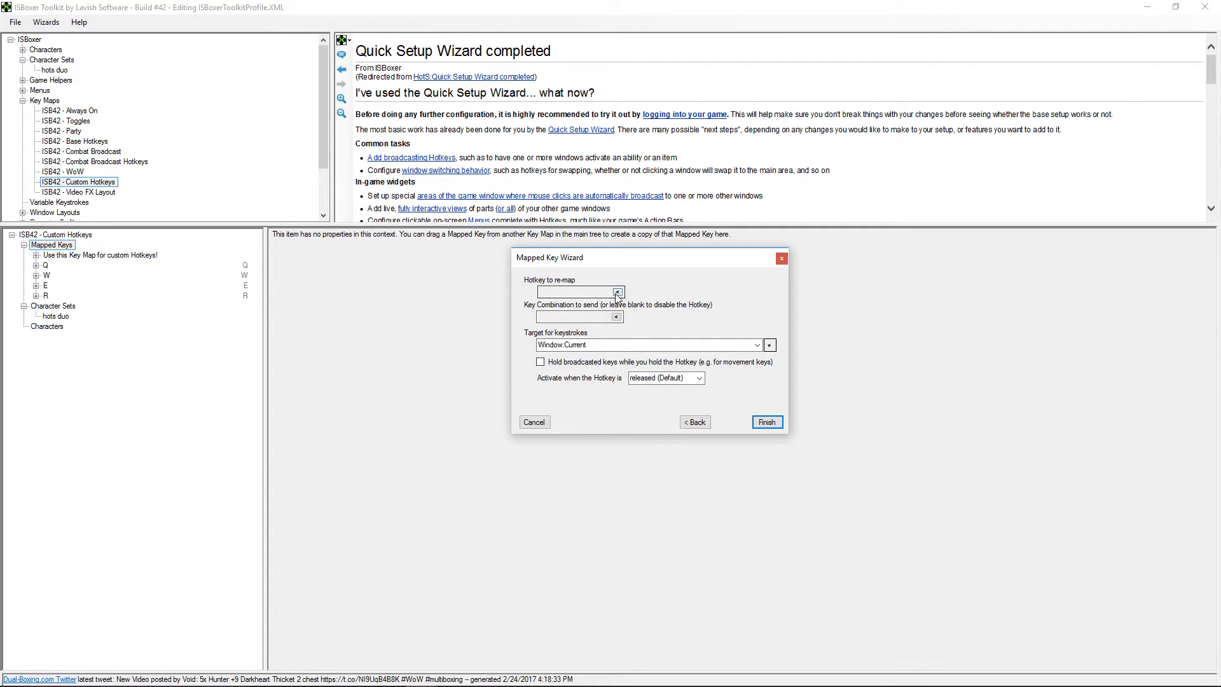
type("Z")
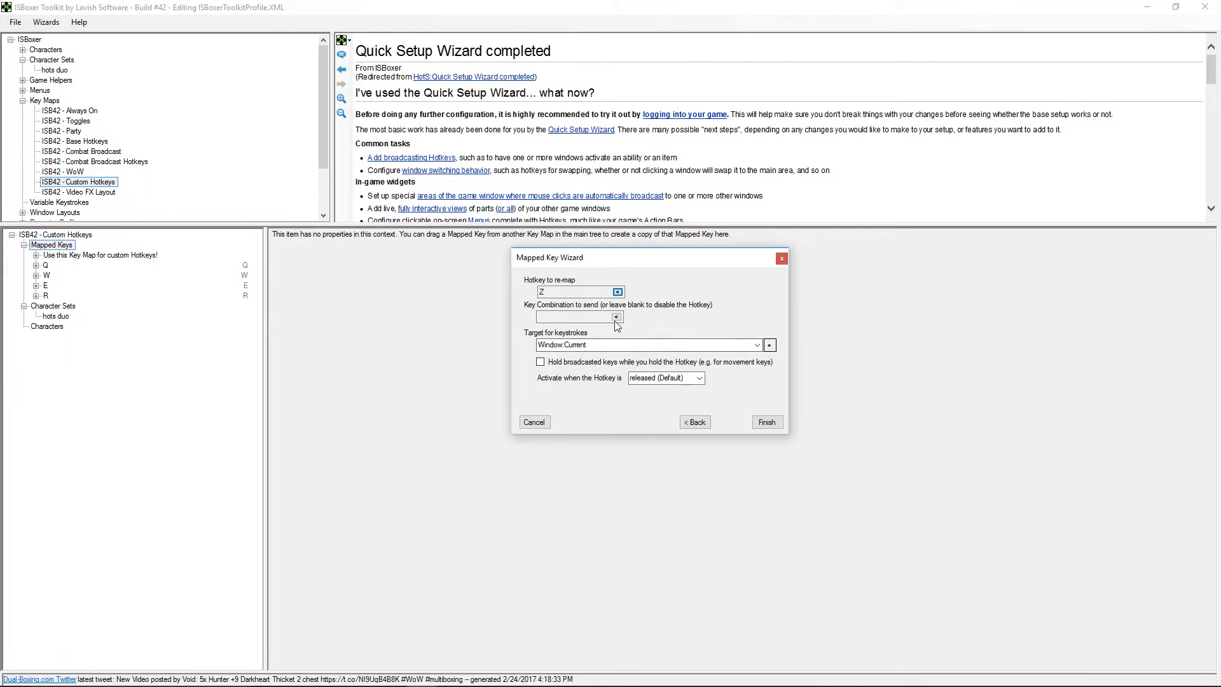
type("Q")
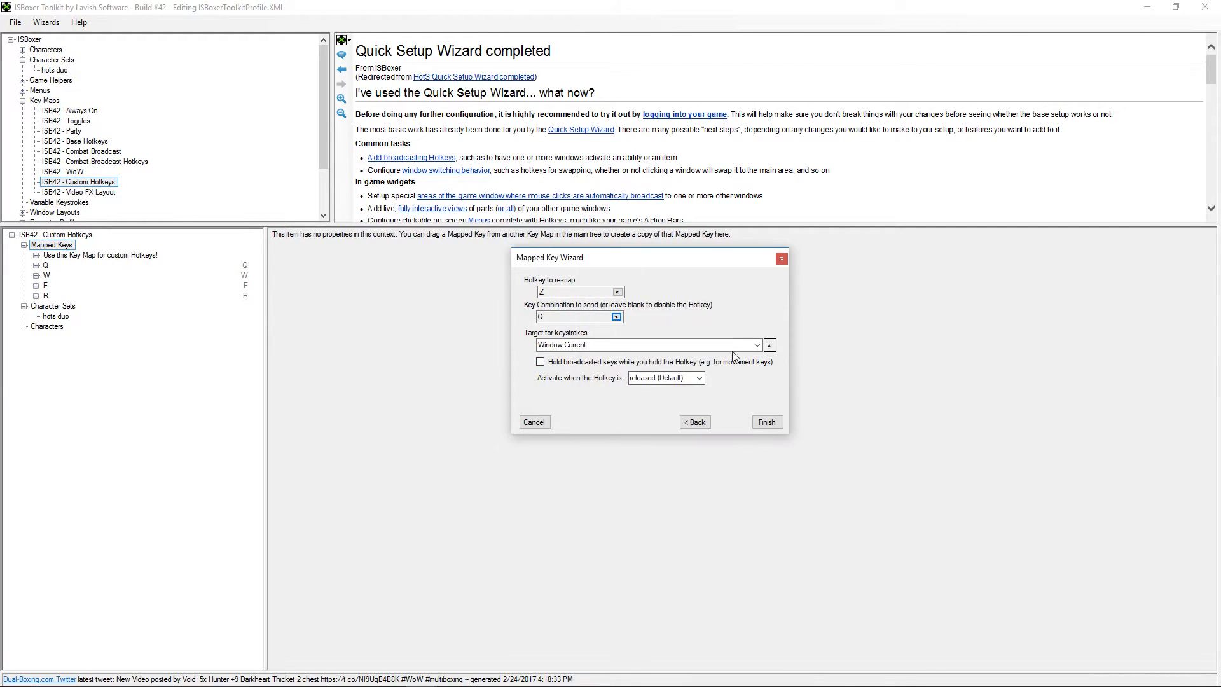
left_click(756, 344)
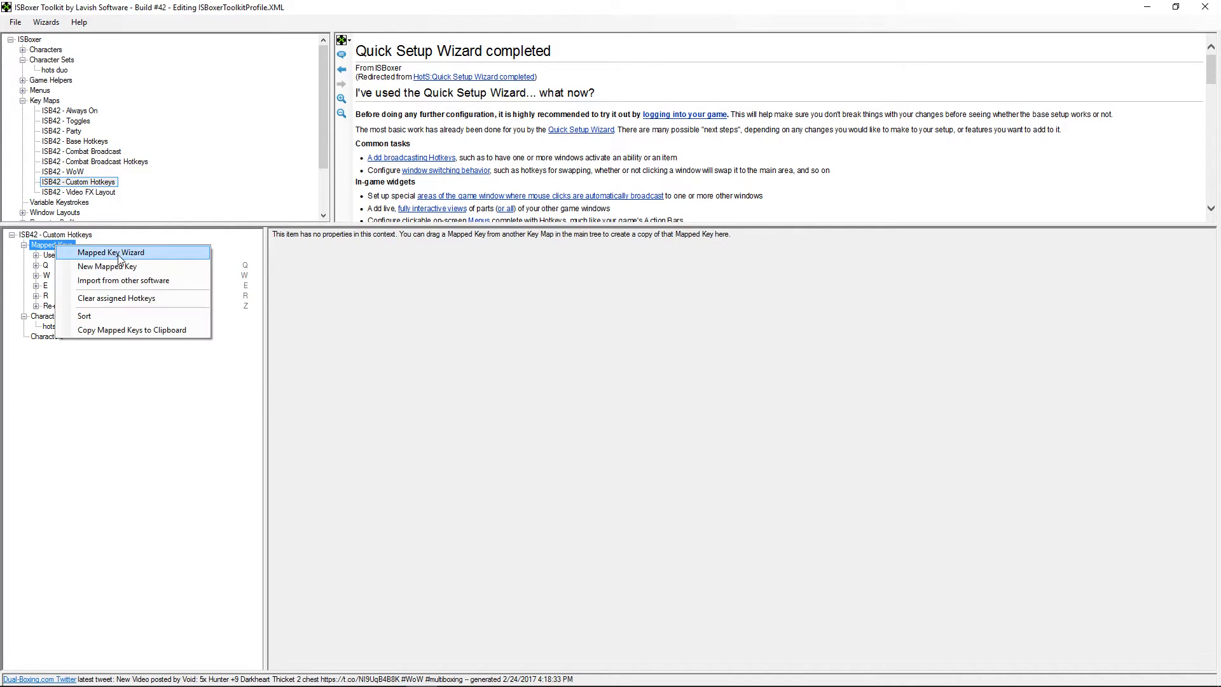
Start a second Key Remap with hotkey X and choose the key it sends
left_click(111, 252)
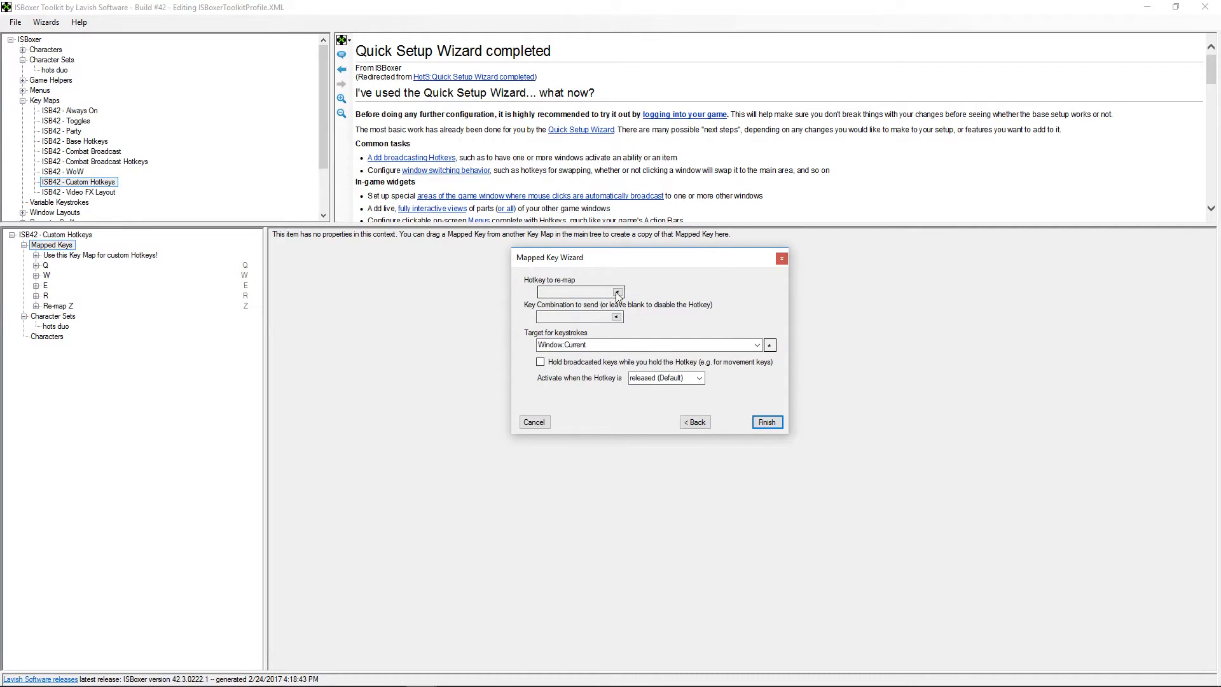
type("X")
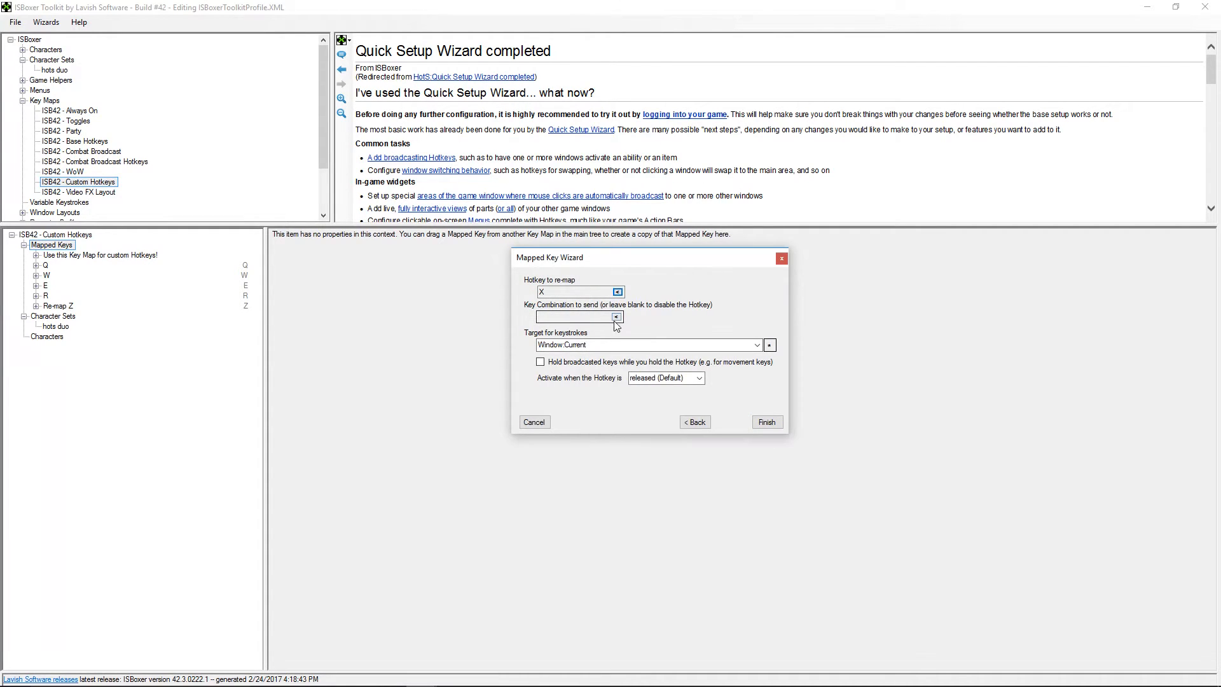
left_click(616, 317)
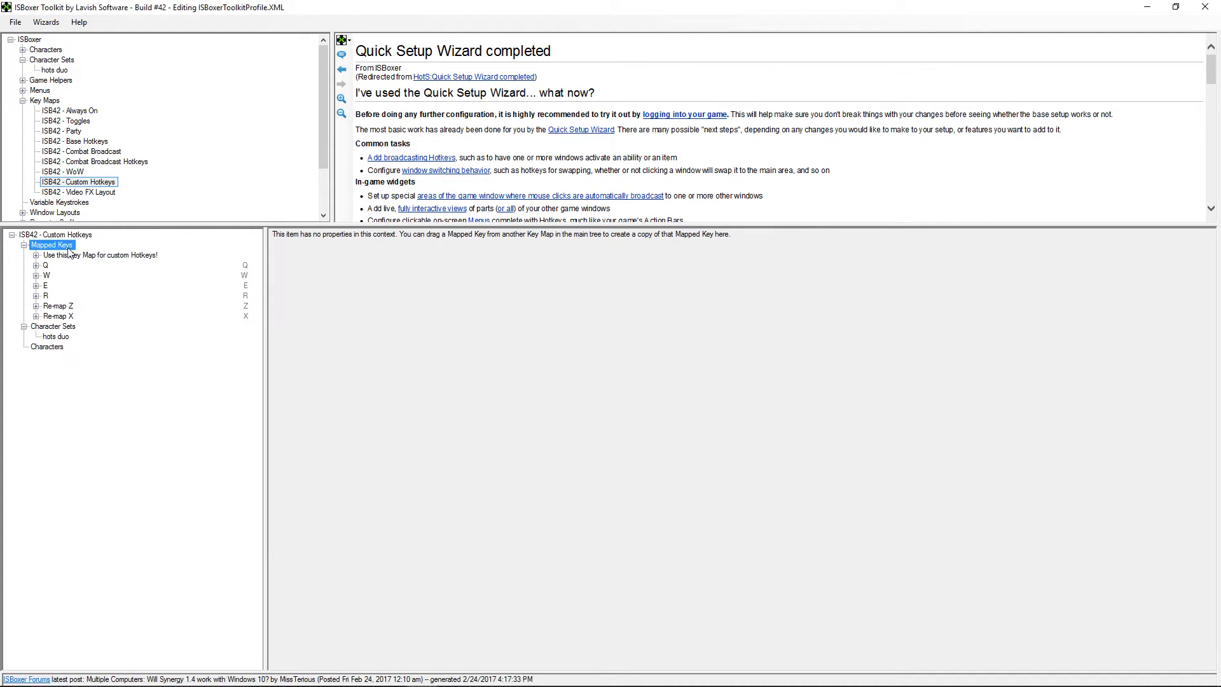
Create Re-map C and Re-map V entries via Key Remap, with E among the sent keys
double_click(51, 244)
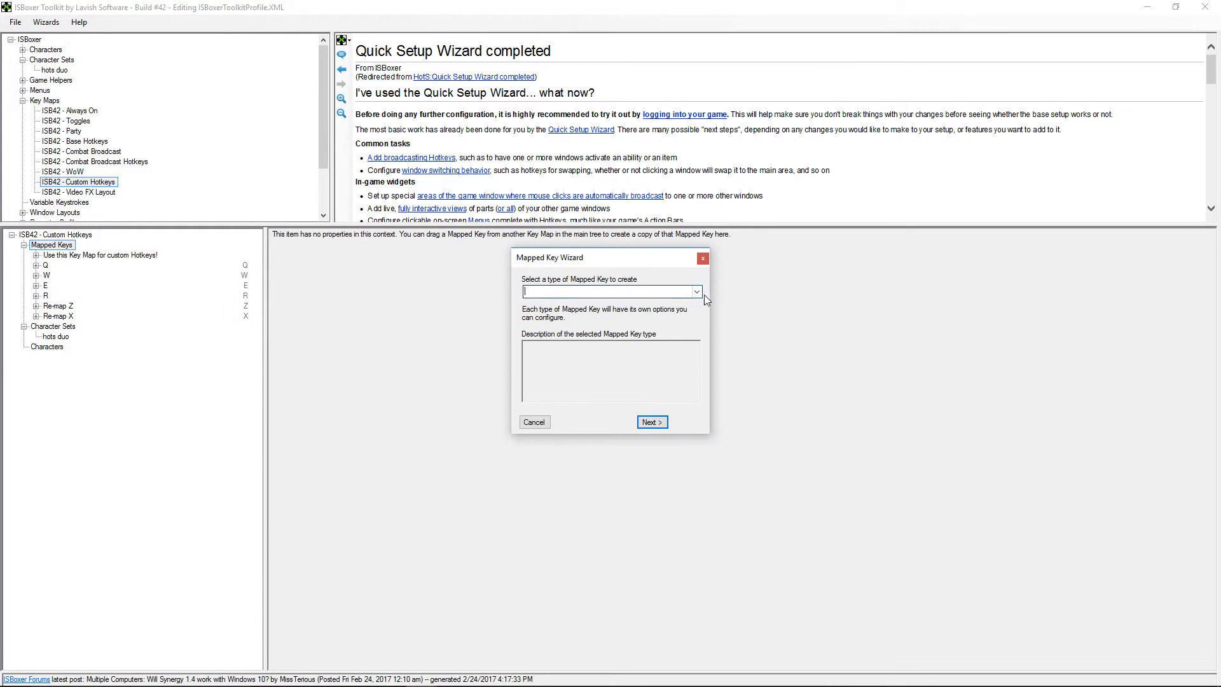
left_click(652, 421)
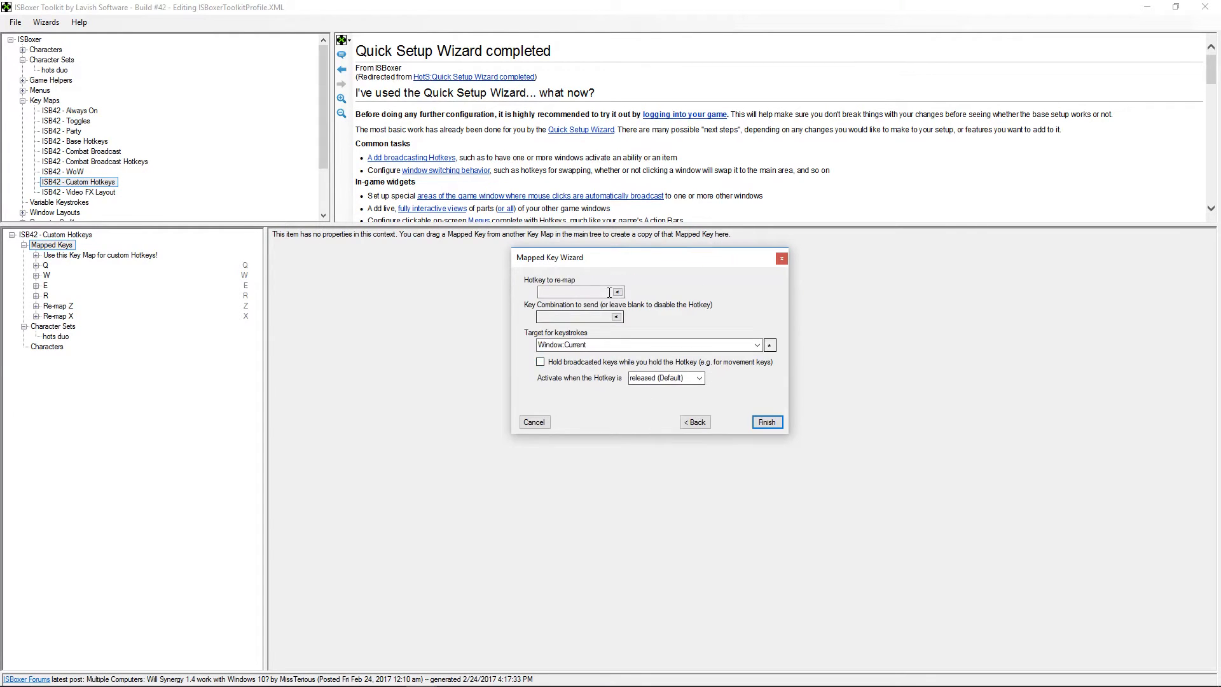
left_click(616, 291)
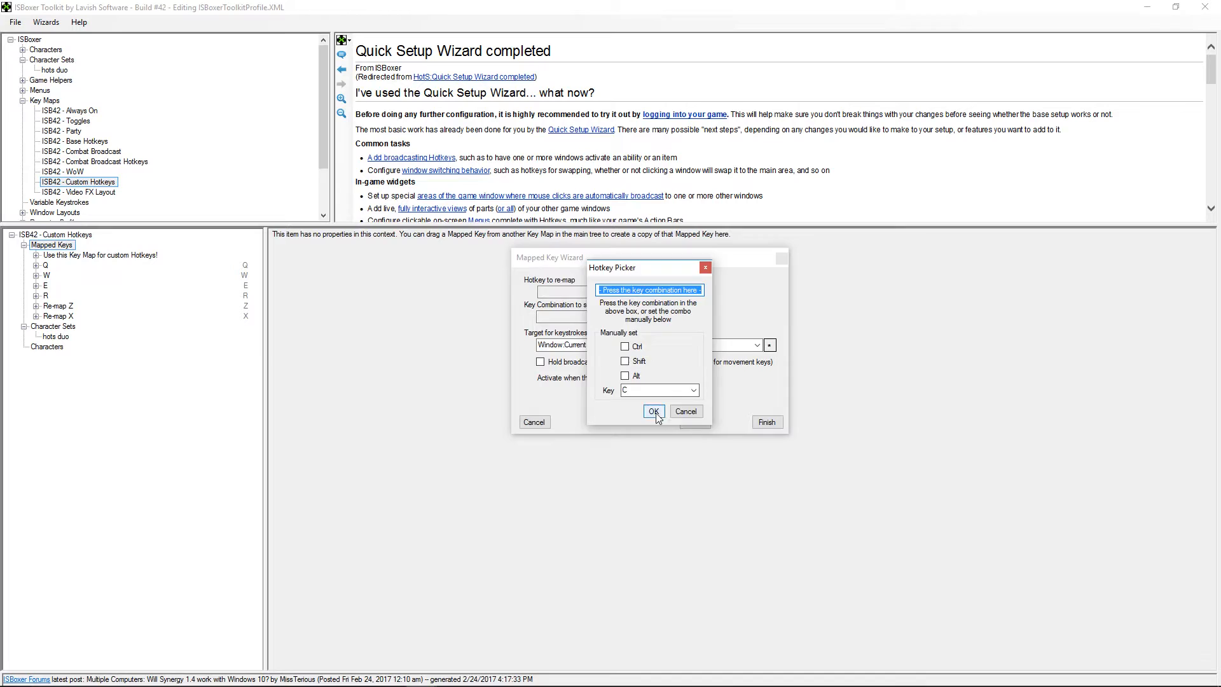
type("E")
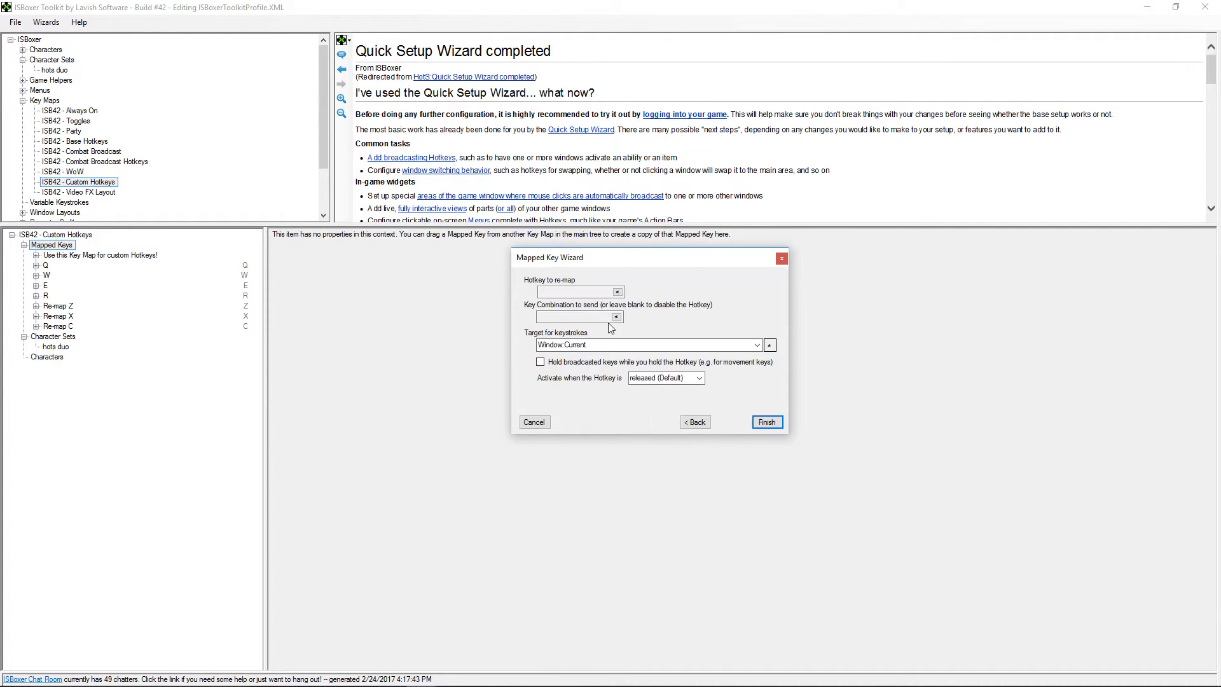
left_click(619, 291)
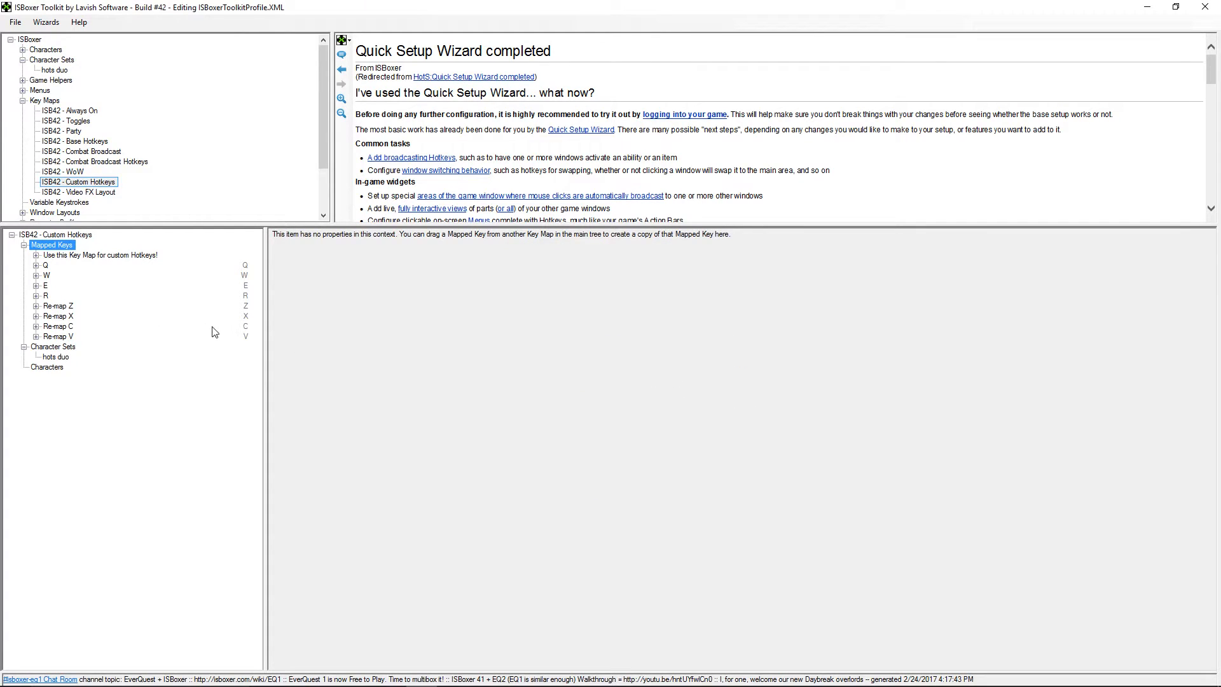
mouse_move(241, 293)
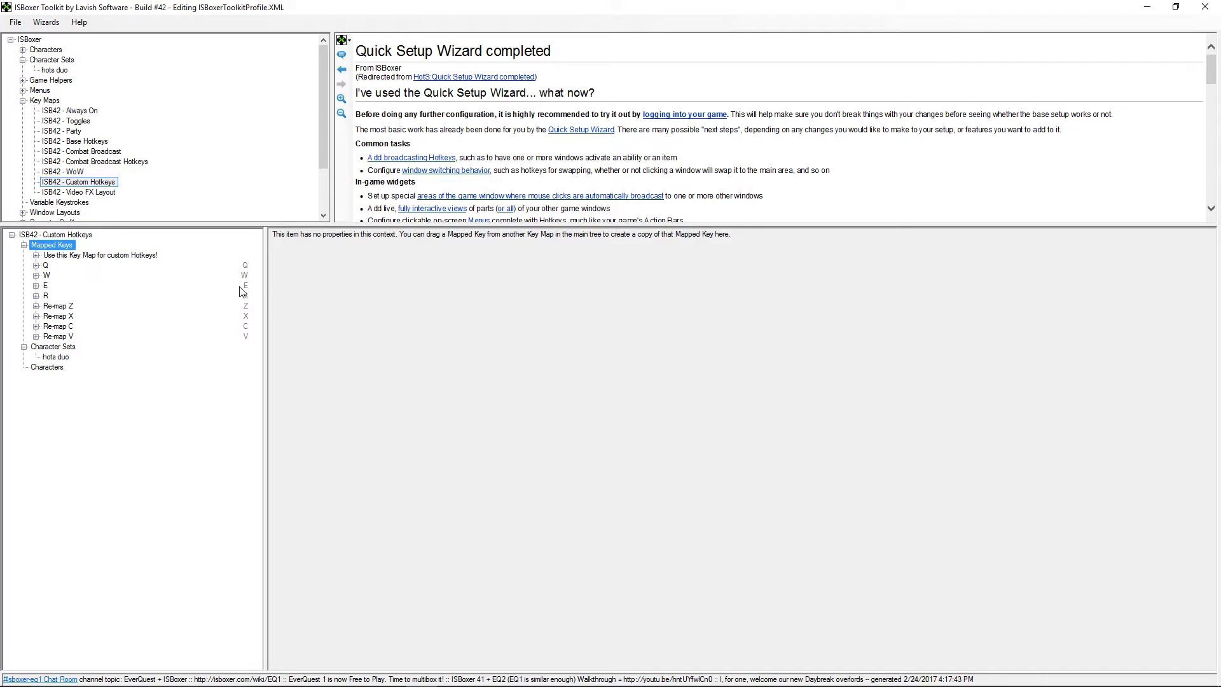
Export All to Inner Space, then launch the hots duo character set from the tray menu
left_click(14, 22)
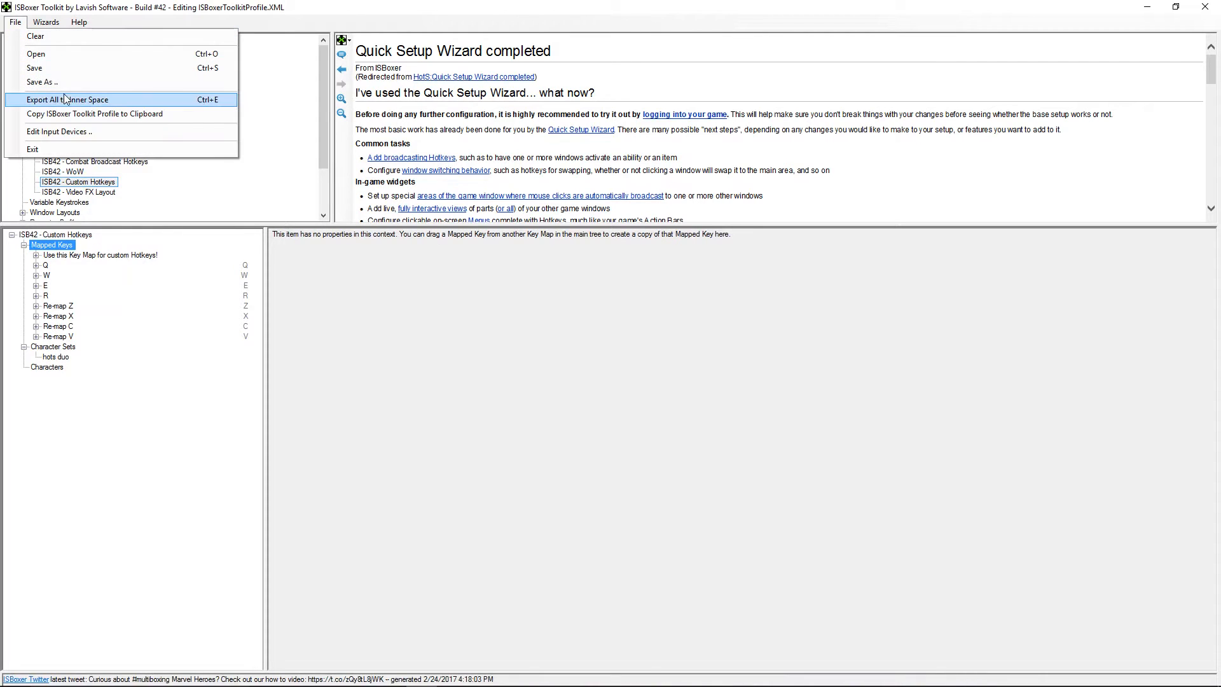
left_click(67, 99)
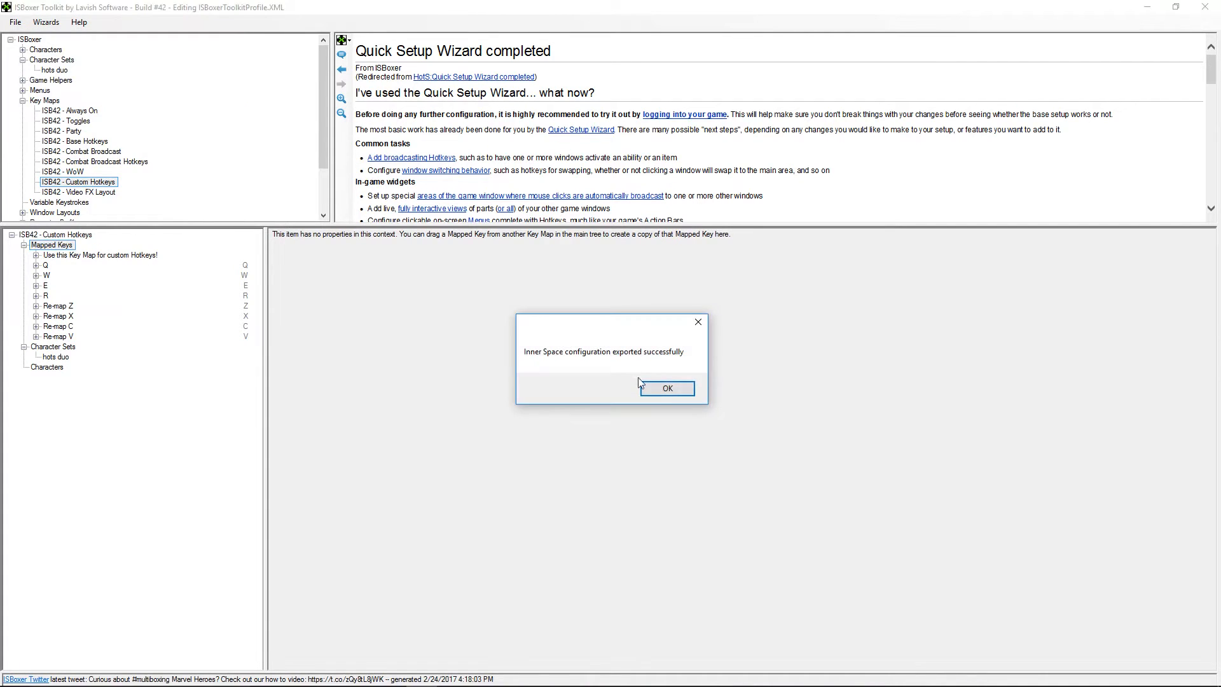
left_click(666, 388)
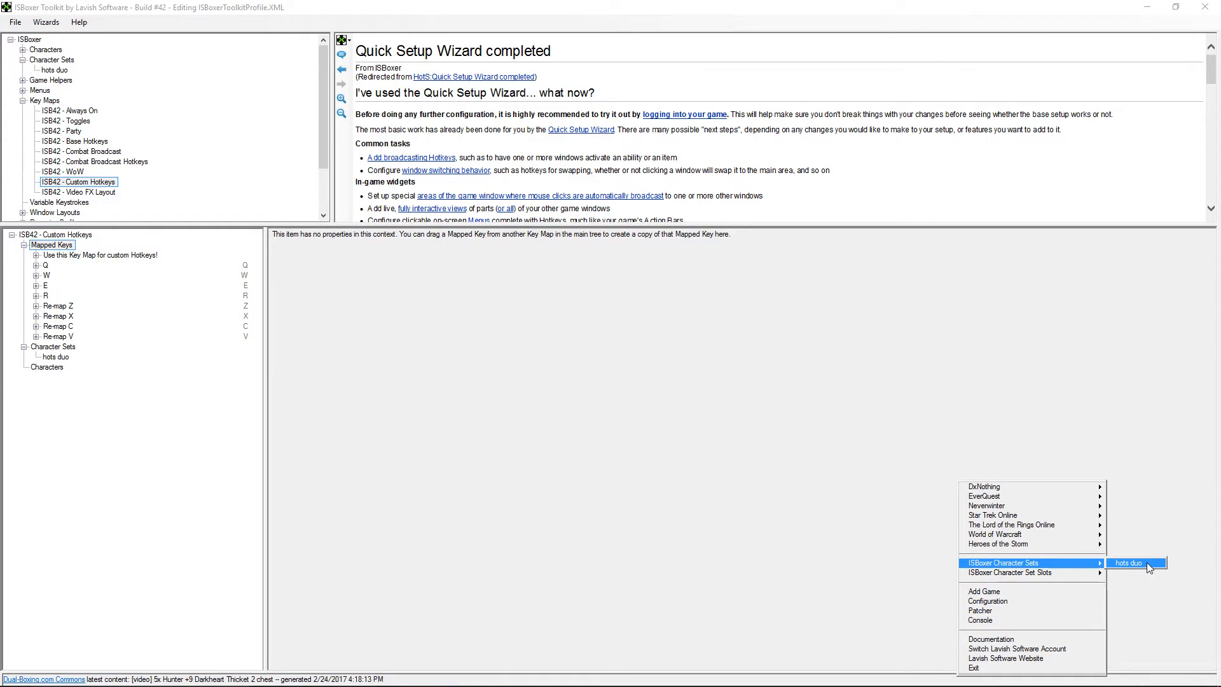
left_click(1130, 563)
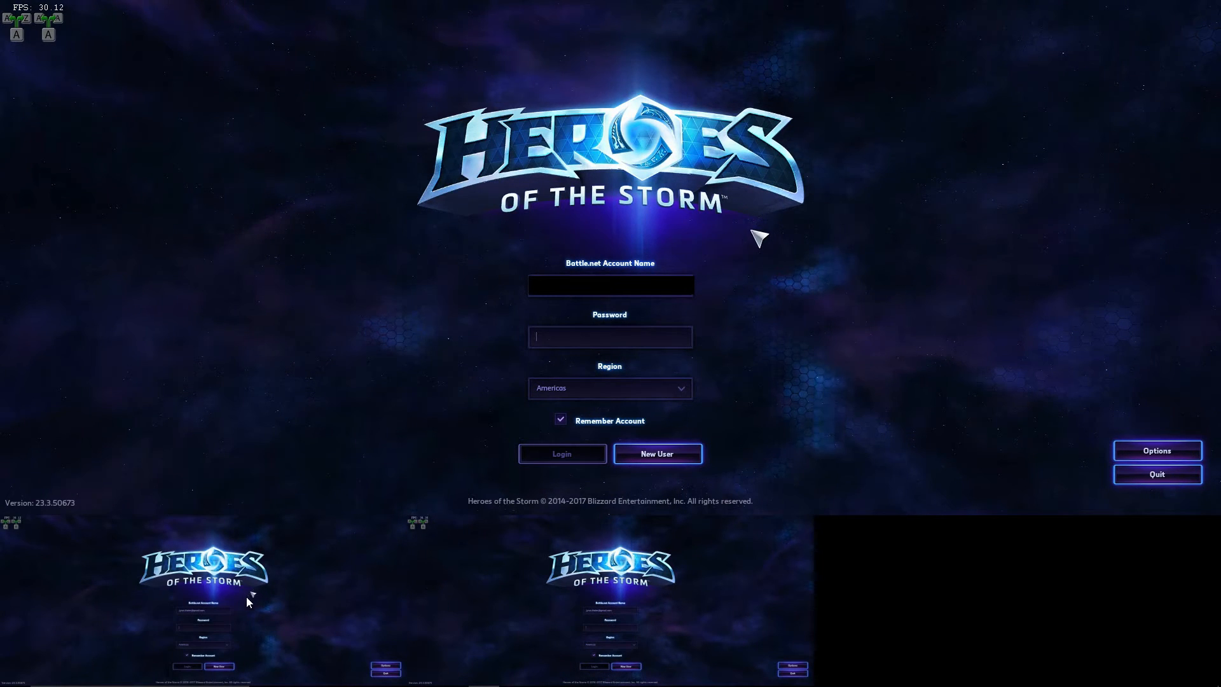
mouse_move(289, 580)
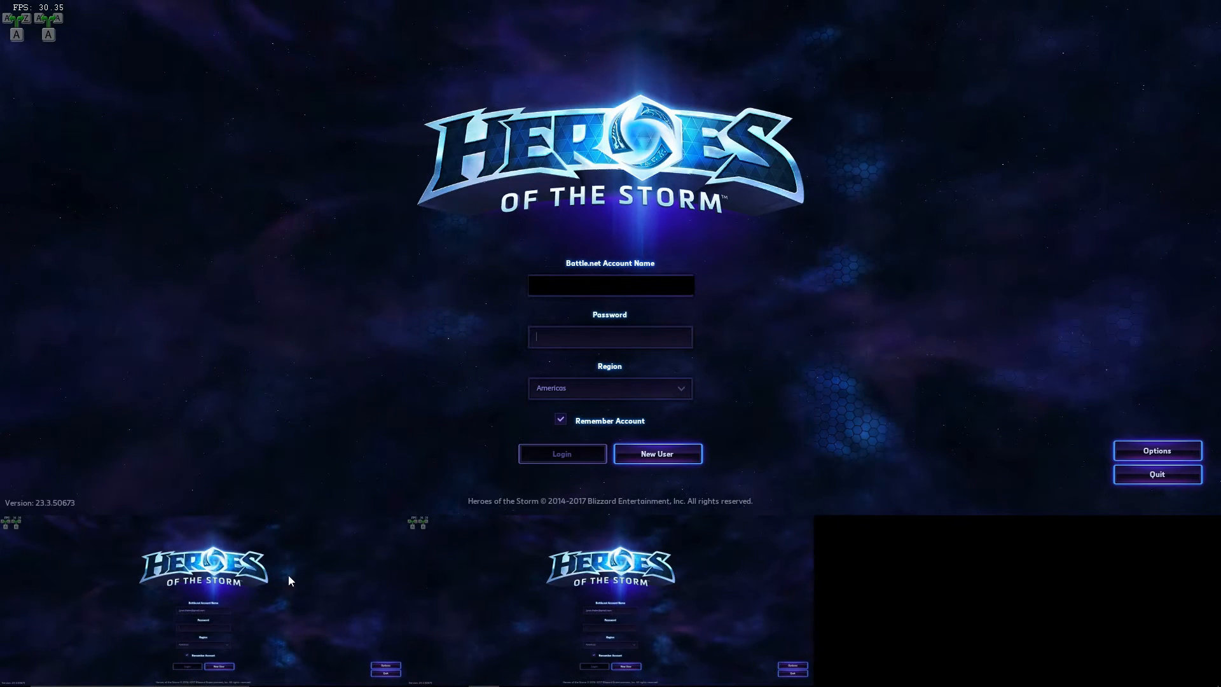
mouse_move(803, 595)
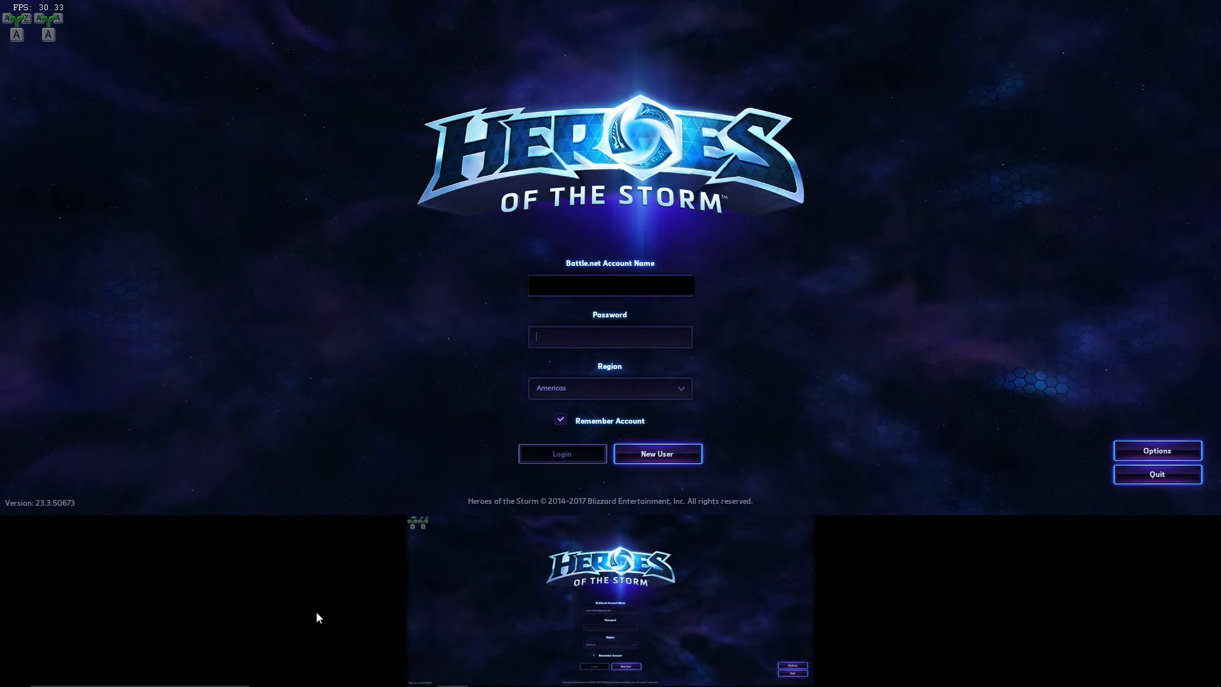
mouse_move(483, 385)
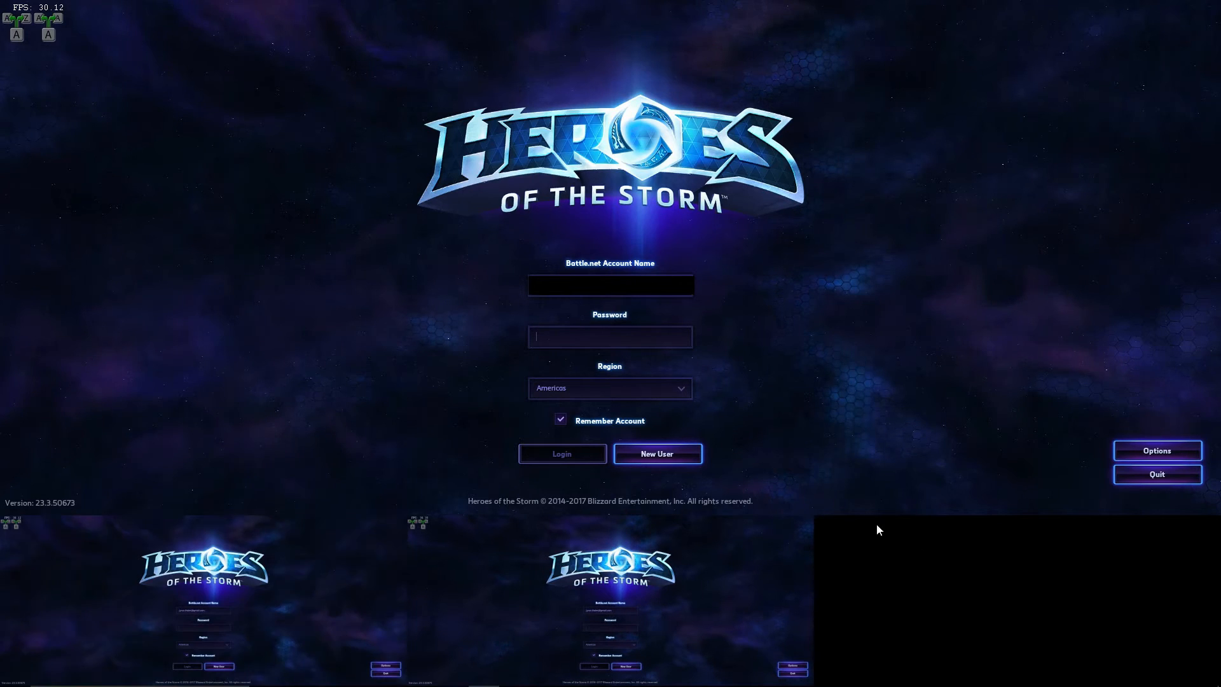
mouse_move(746, 570)
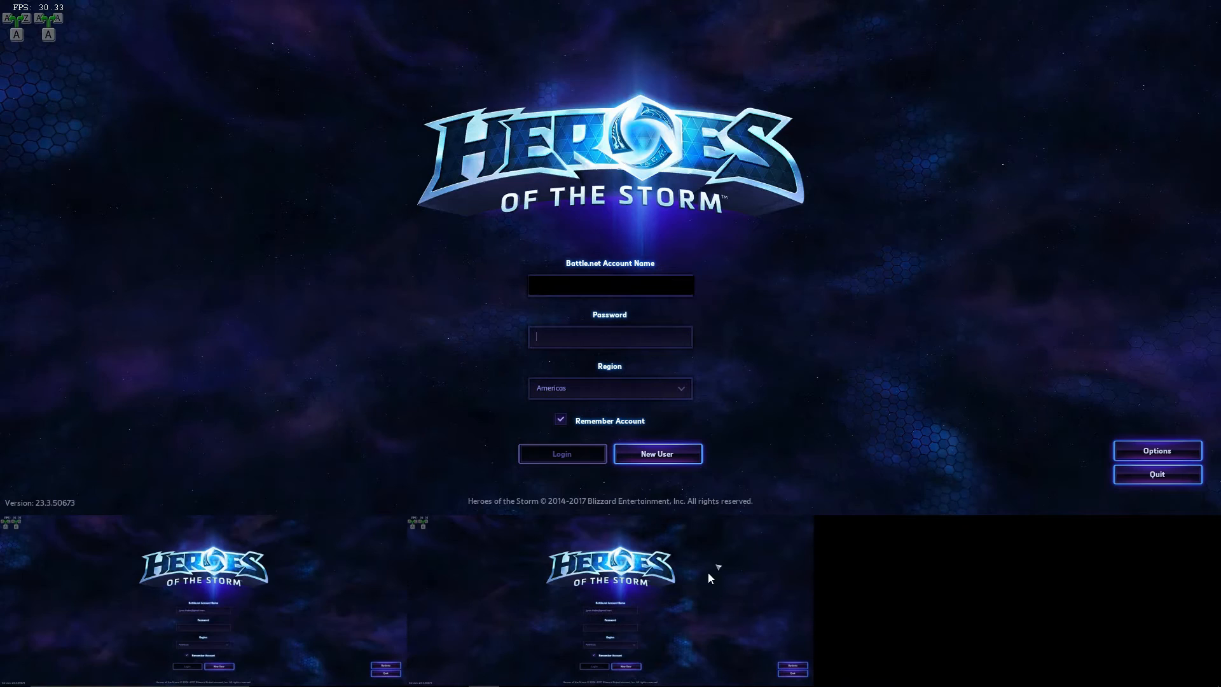
mouse_move(689, 329)
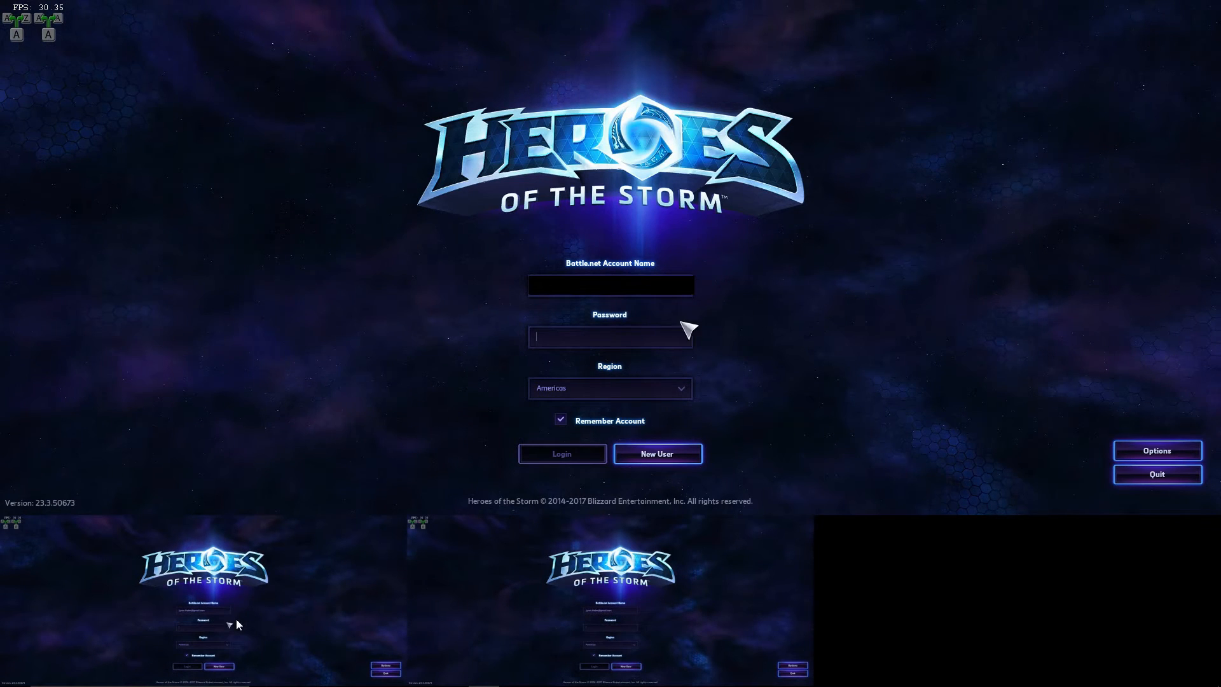
Focus the Password field of the main Heroes of the Storm login window
left_click(610, 336)
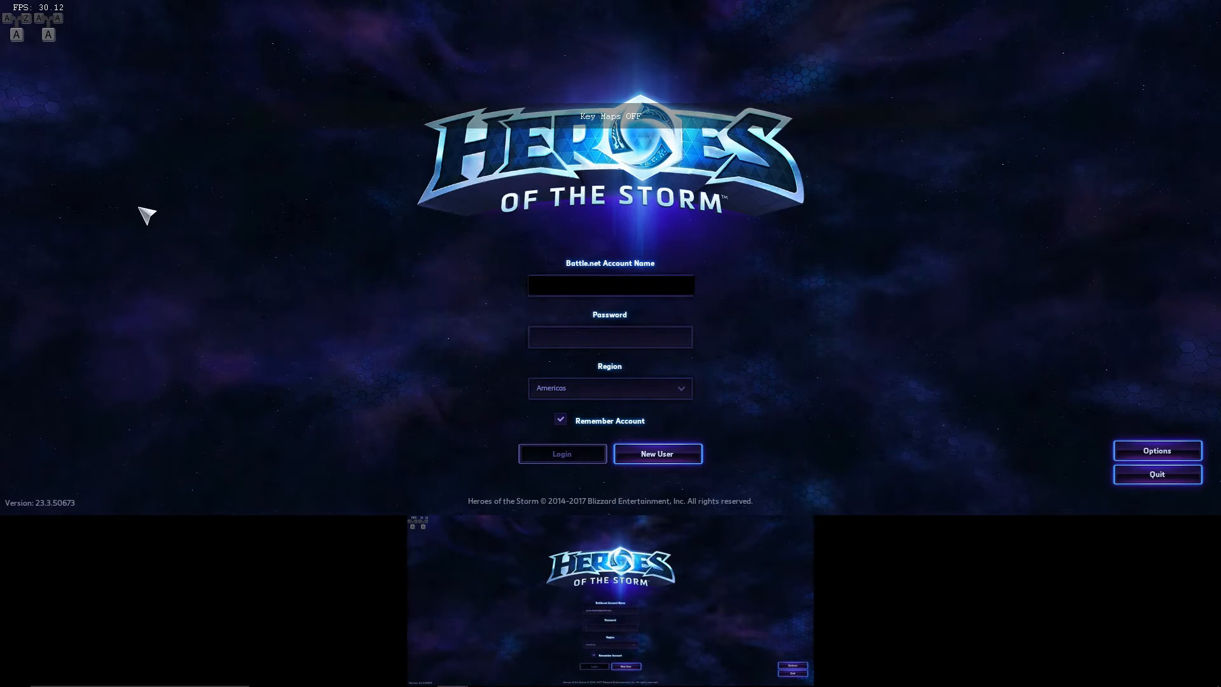
mouse_move(384, 248)
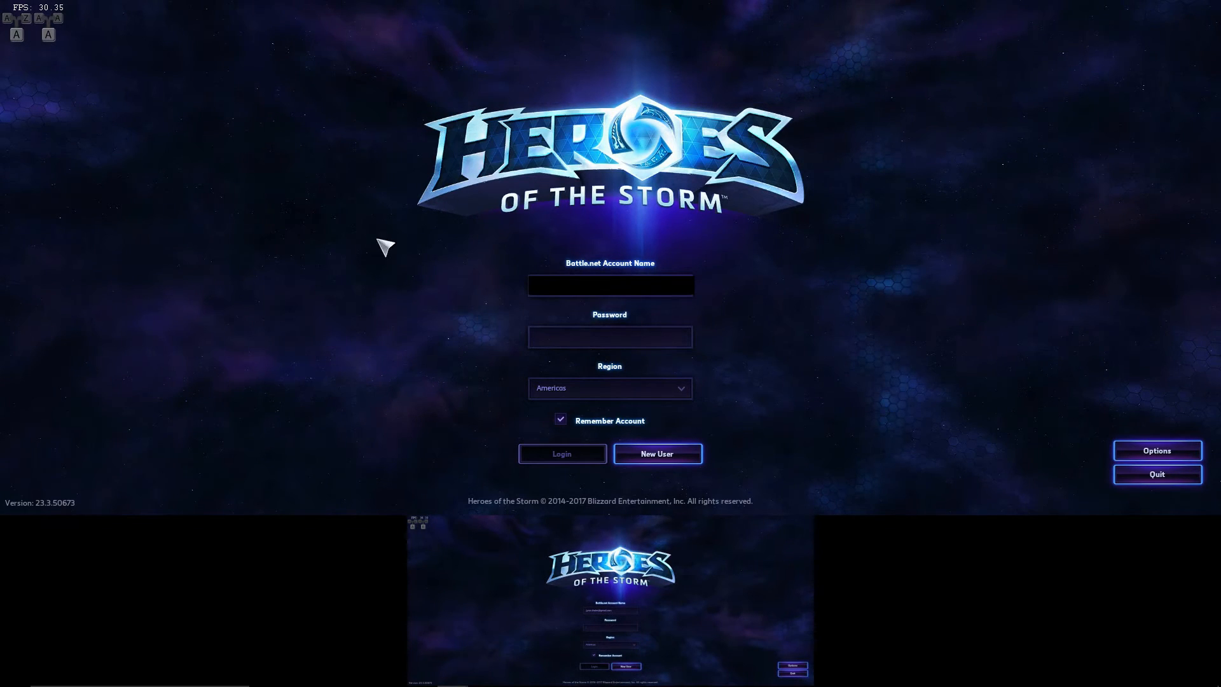
mouse_move(512, 306)
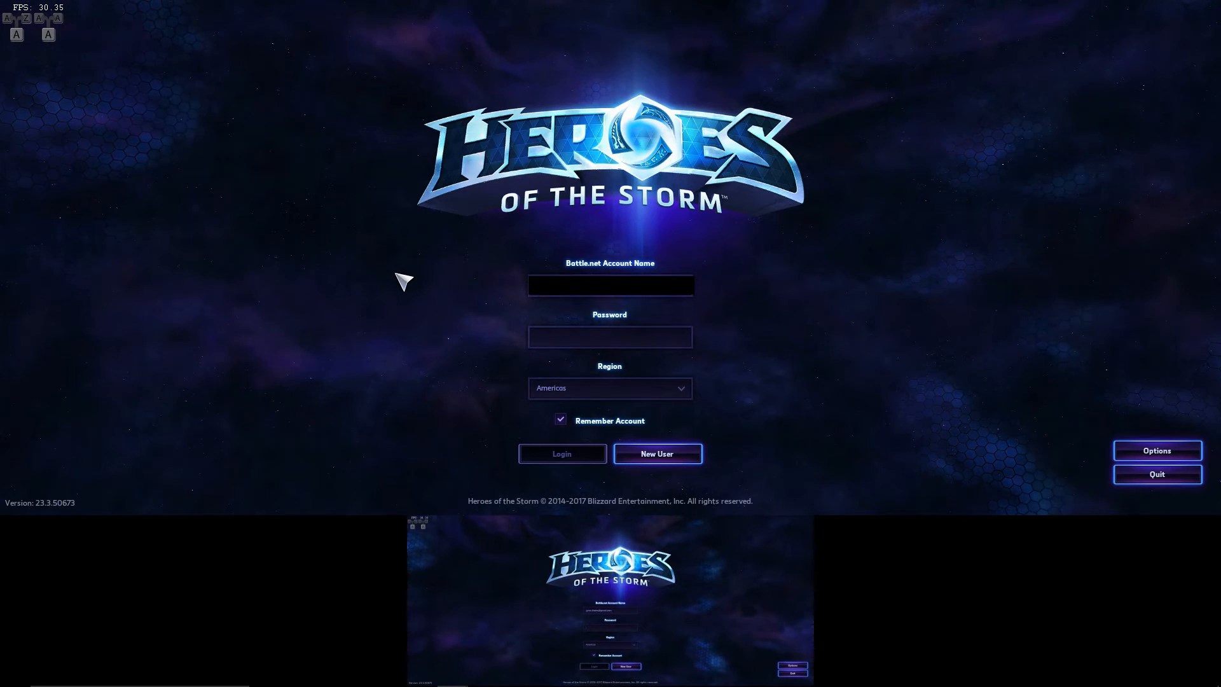
mouse_move(21, 40)
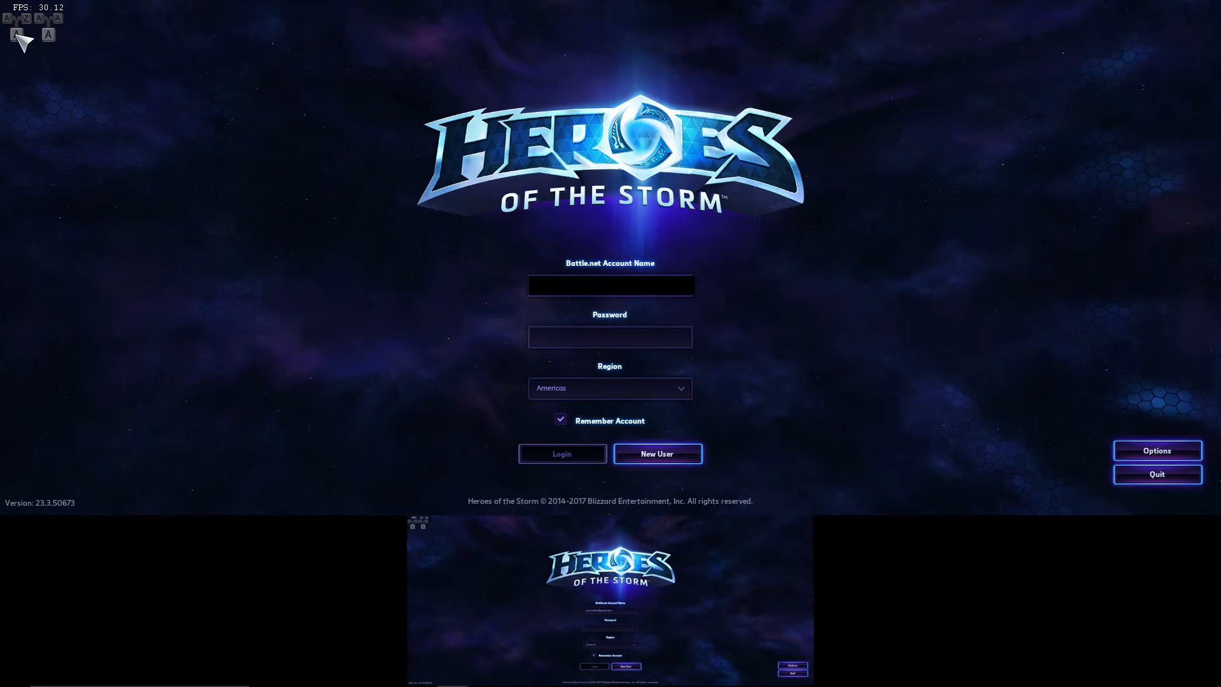
Enter credentials in the login window to sign both accounts in
left_click(609, 336)
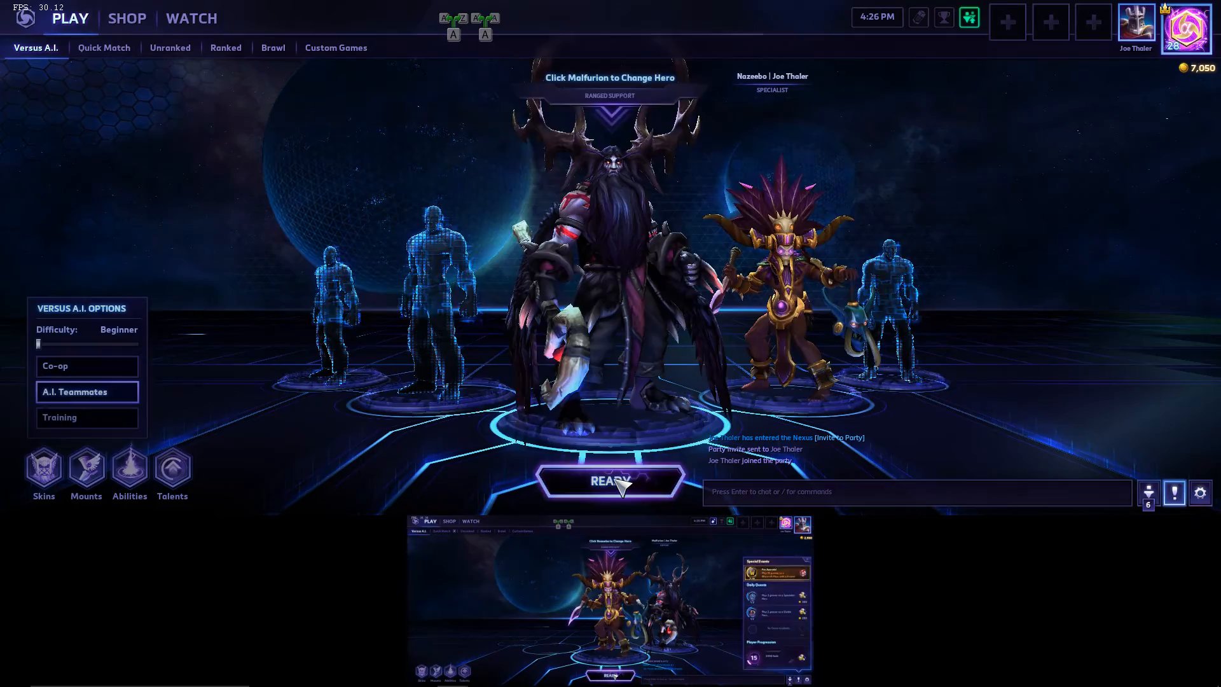
Ready up the Malfurion and Nazeebo party for the Versus A.I. match
left_click(609, 480)
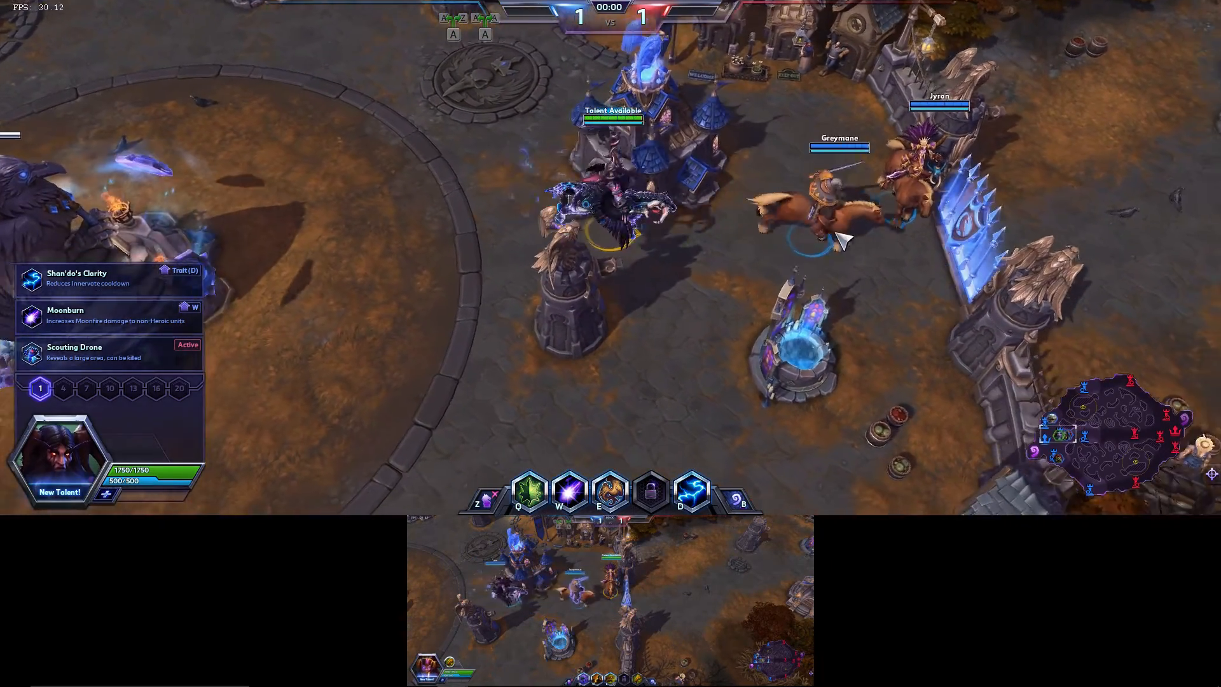
mouse_move(109, 316)
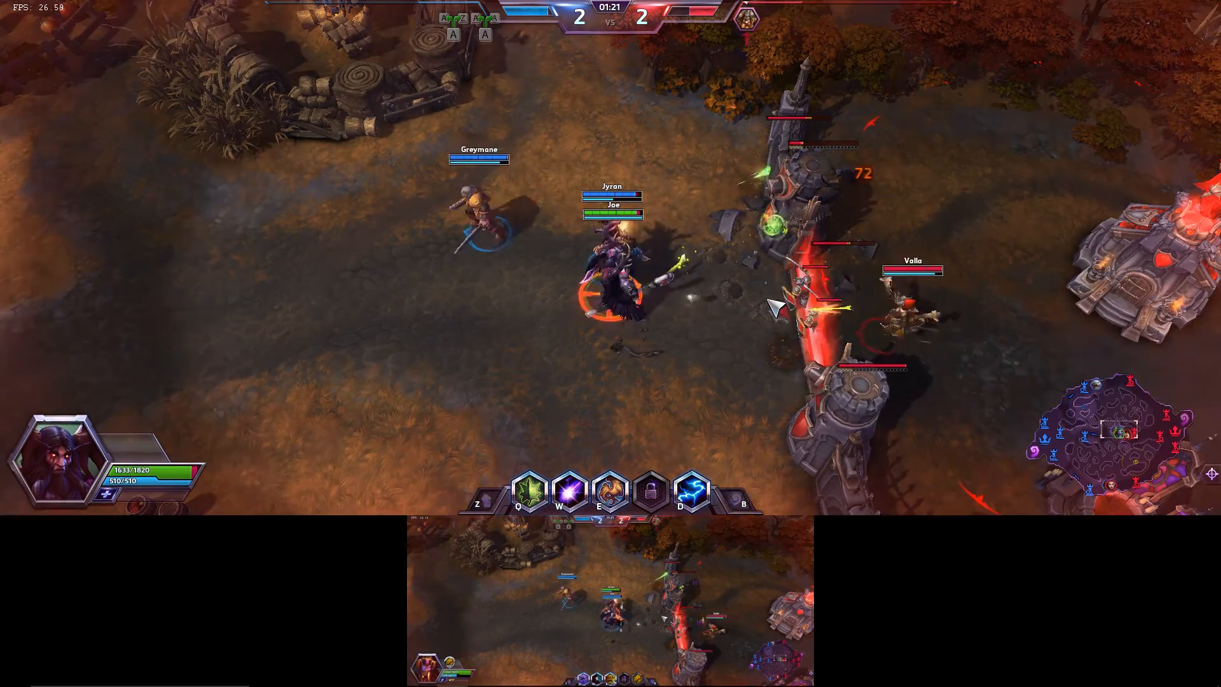
Send the hero toward the enemy minion wave near the red tower
left_click(598, 491)
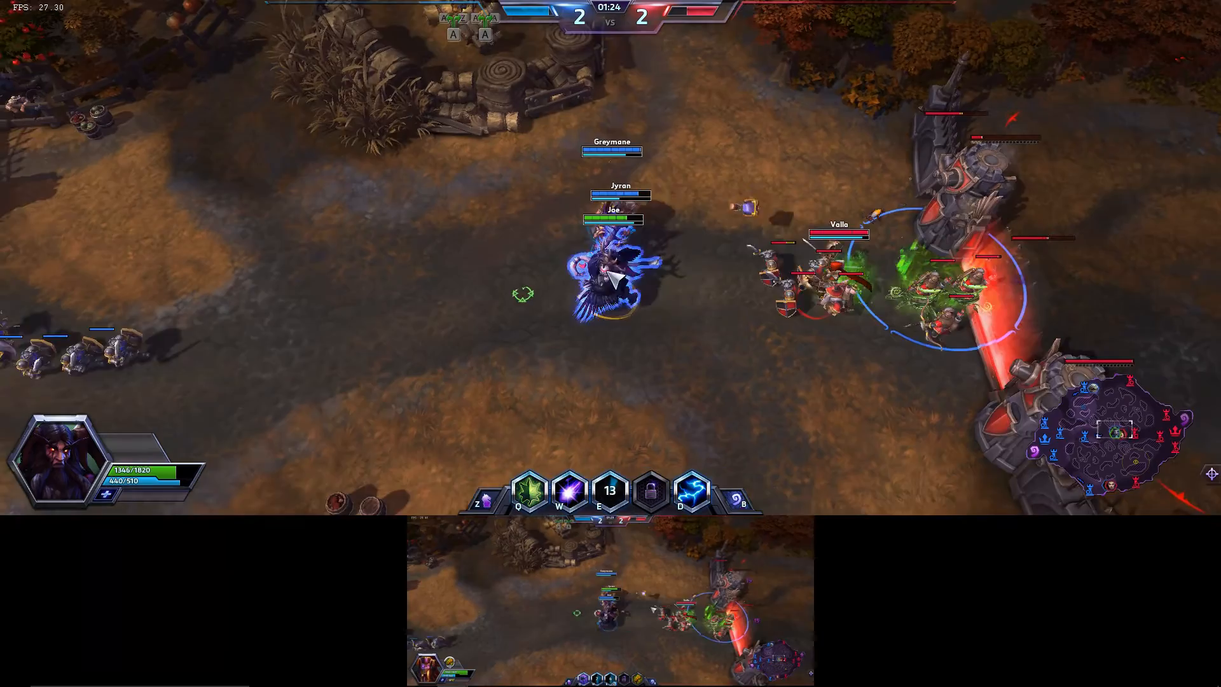